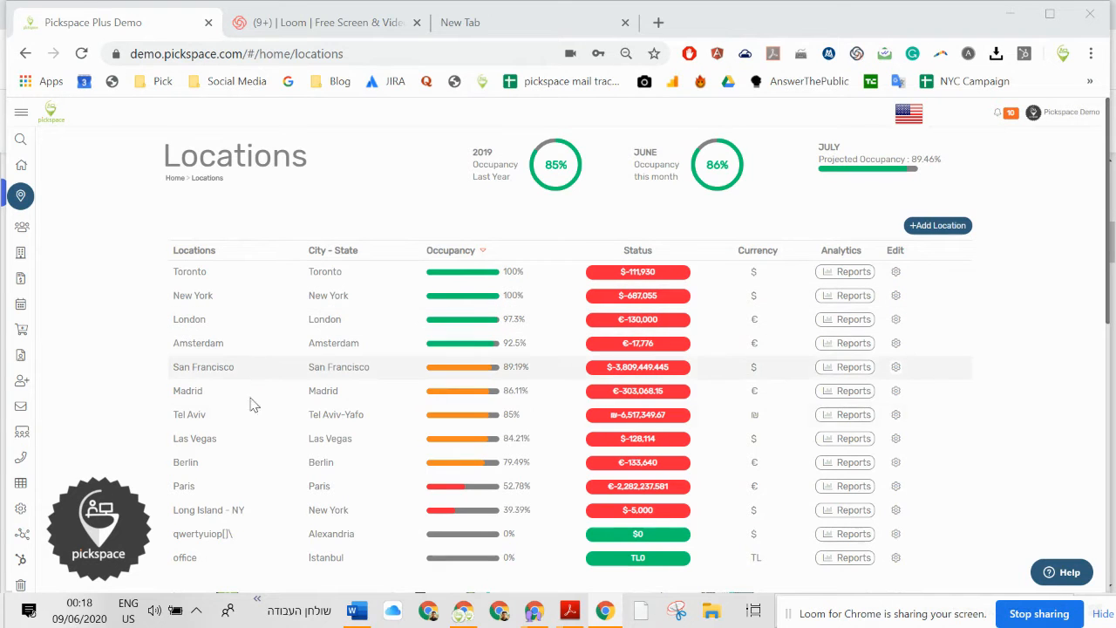
mouse_move(216, 335)
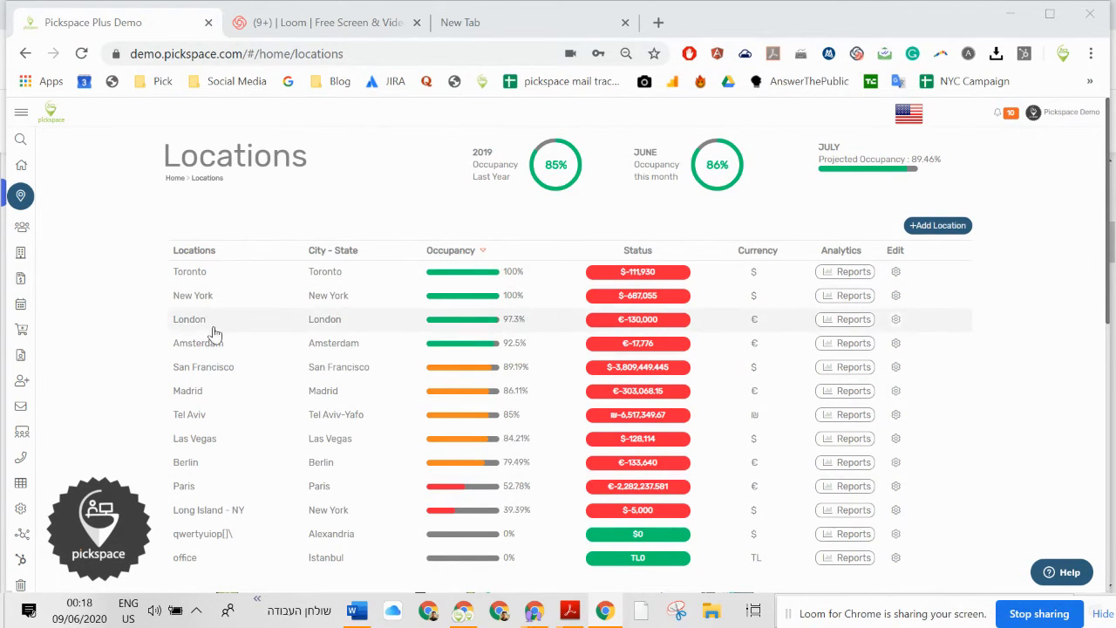
mouse_move(178, 278)
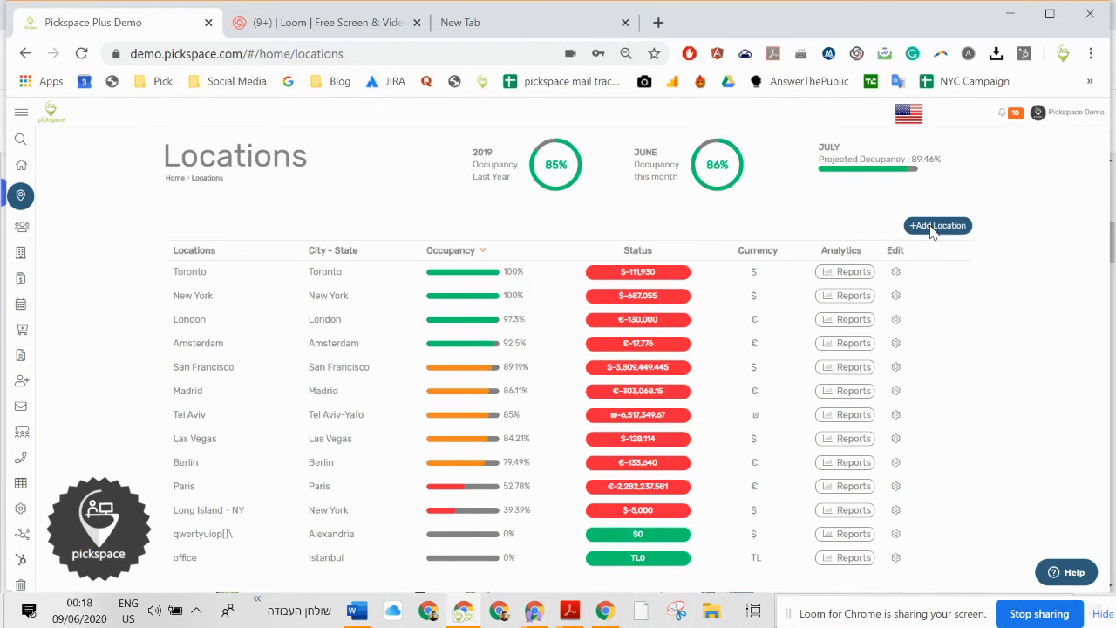
Step: Start and abandon adding a new location, then return to the main dashboard
left_click(939, 225)
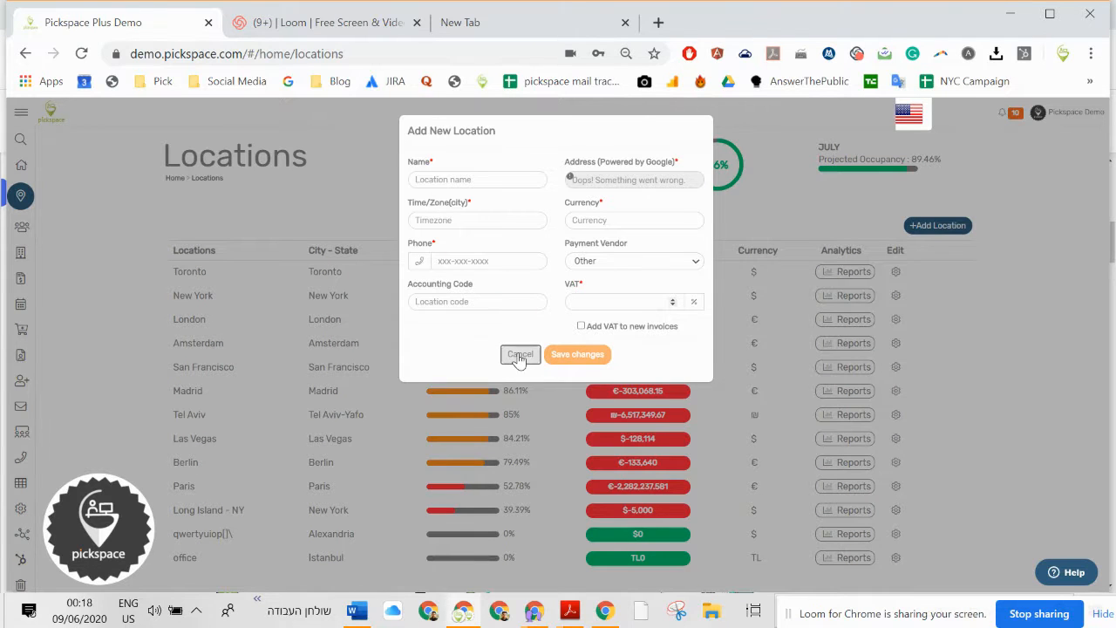
left_click(520, 354)
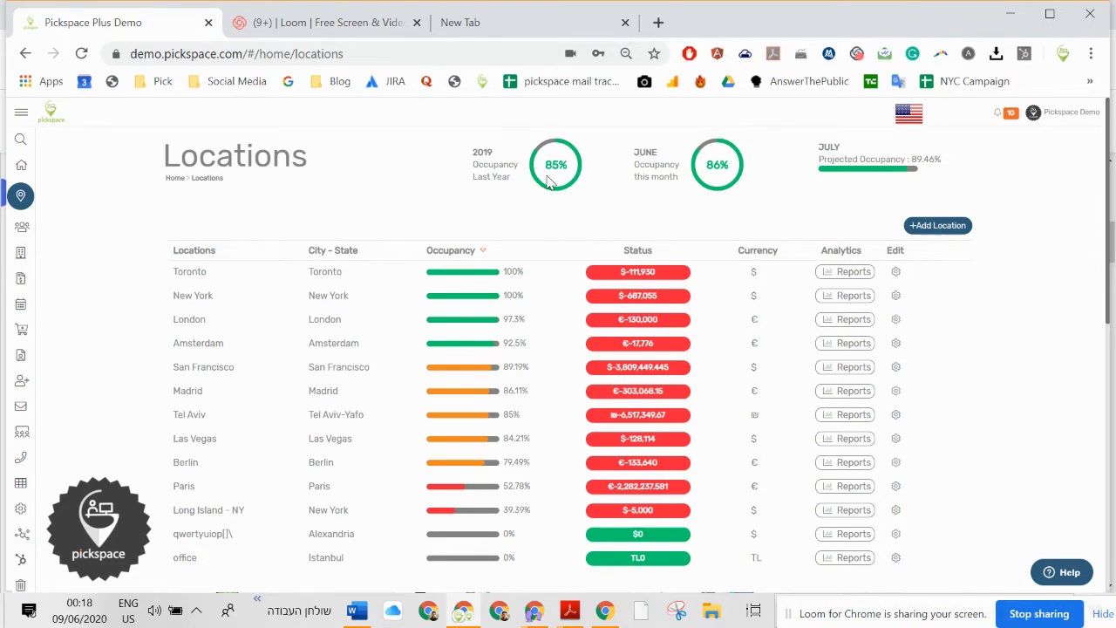
mouse_move(21, 164)
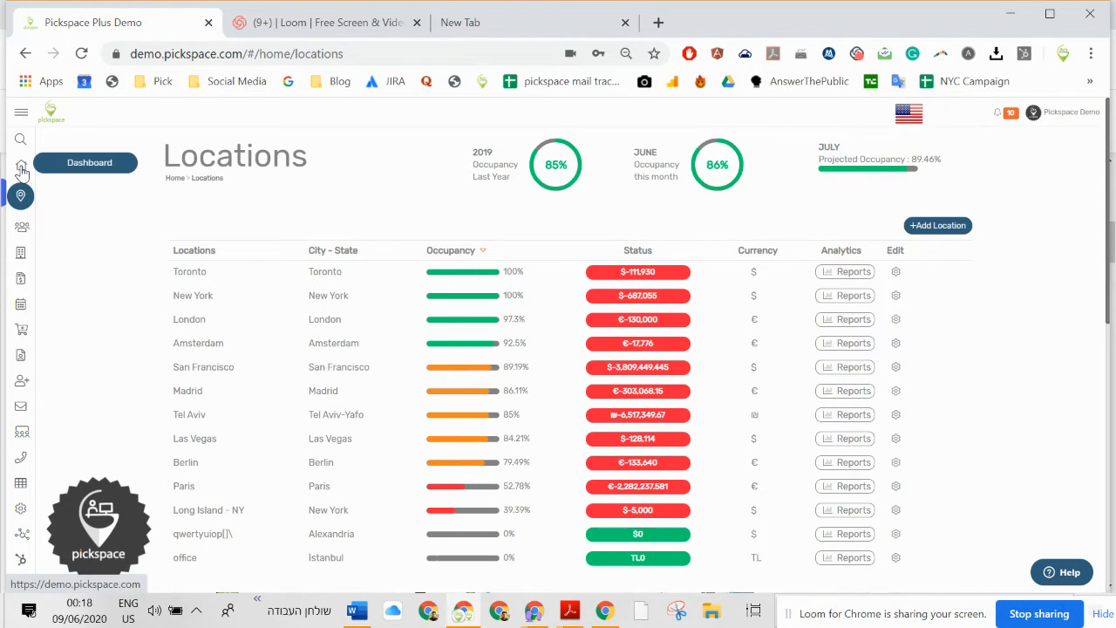
left_click(21, 167)
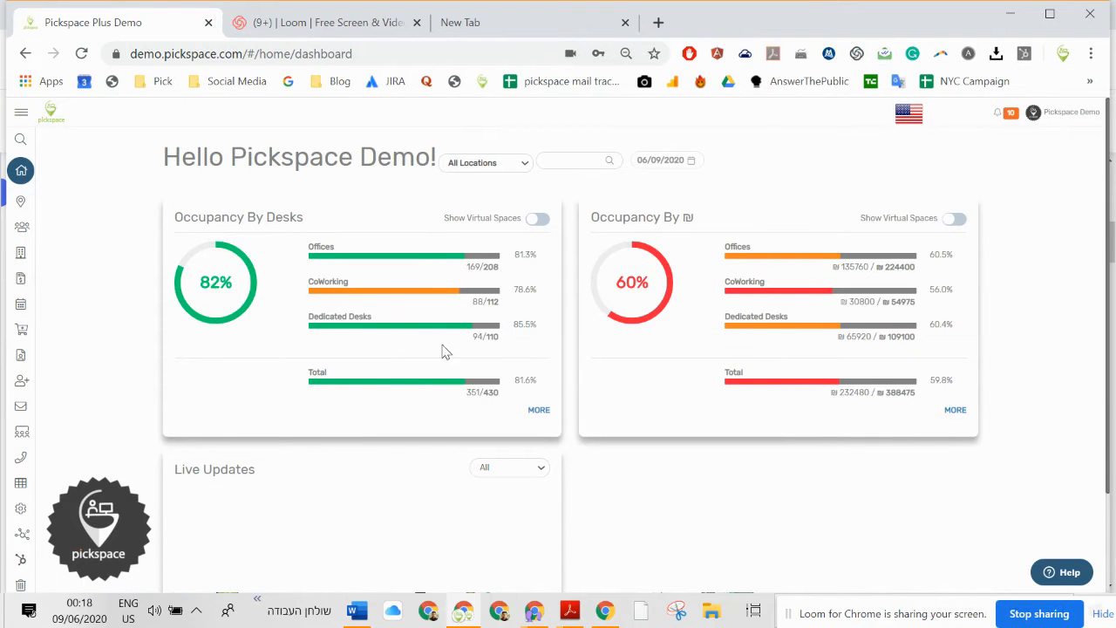
Step: Filter the dashboard to San Francisco, showing 90% desk and 62% revenue occupancy
left_click(485, 162)
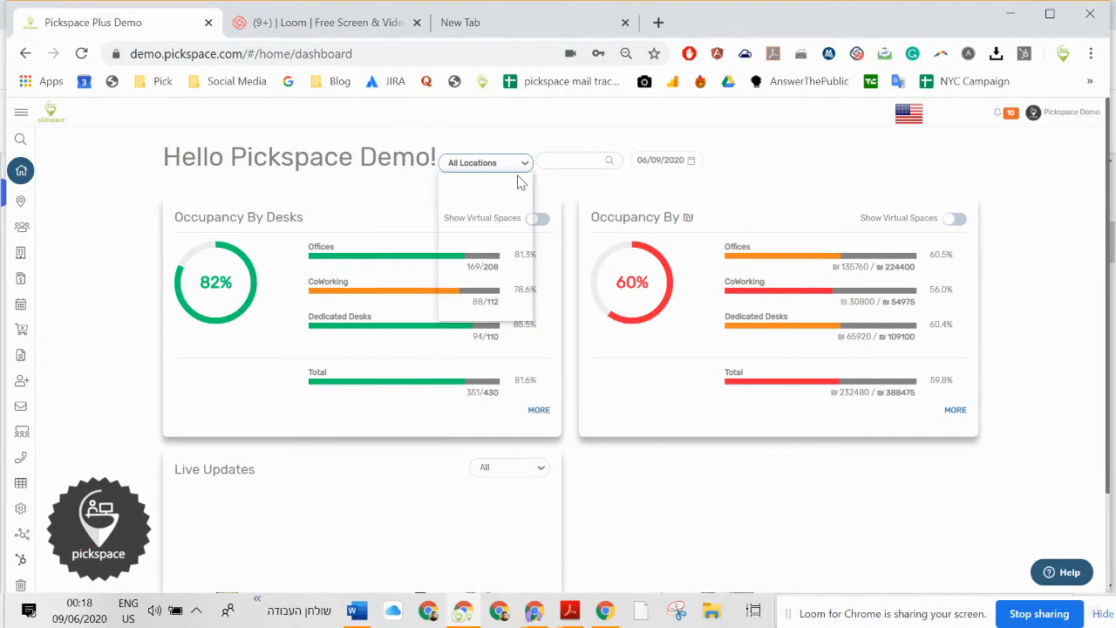
left_click(485, 162)
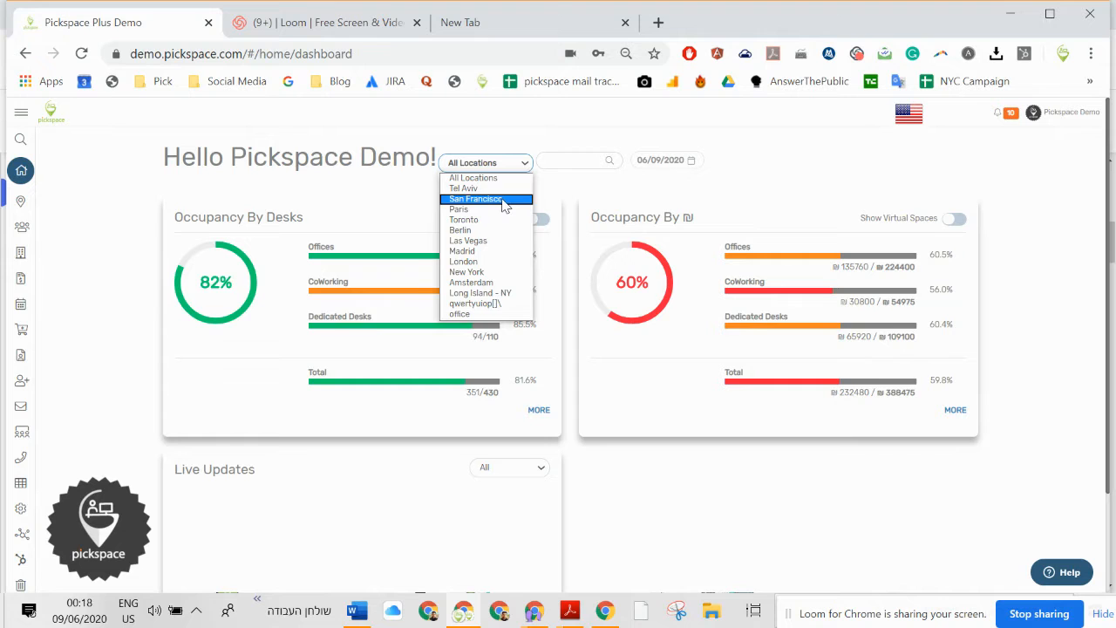
left_click(474, 199)
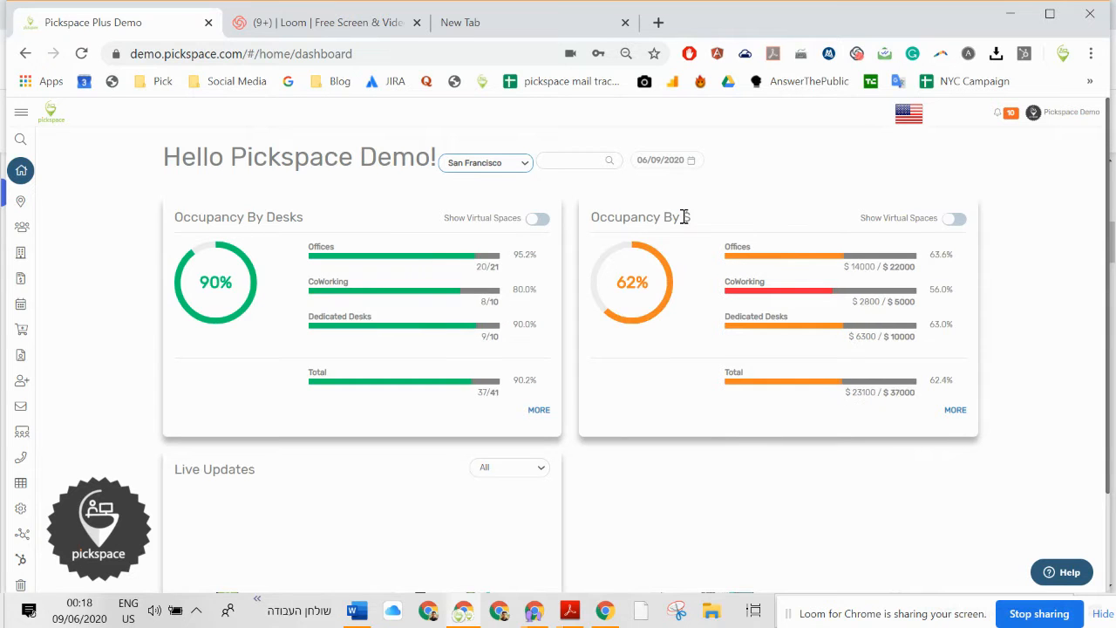
left_click(20, 203)
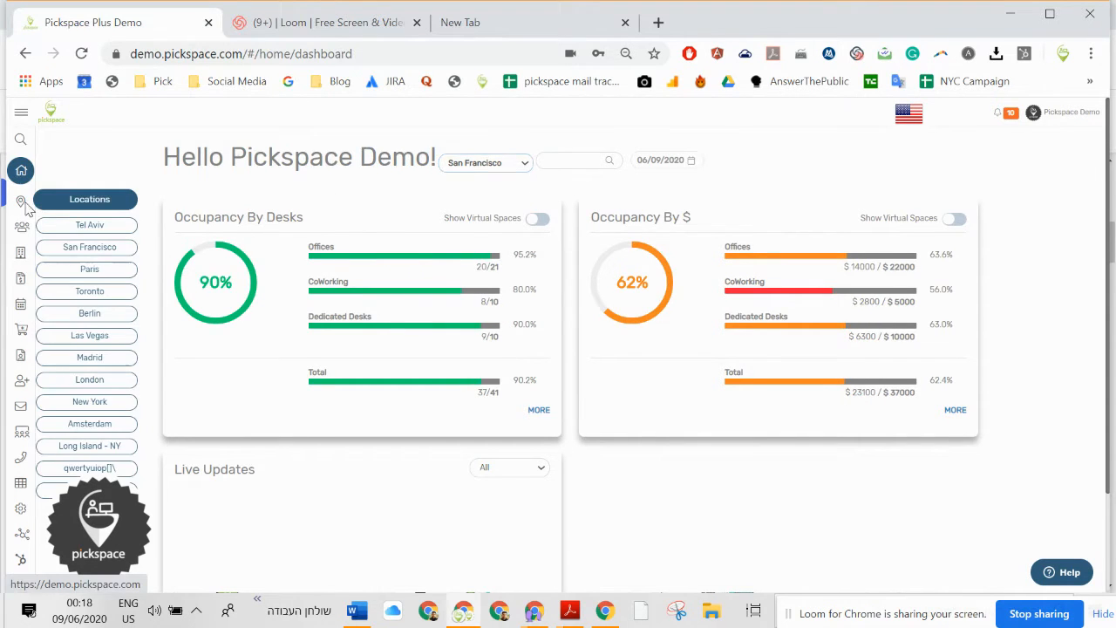
Step: From the Locations list, view Toronto's downloadable report types
left_click(21, 195)
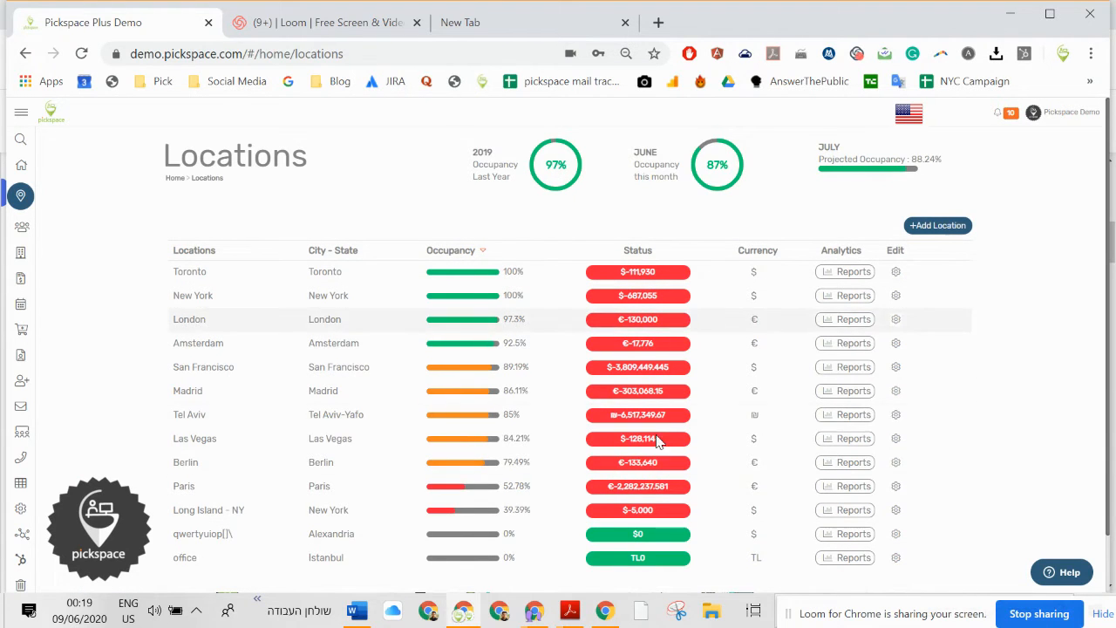
mouse_move(862, 275)
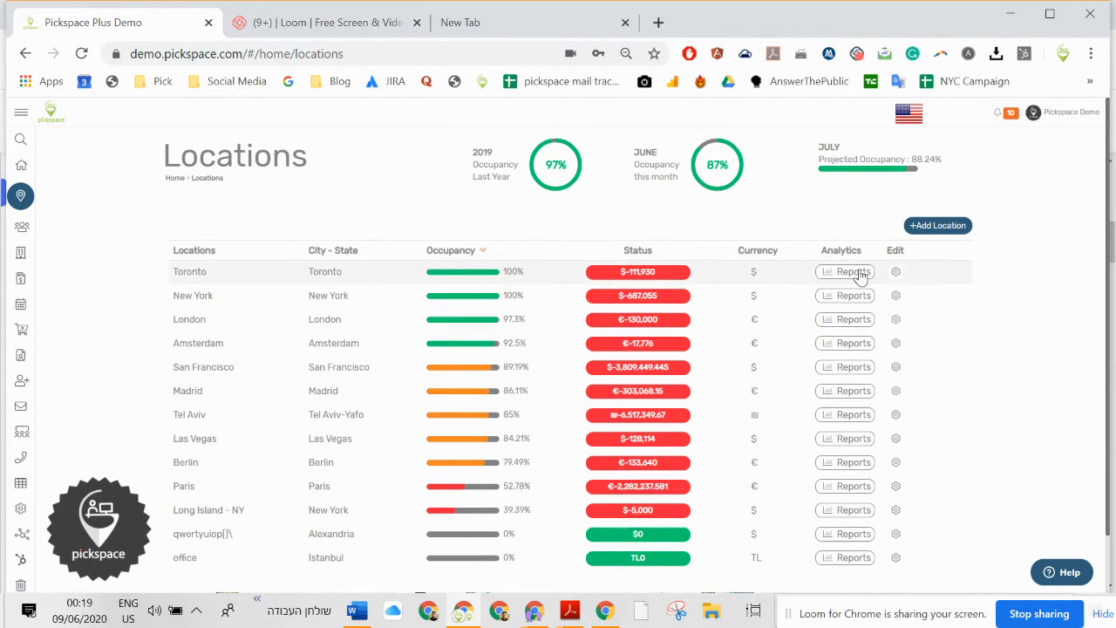
left_click(845, 272)
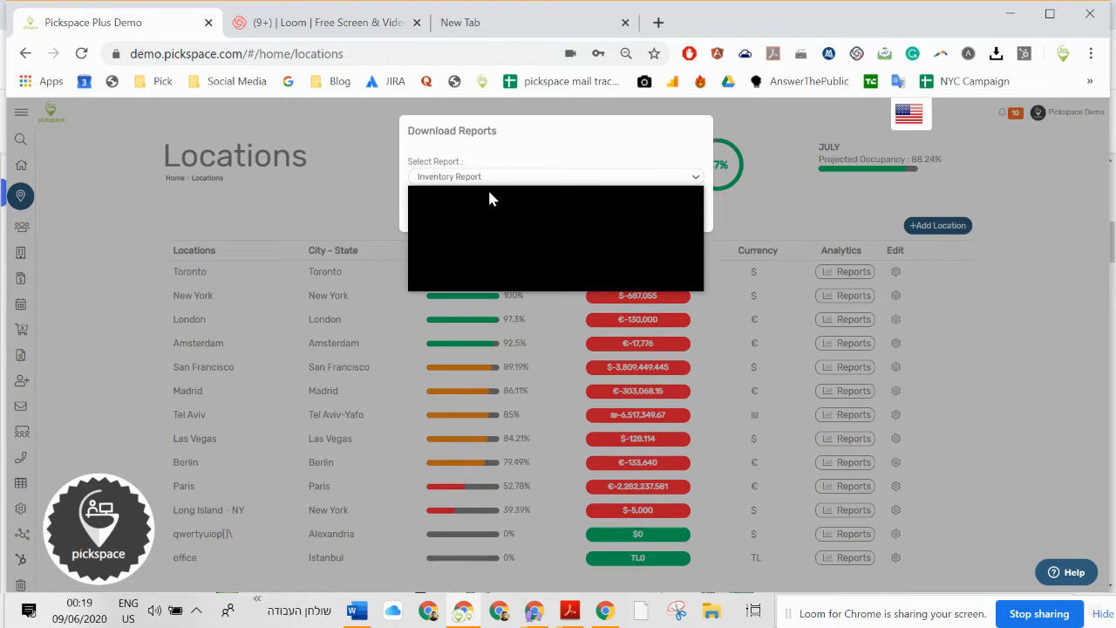
left_click(555, 176)
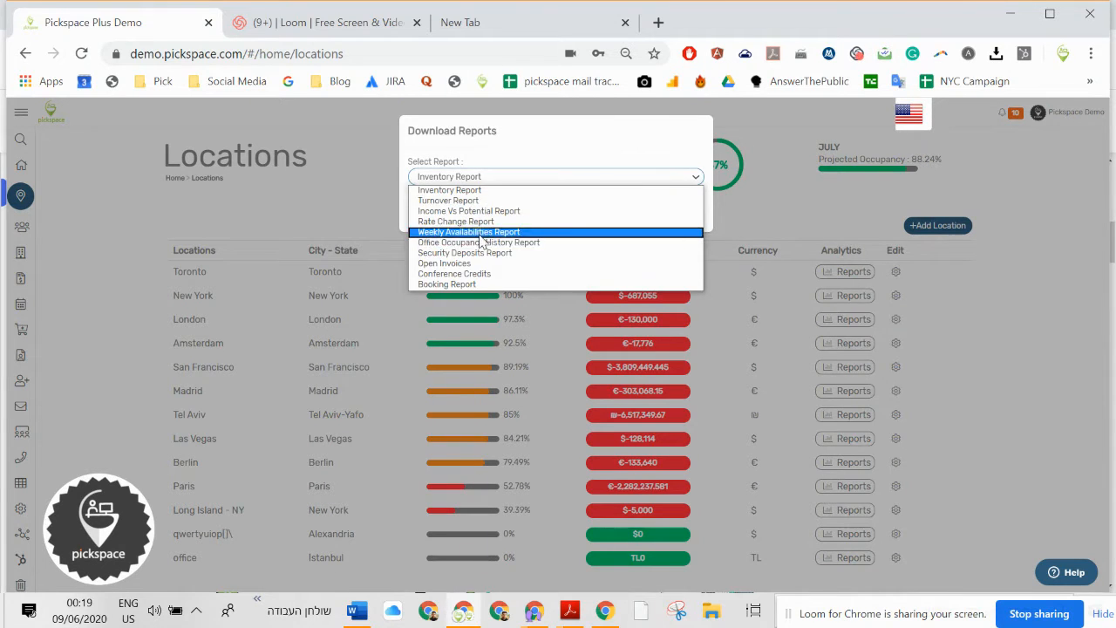
mouse_move(450, 189)
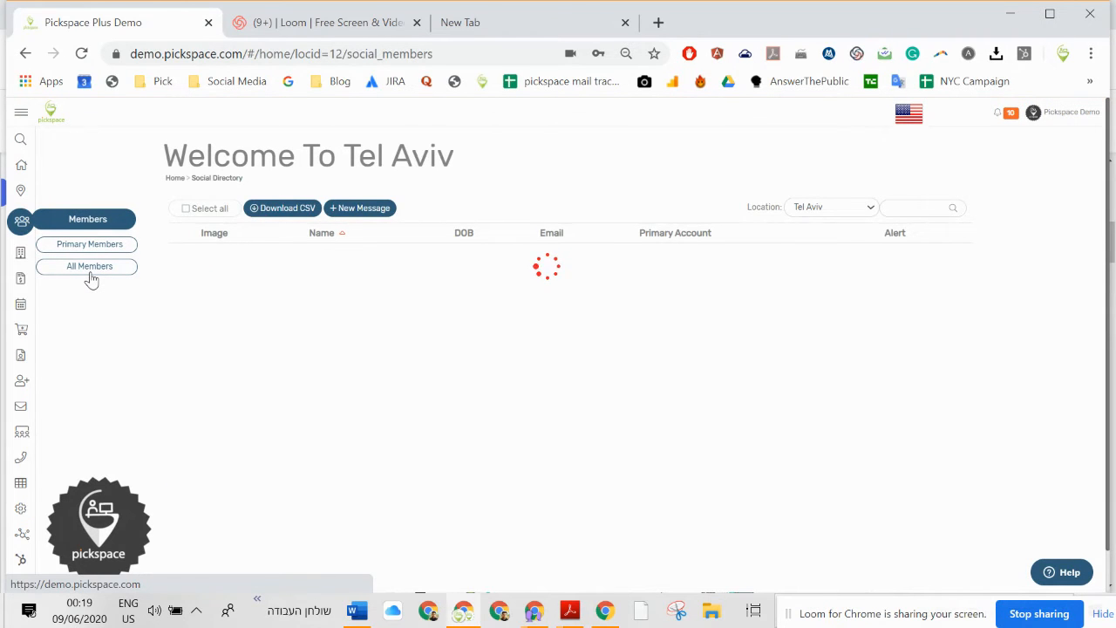
Step: List all Tel Aviv members, starting and dismissing an alert on the second member
left_click(89, 266)
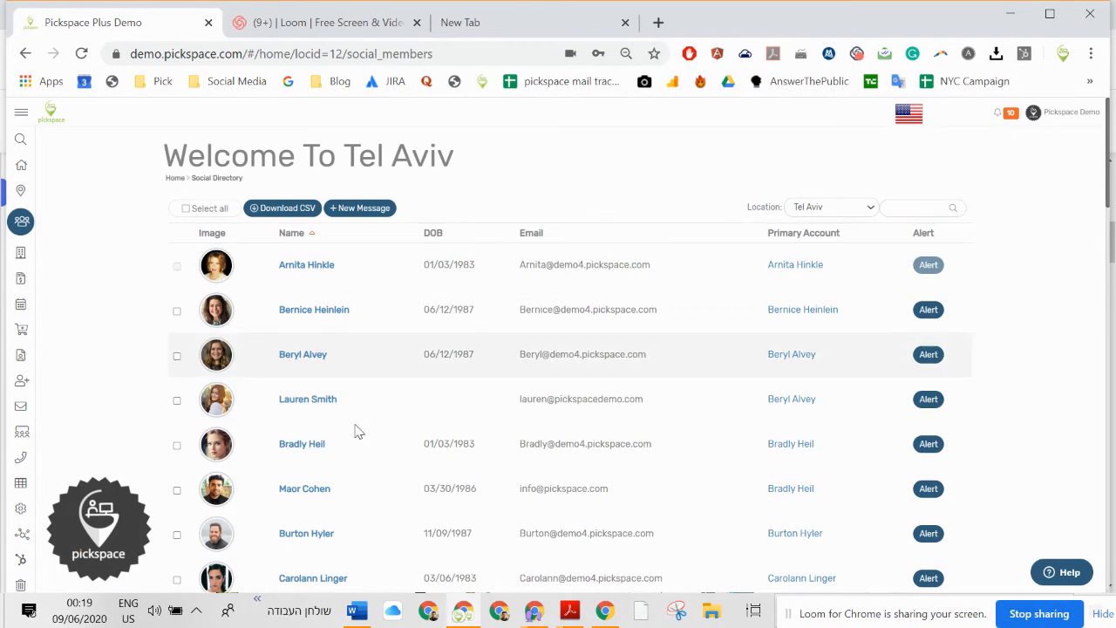
left_click(928, 309)
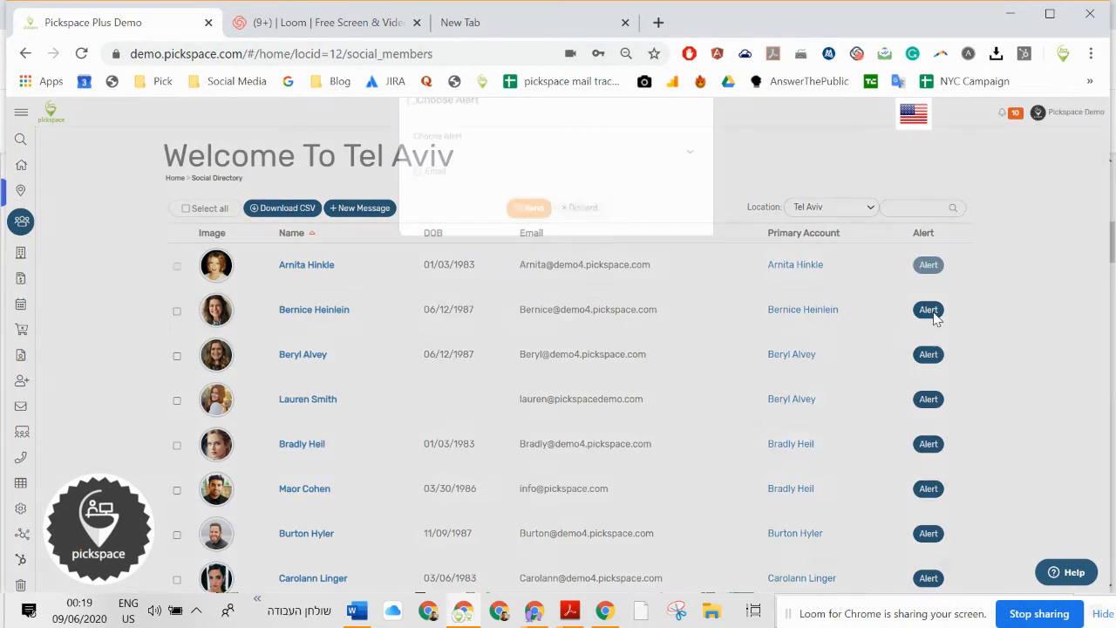
left_click(555, 183)
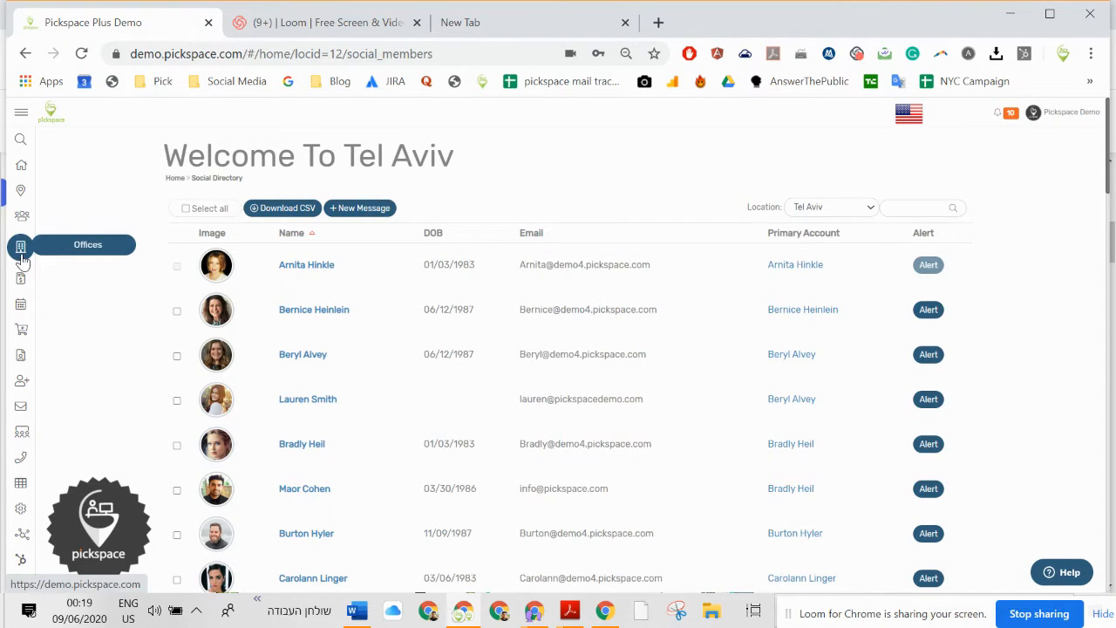
Step: Switch the Offices overview from Tel Aviv to San Francisco
left_click(21, 248)
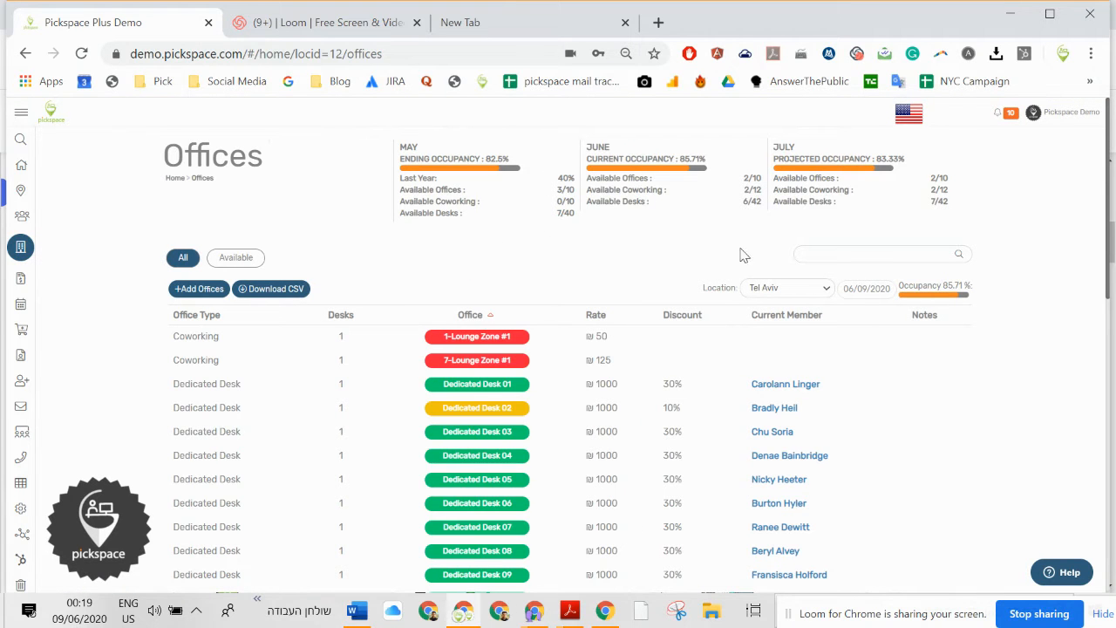
scroll("down", 3)
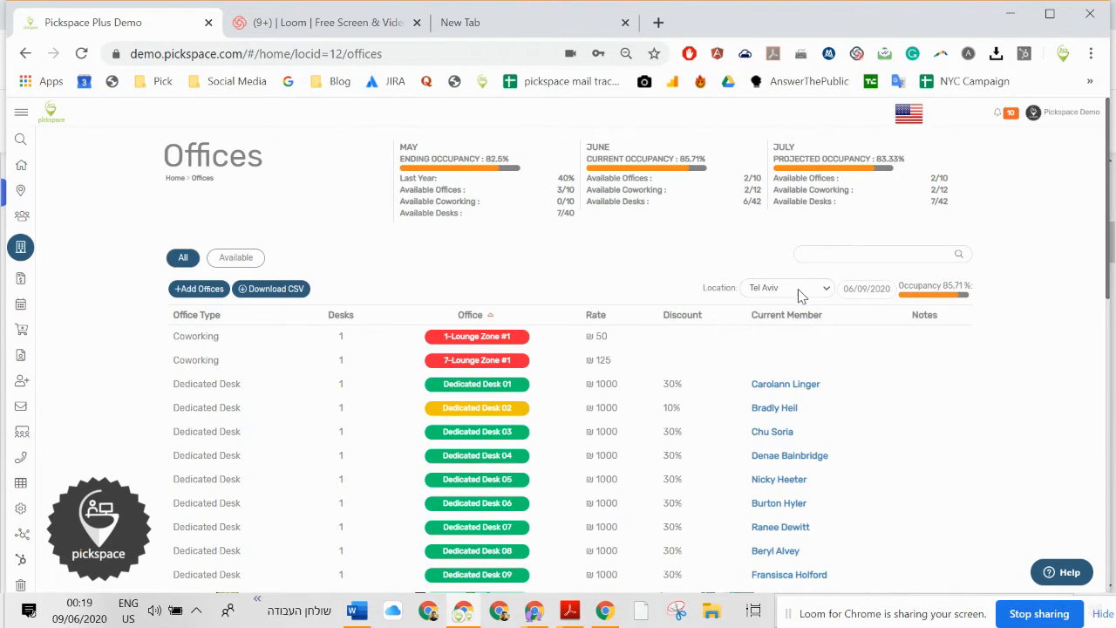
left_click(788, 286)
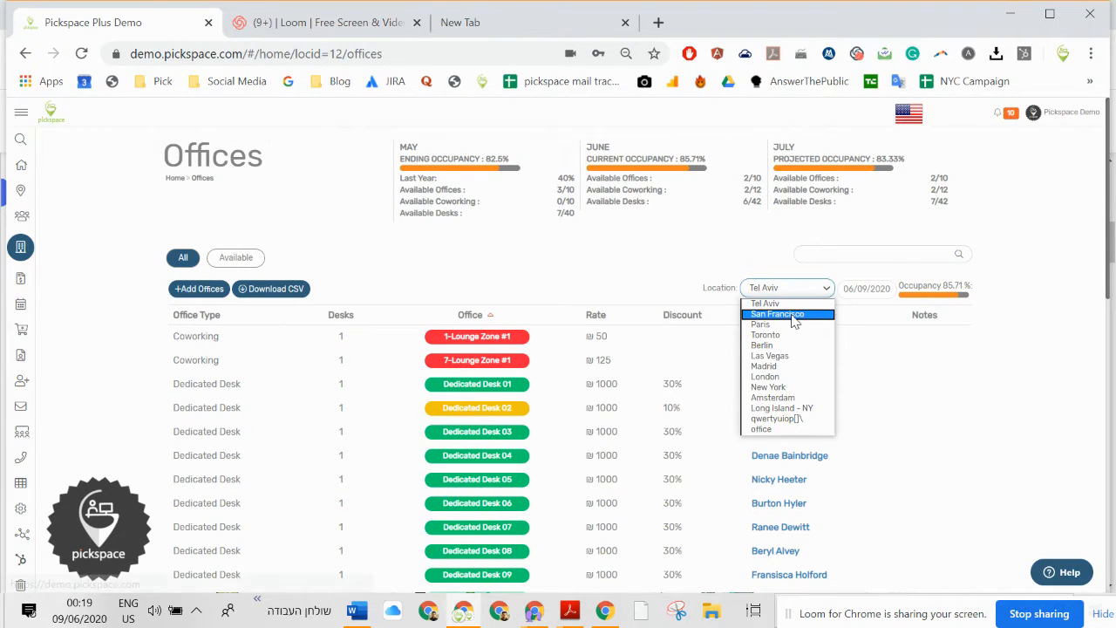
left_click(776, 314)
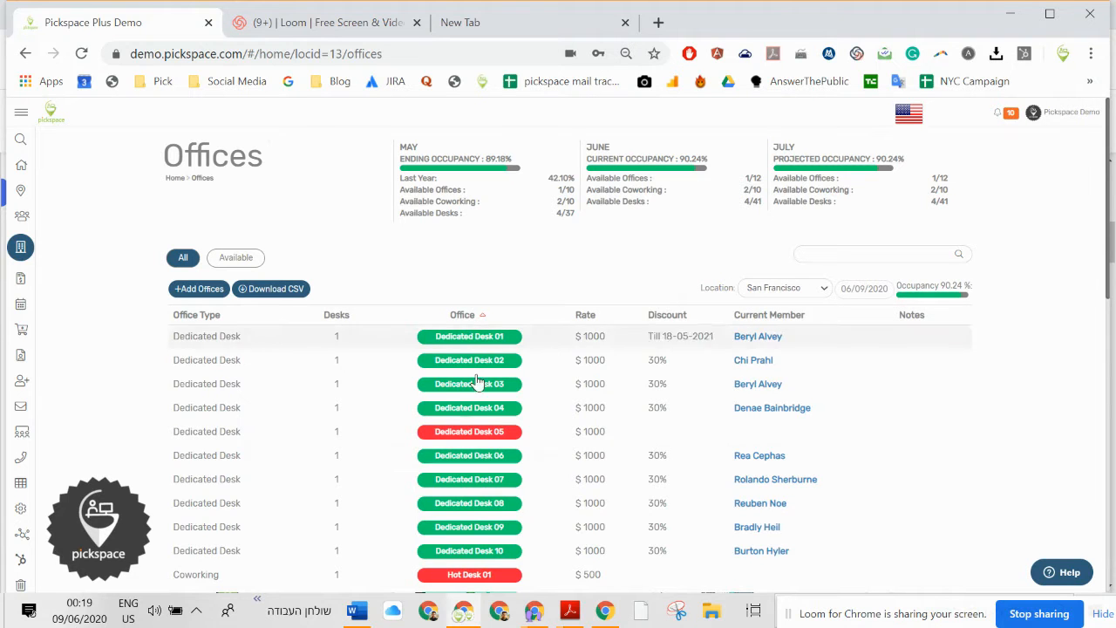
Step: Show San Francisco's available offices, then all offices with their current members
scroll("down", 3)
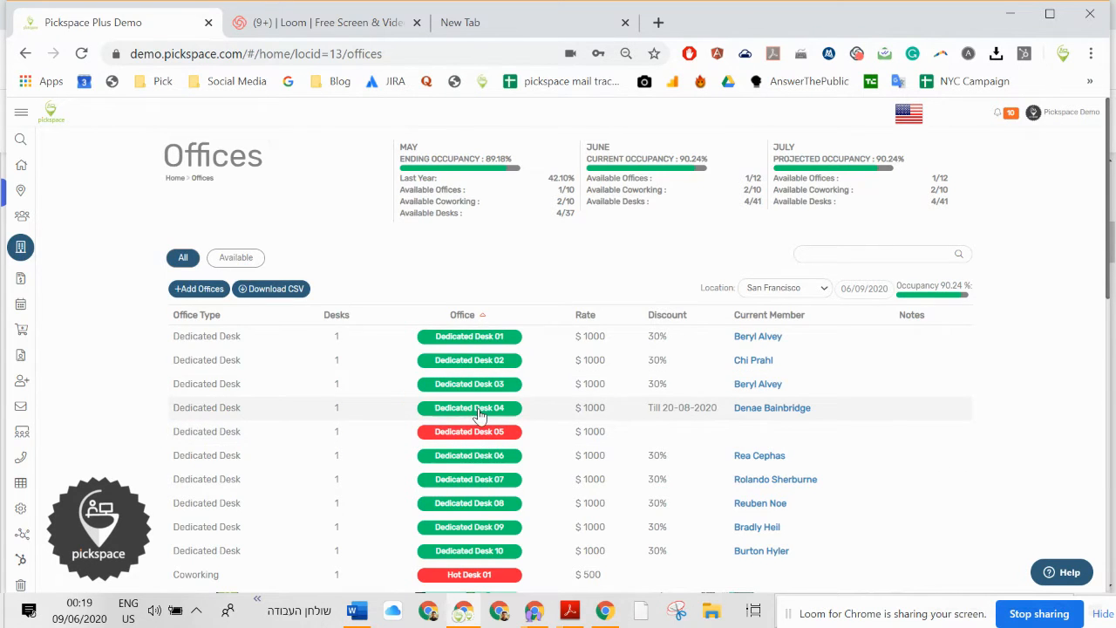
scroll("down", 3)
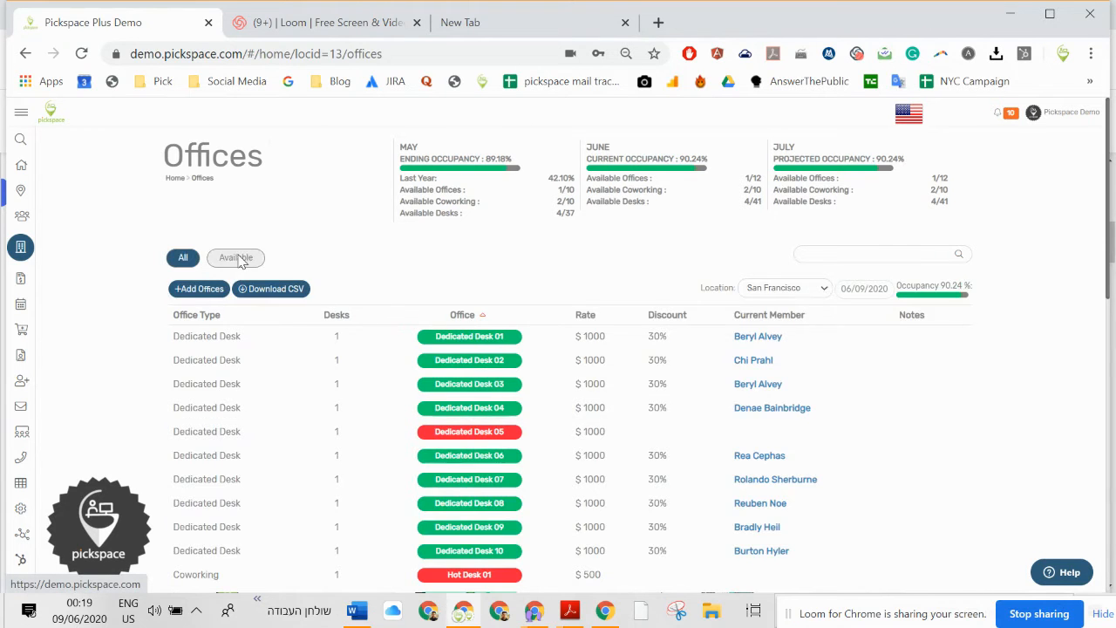
left_click(236, 258)
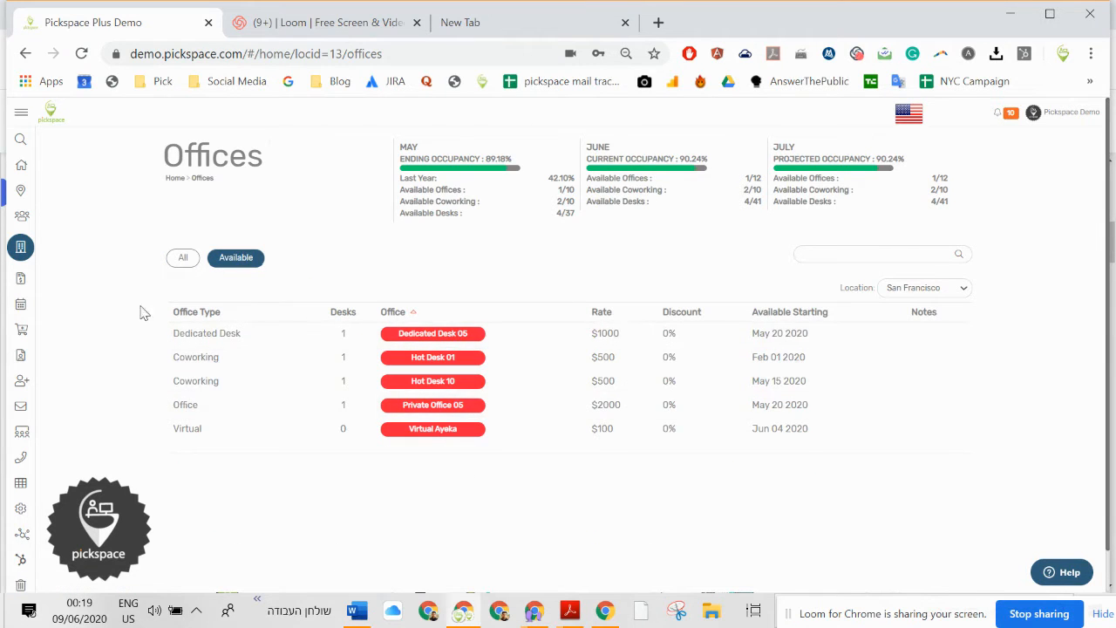
left_click(181, 259)
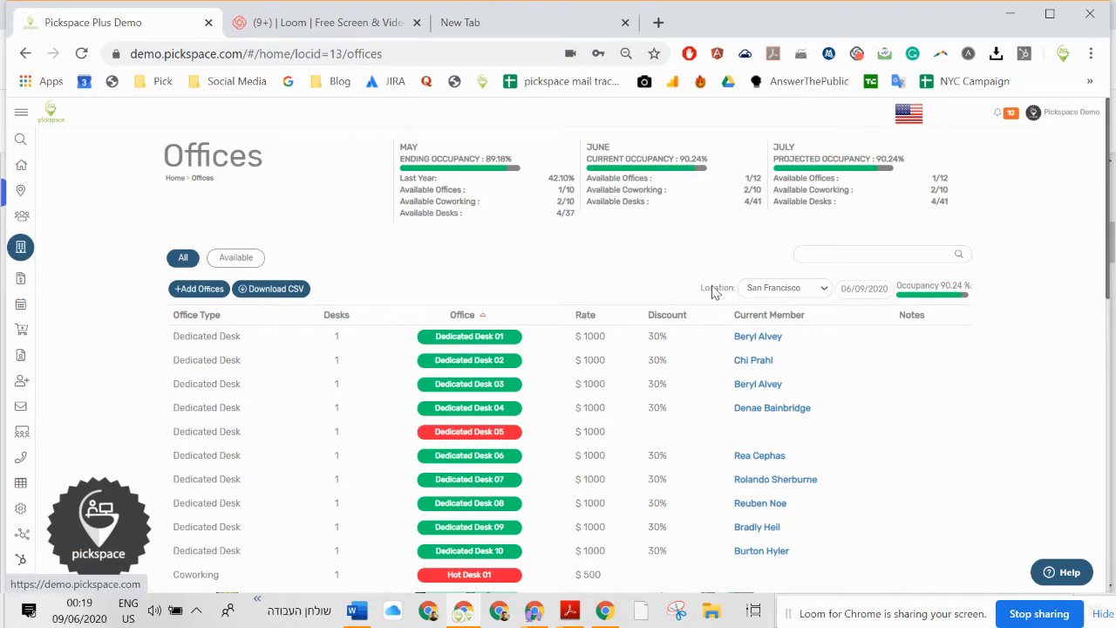
mouse_move(21, 277)
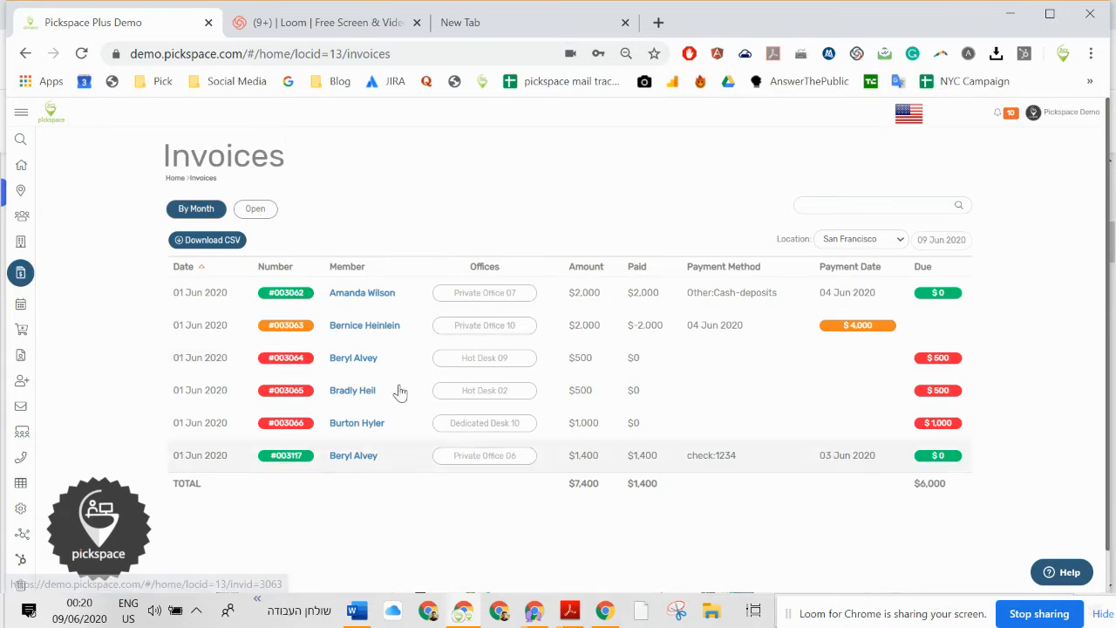
Step: Filter the Invoices page to the Paris location
left_click(860, 239)
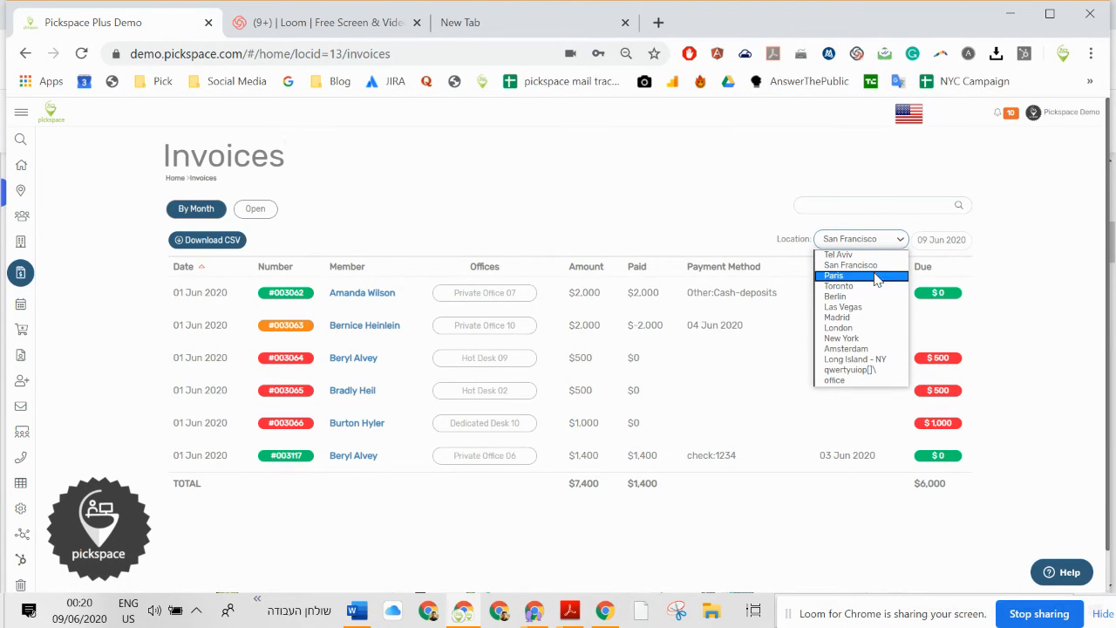
left_click(834, 275)
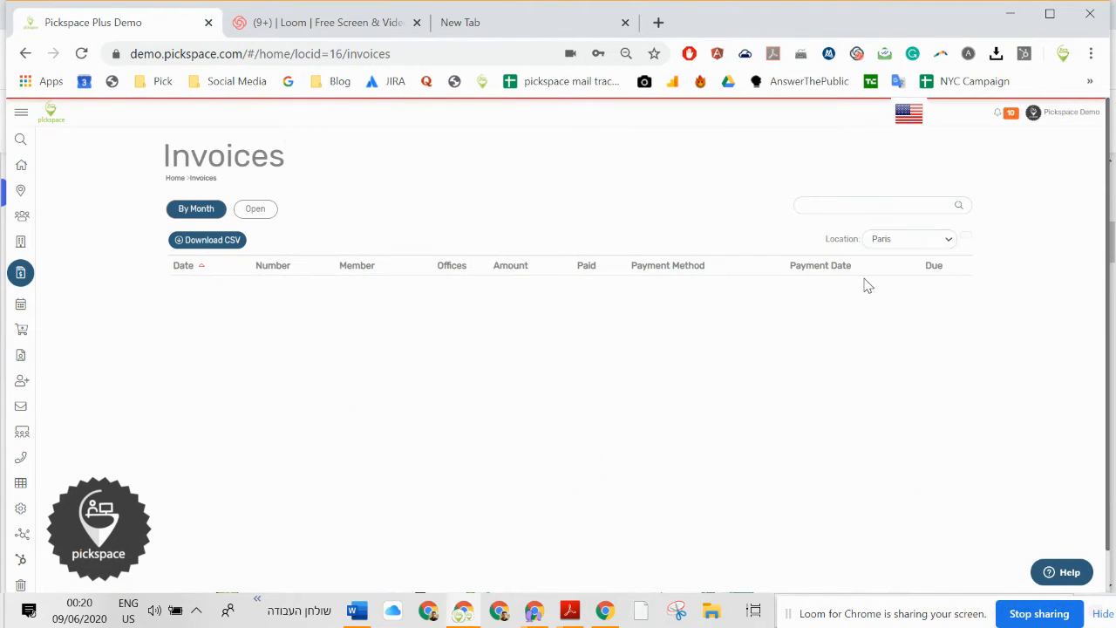
mouse_move(339, 276)
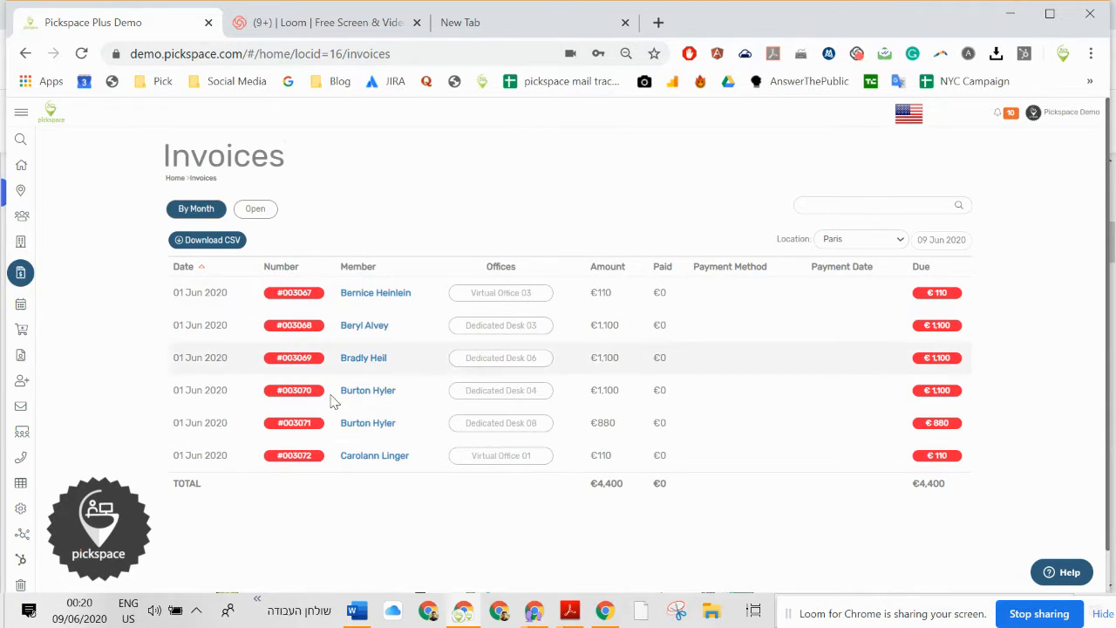
mouse_move(963, 325)
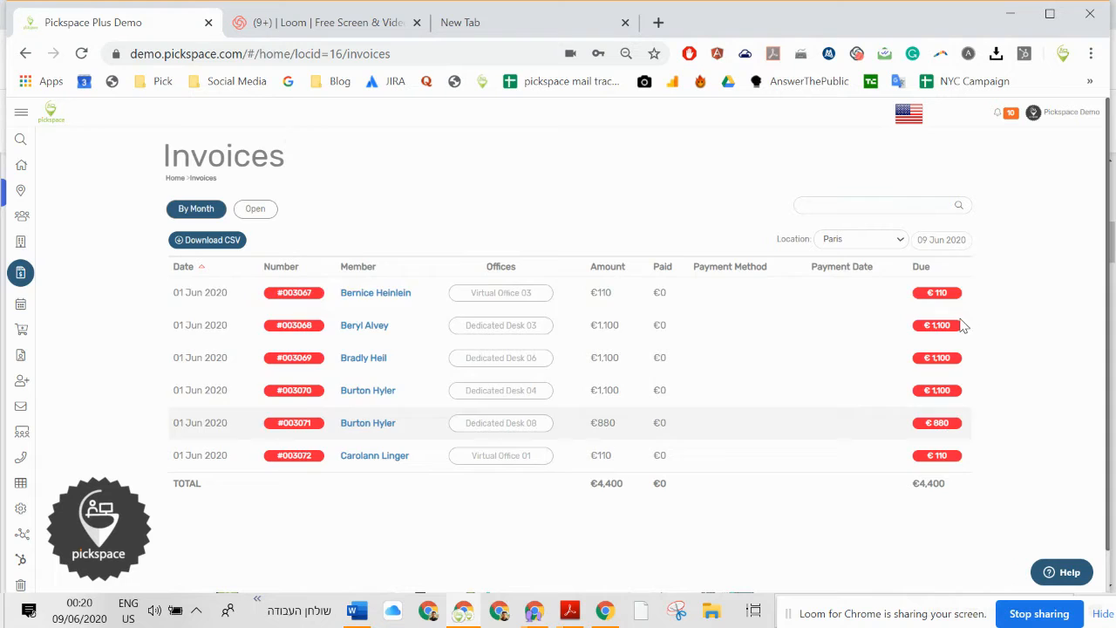
mouse_move(21, 303)
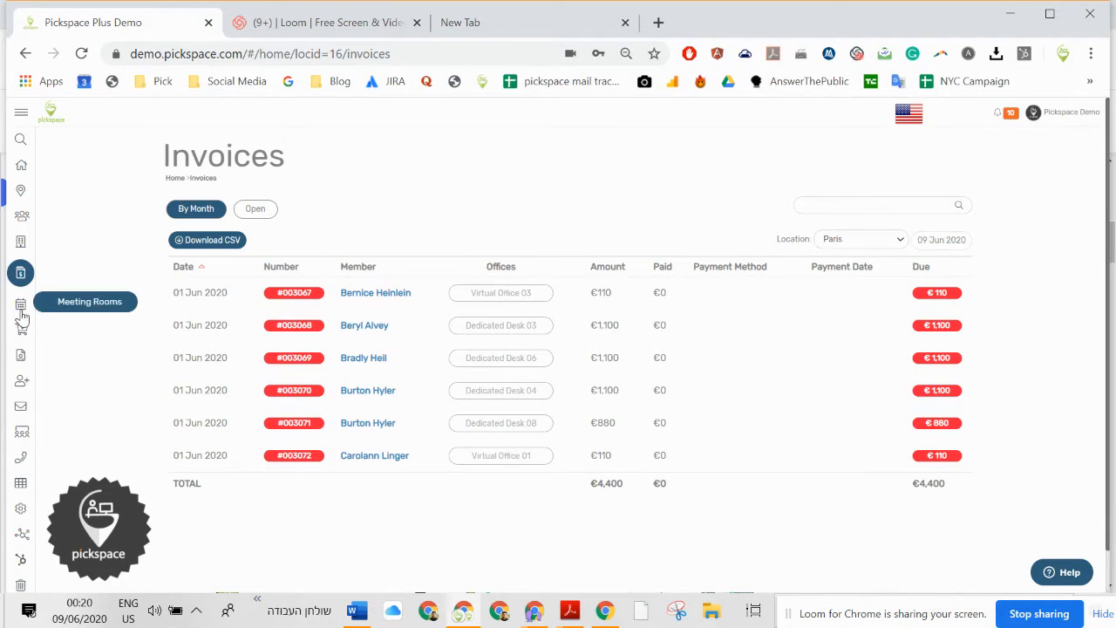
Step: Book the Conference Room from 7 to 8 AM, then delete that booking
left_click(21, 300)
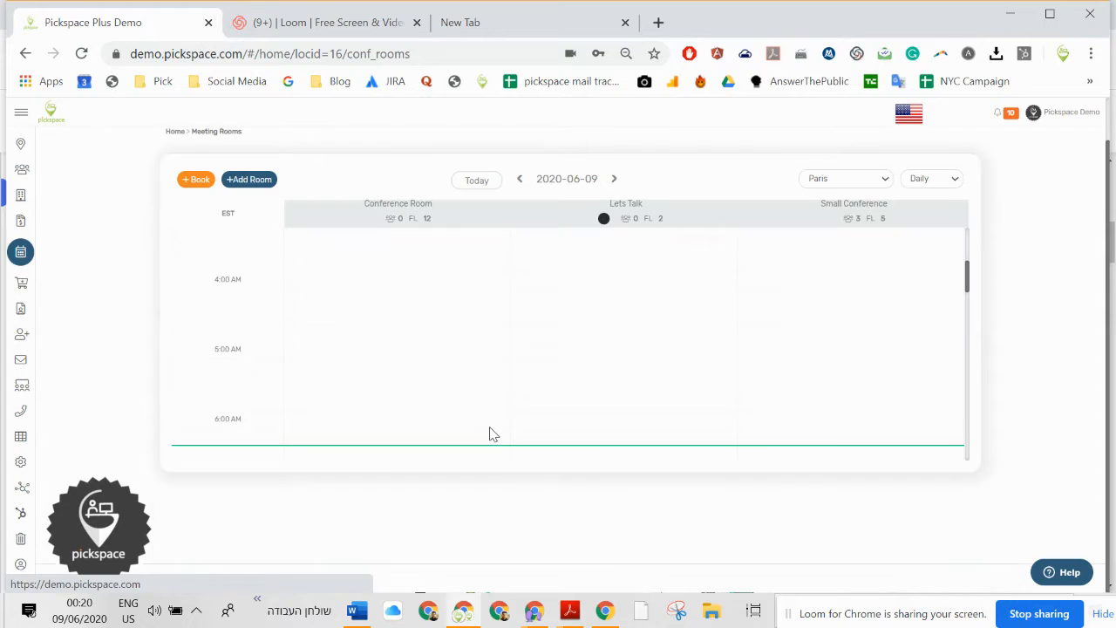
scroll("down", 3)
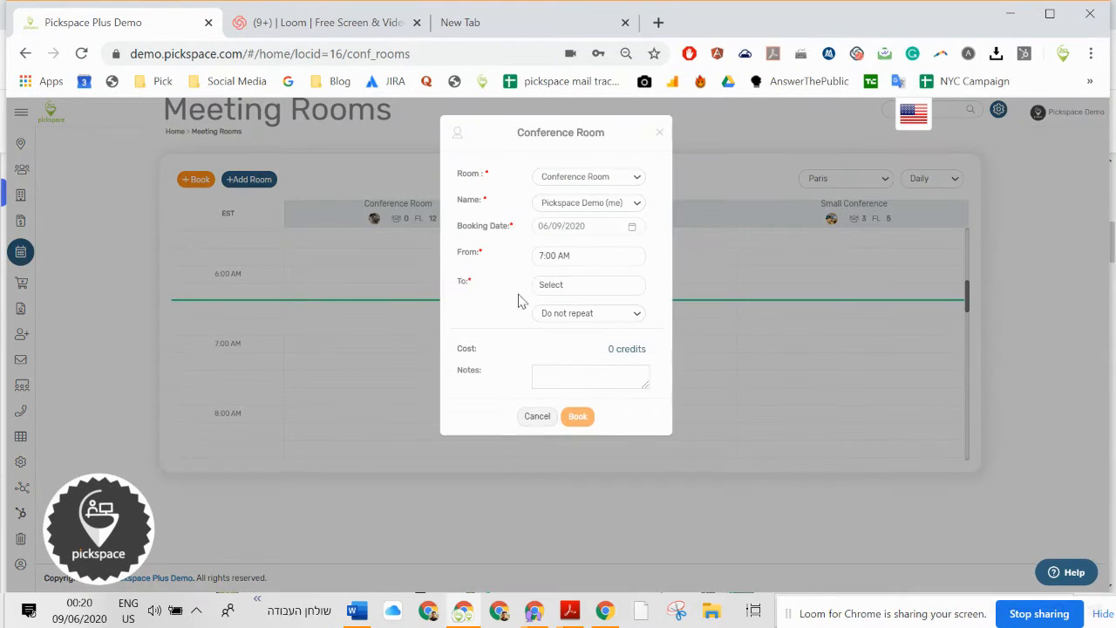
left_click(590, 284)
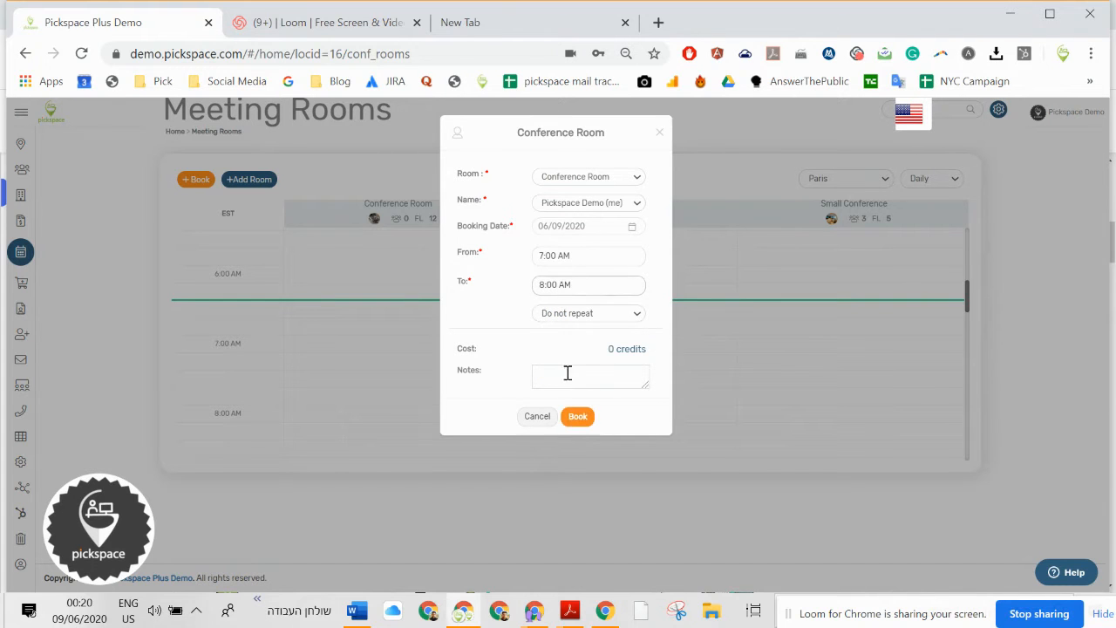
left_click(578, 415)
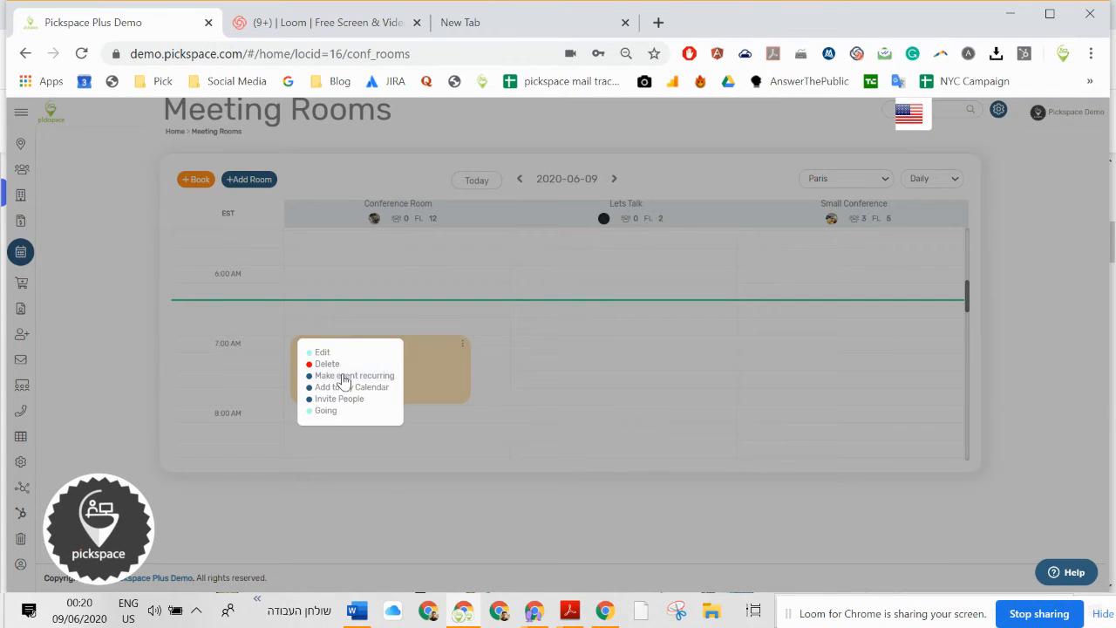
mouse_move(322, 352)
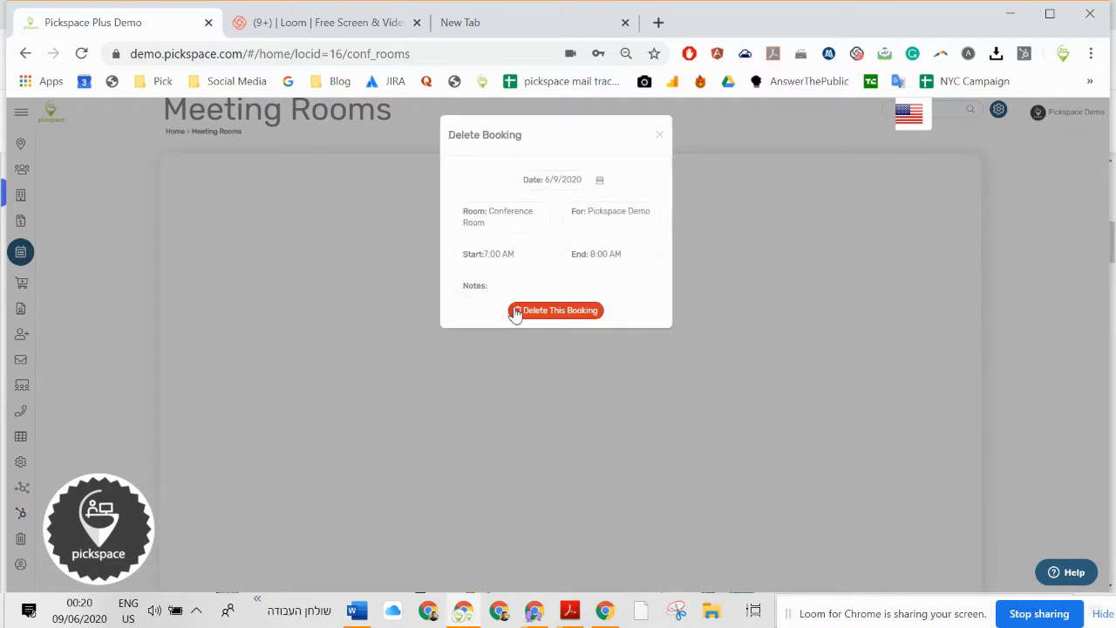
left_click(555, 311)
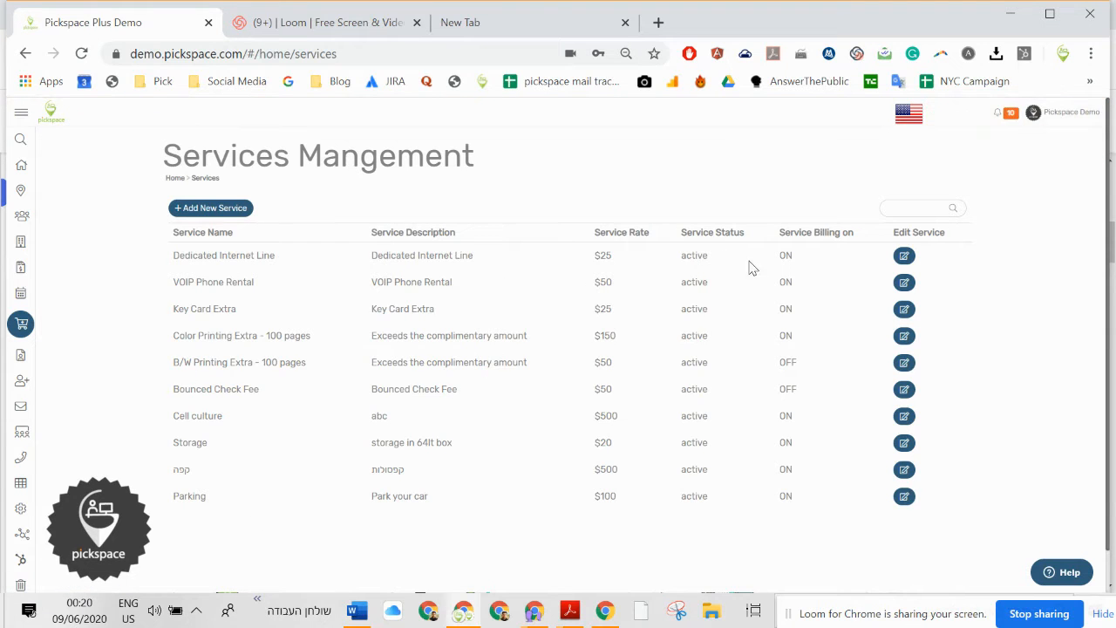
Step: Visit the Users, Referrals and Email Templates pages in turn
left_click(21, 349)
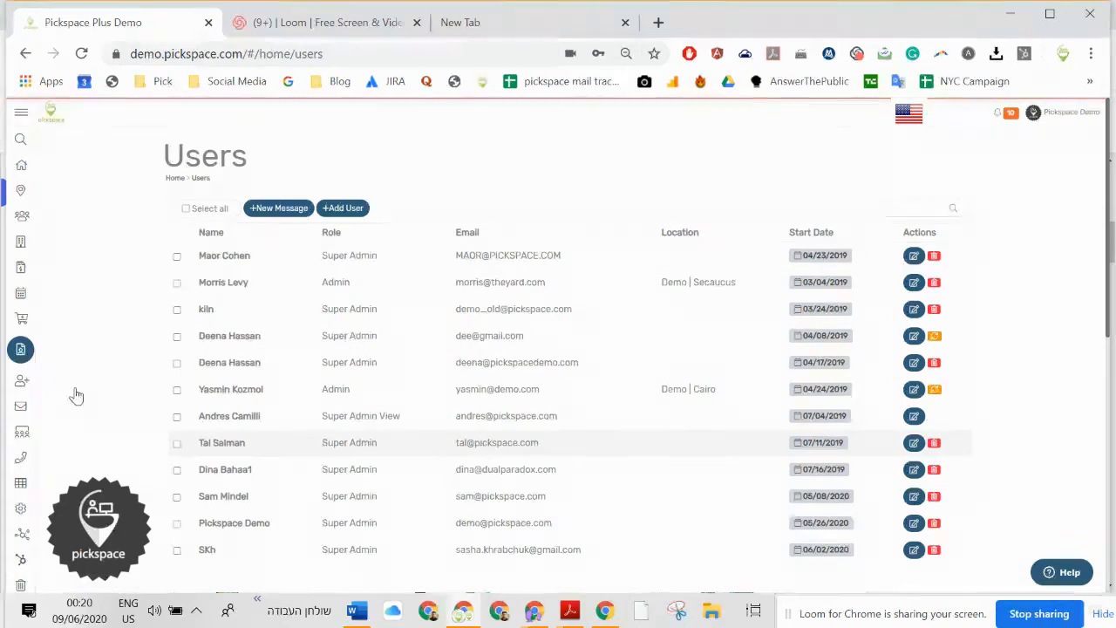
left_click(21, 373)
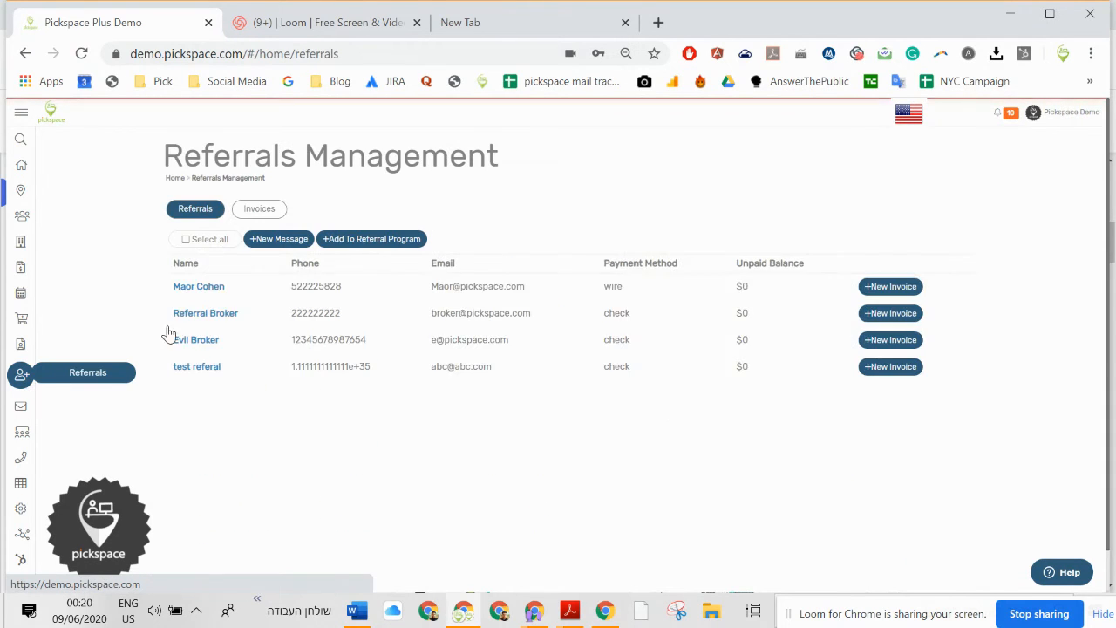
scroll("down", 3)
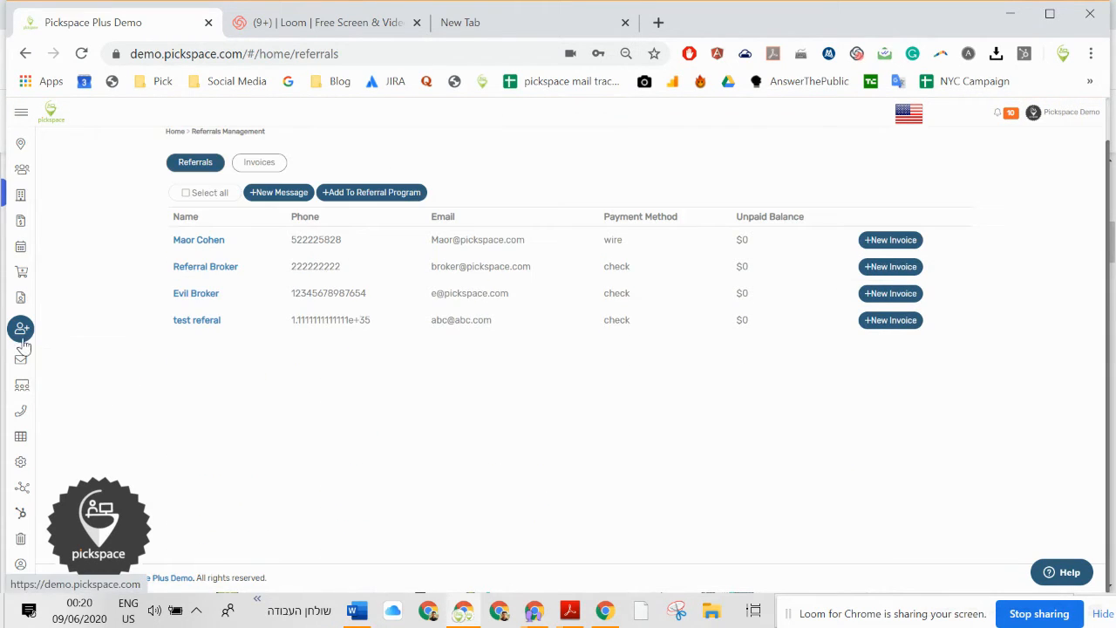
left_click(21, 399)
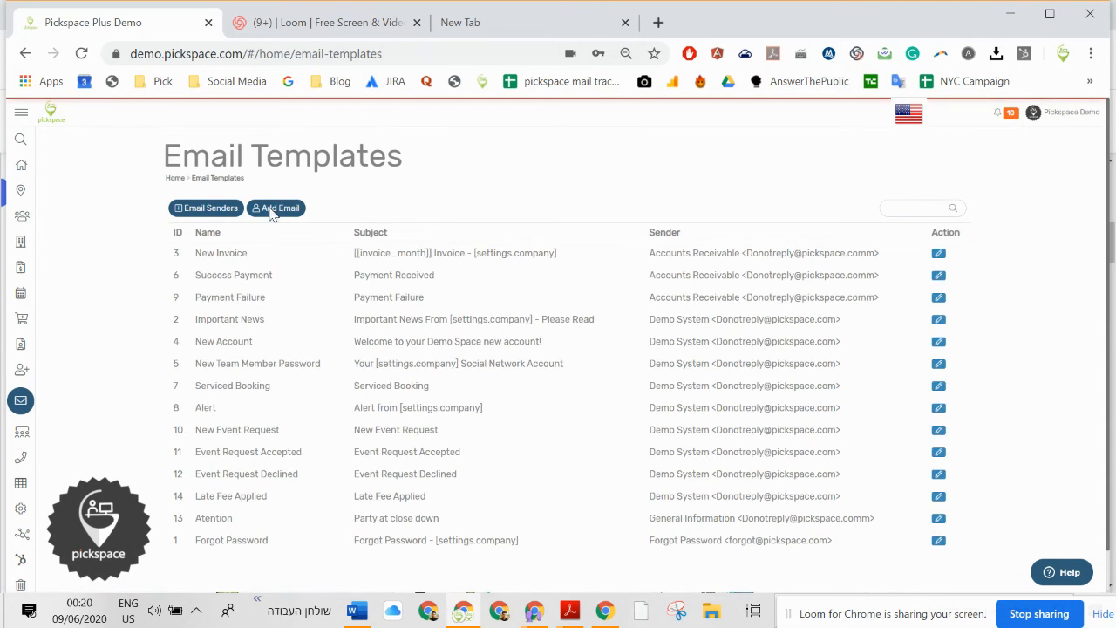
mouse_move(20, 366)
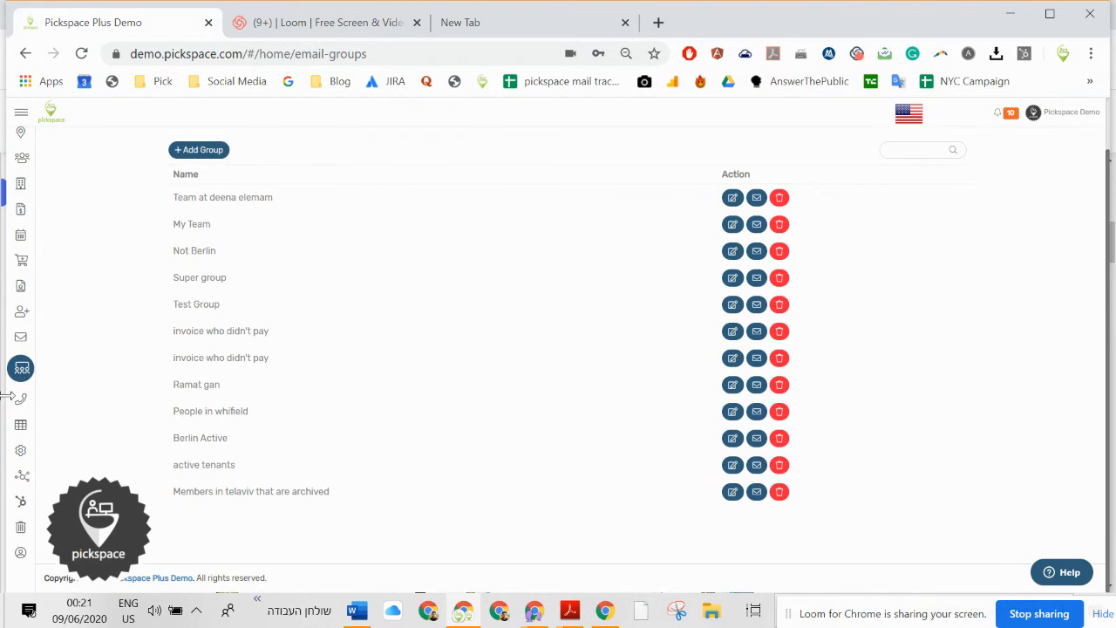
Step: View the saved Data Reports and Control Panel company settings, then Design Settings
left_click(21, 452)
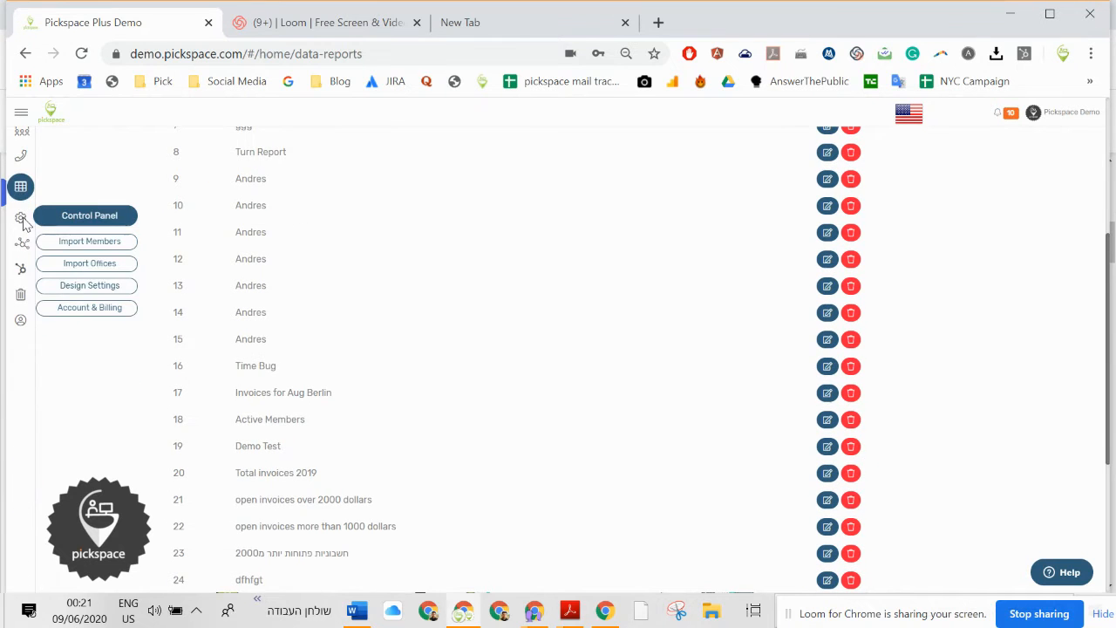
left_click(21, 212)
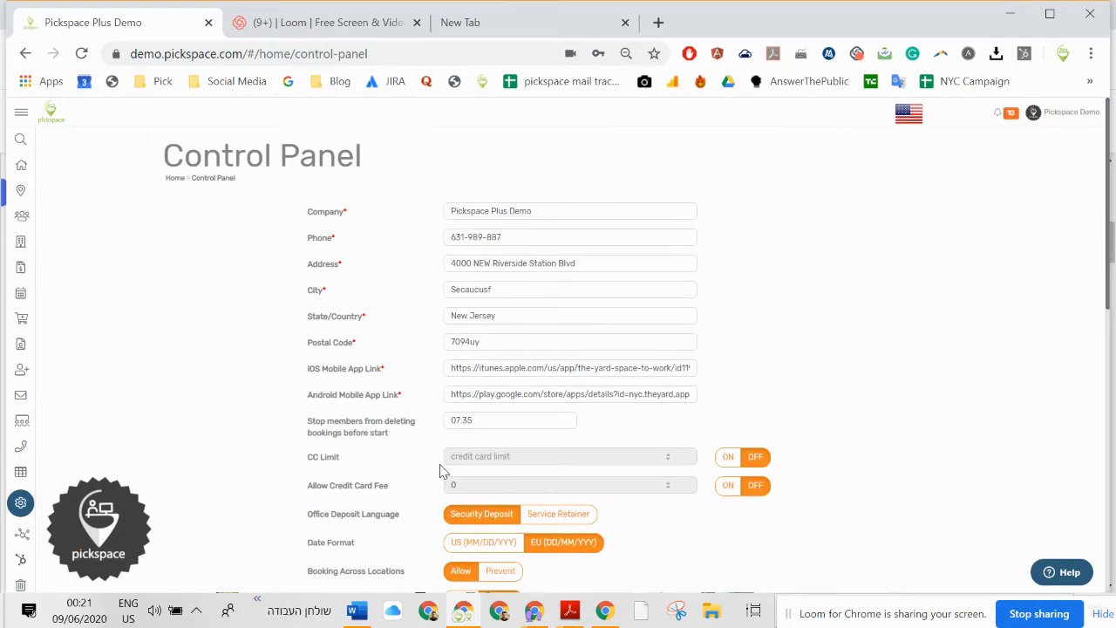
scroll("down", 3)
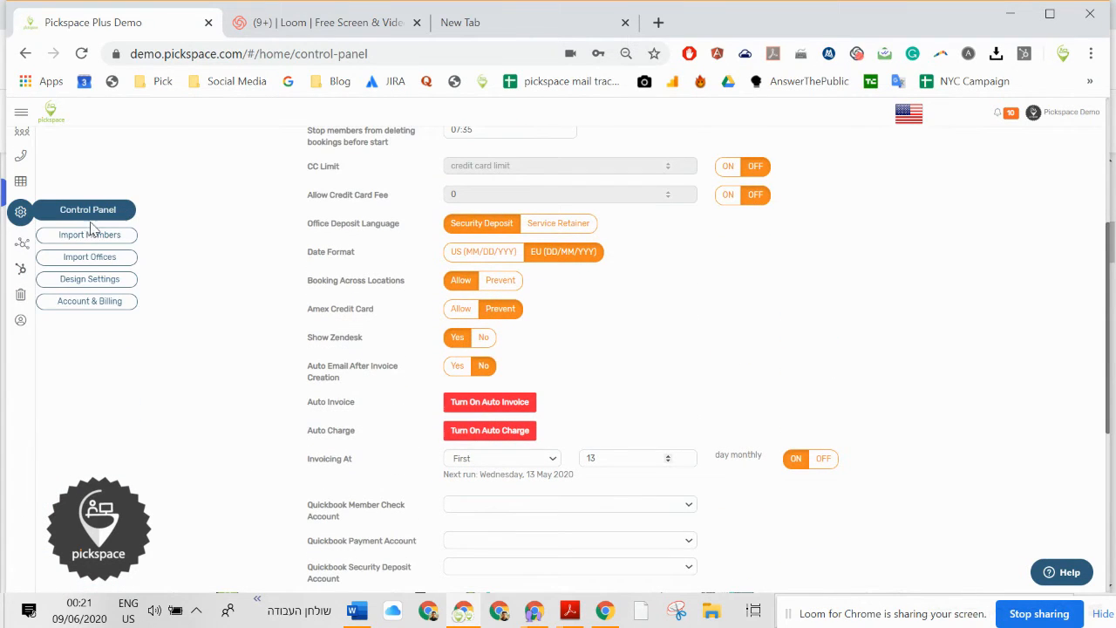
left_click(91, 279)
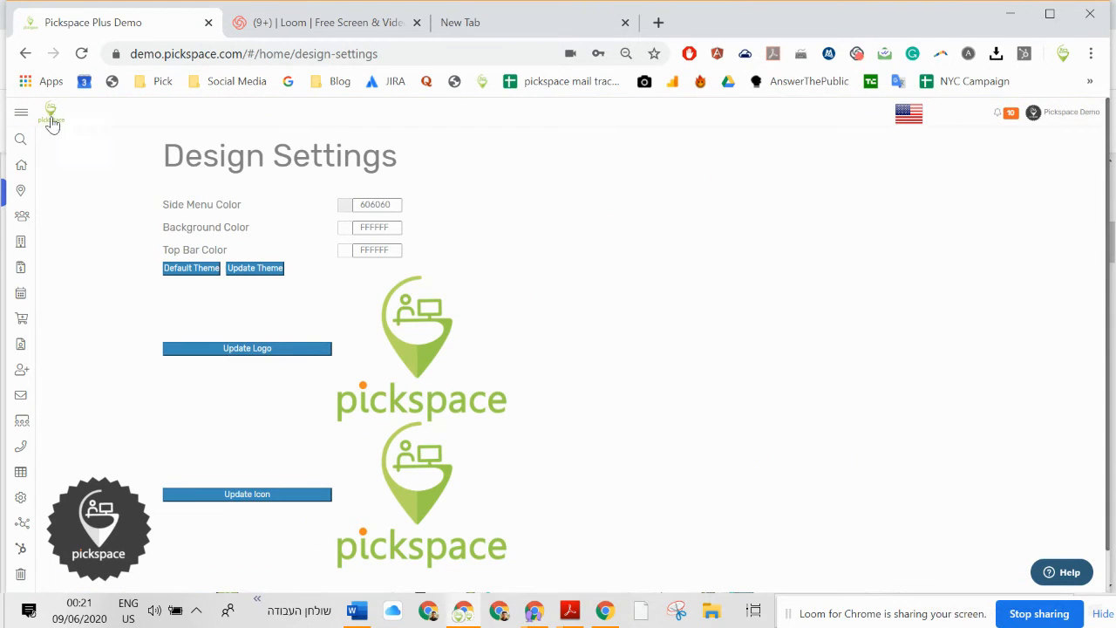
Step: Review the theme and logo settings, then move to the Integrations page
scroll("down", 3)
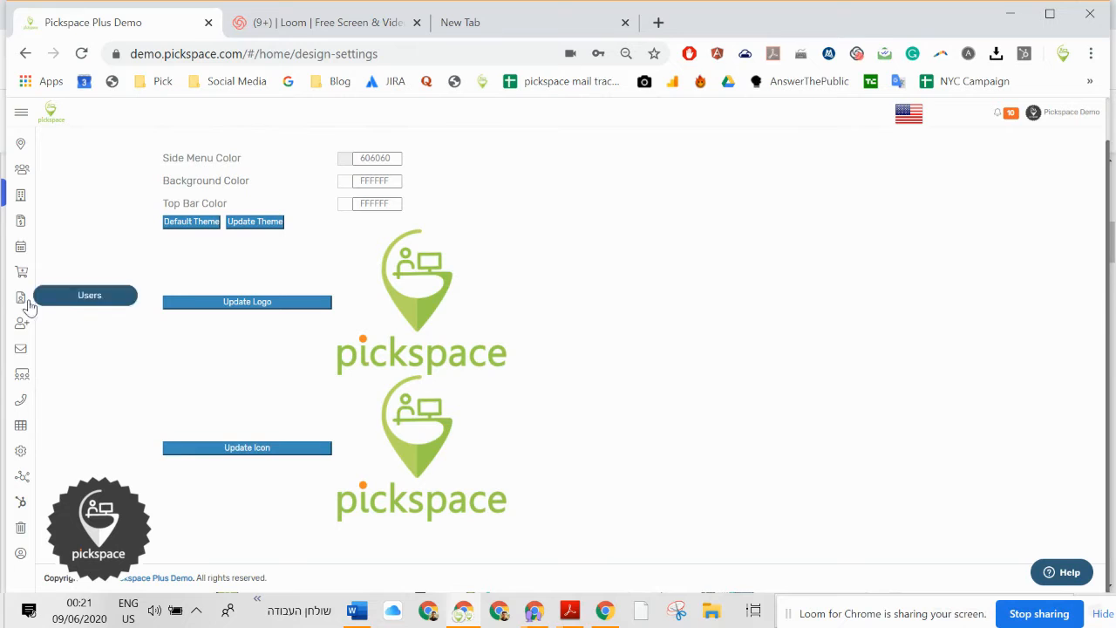
left_click(21, 480)
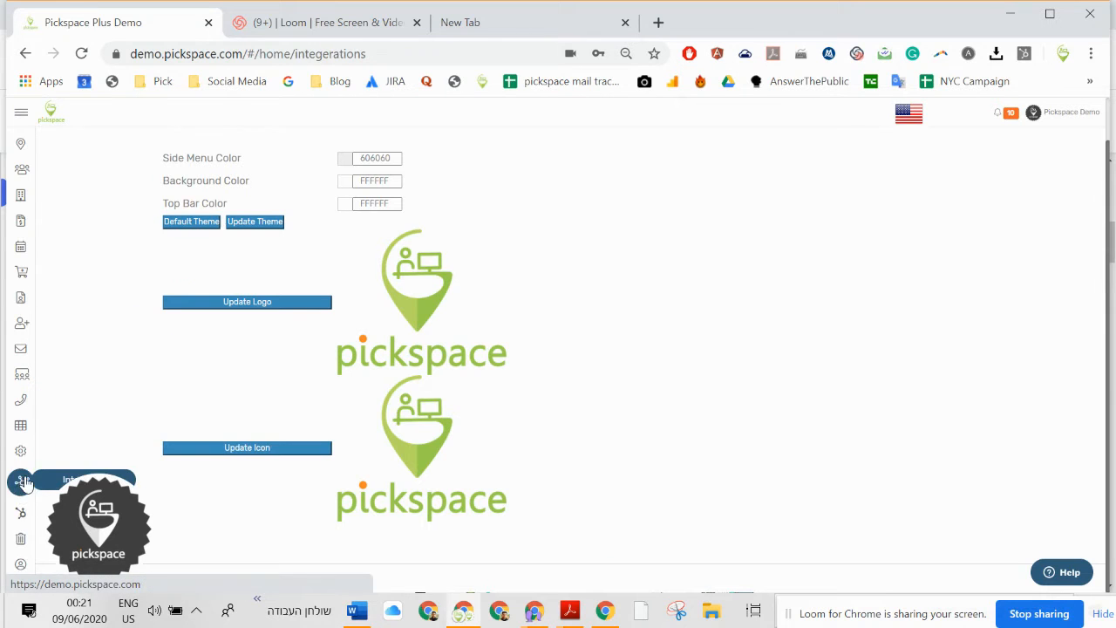
Step: Expand the Hubspot integration settings and review its pipelines list
left_click(21, 482)
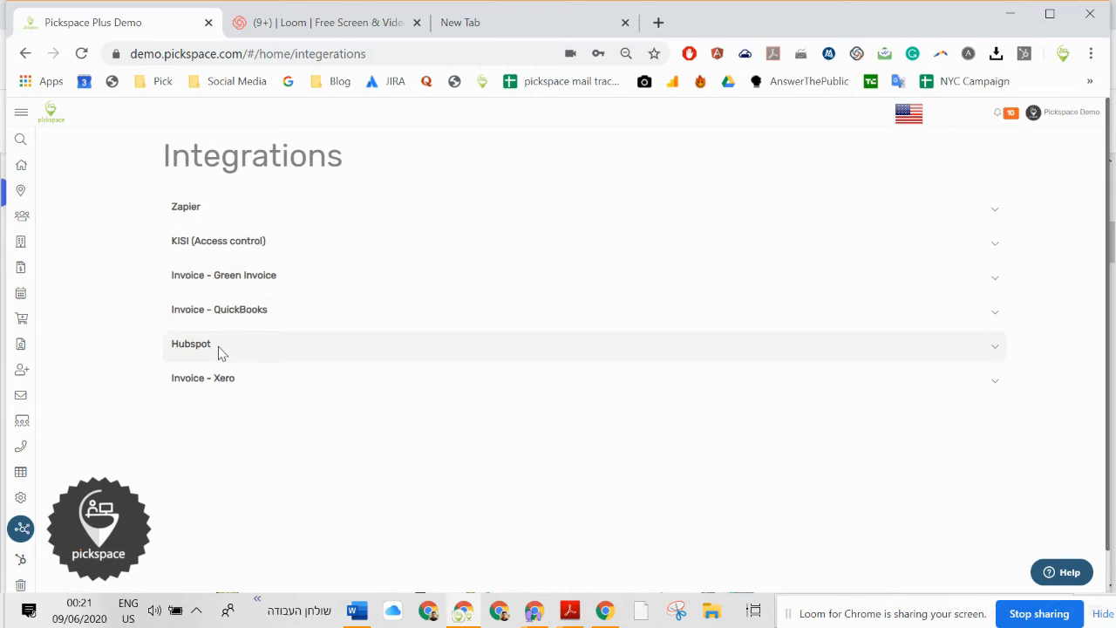
left_click(190, 342)
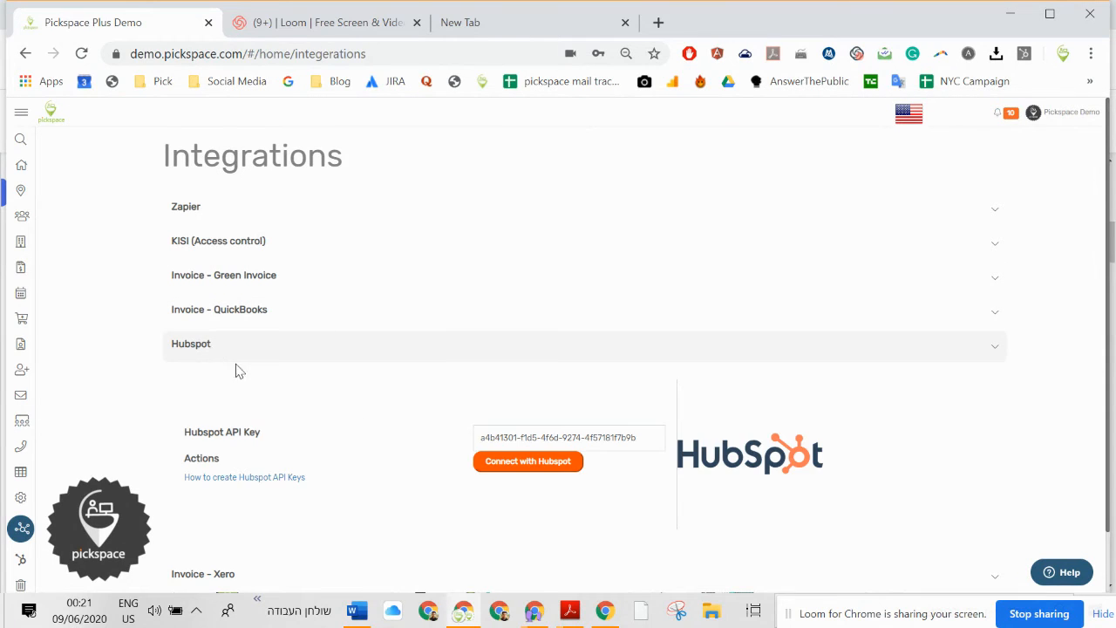
scroll("down", 3)
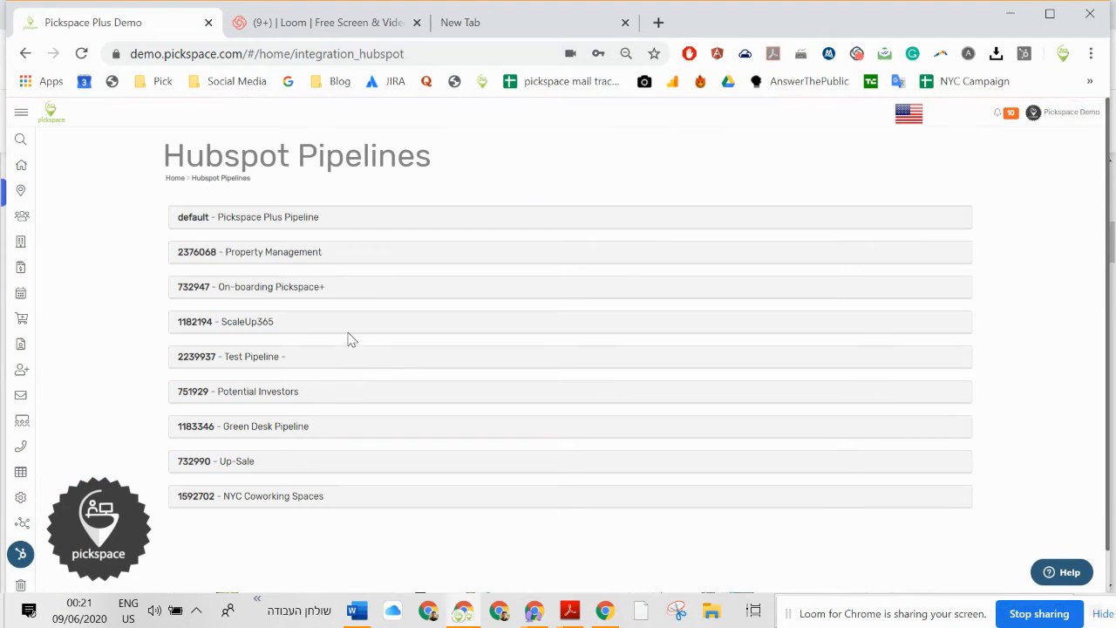
mouse_move(542, 394)
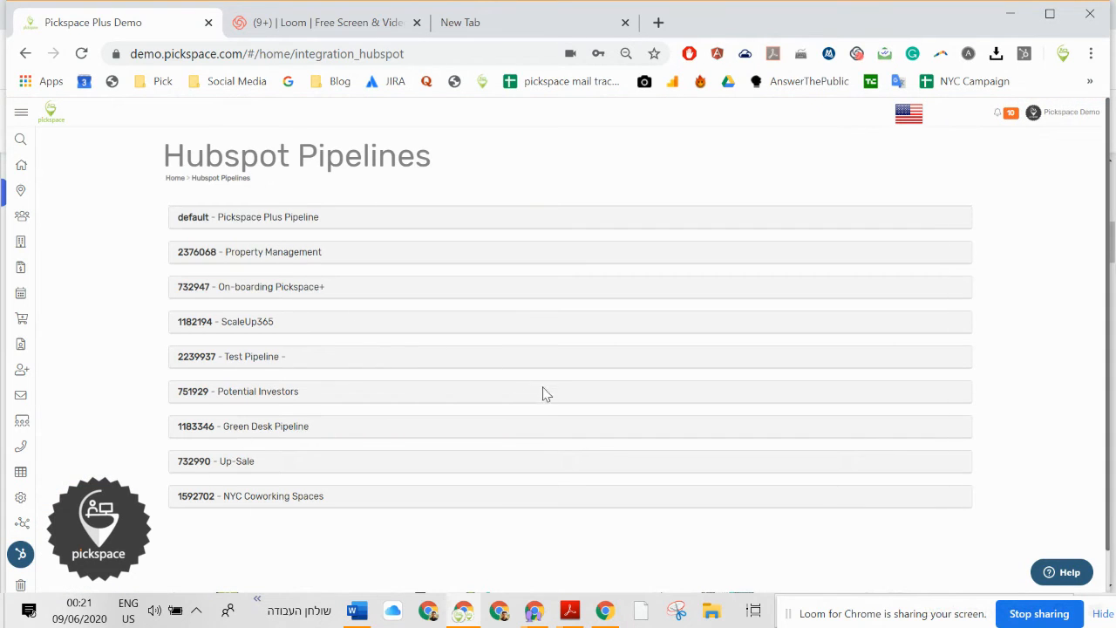
scroll("down", 3)
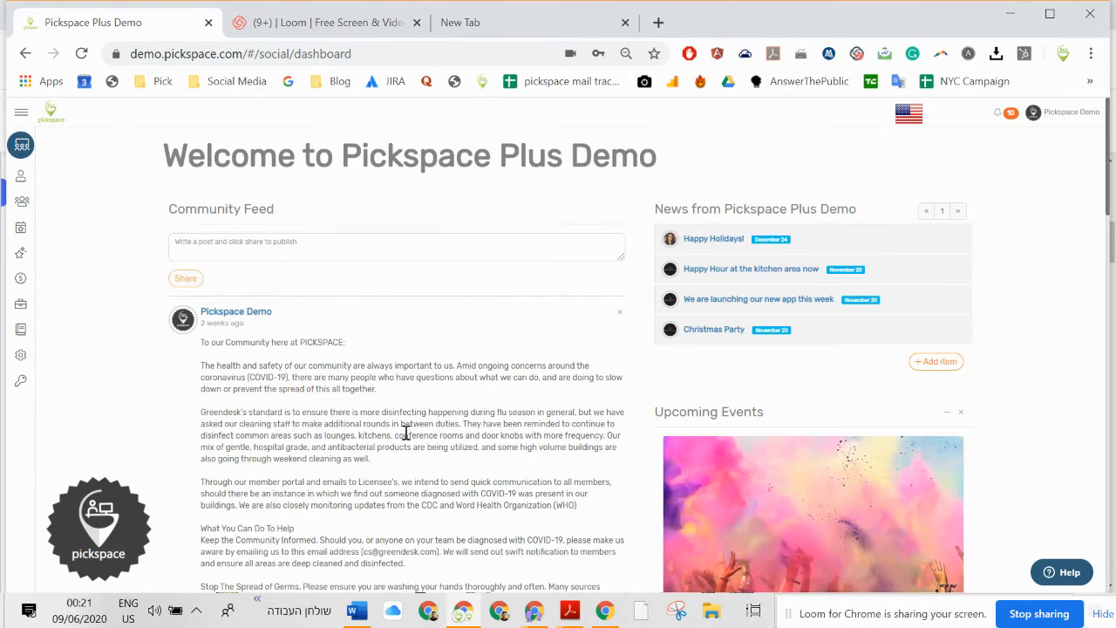
Step: Scroll through the community dashboard's feed, events and latest members
scroll("down", 3)
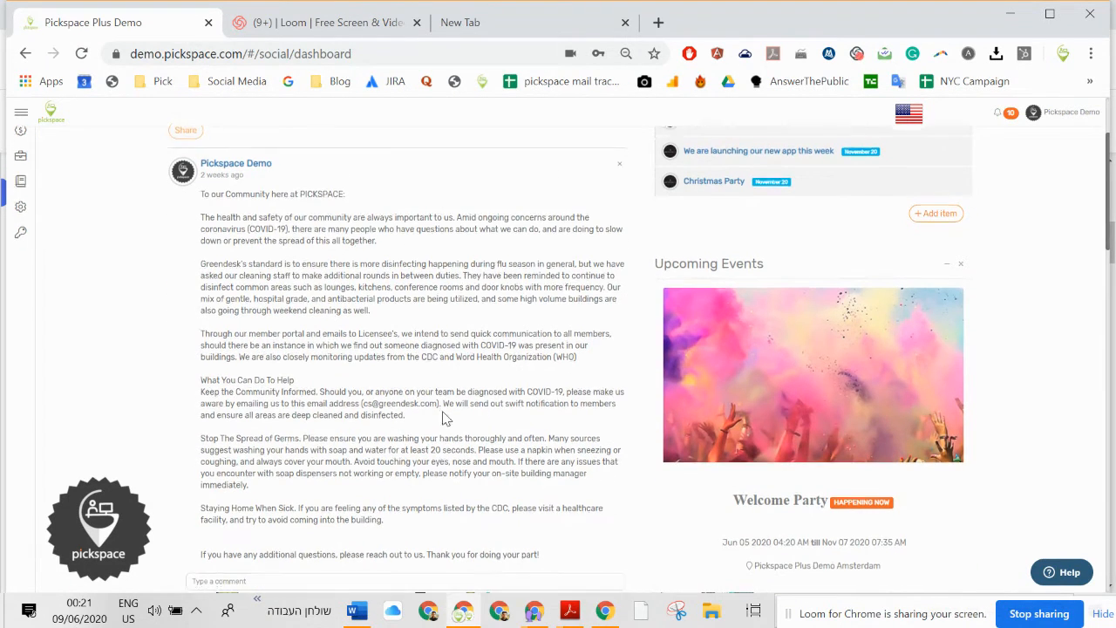
scroll("down", 3)
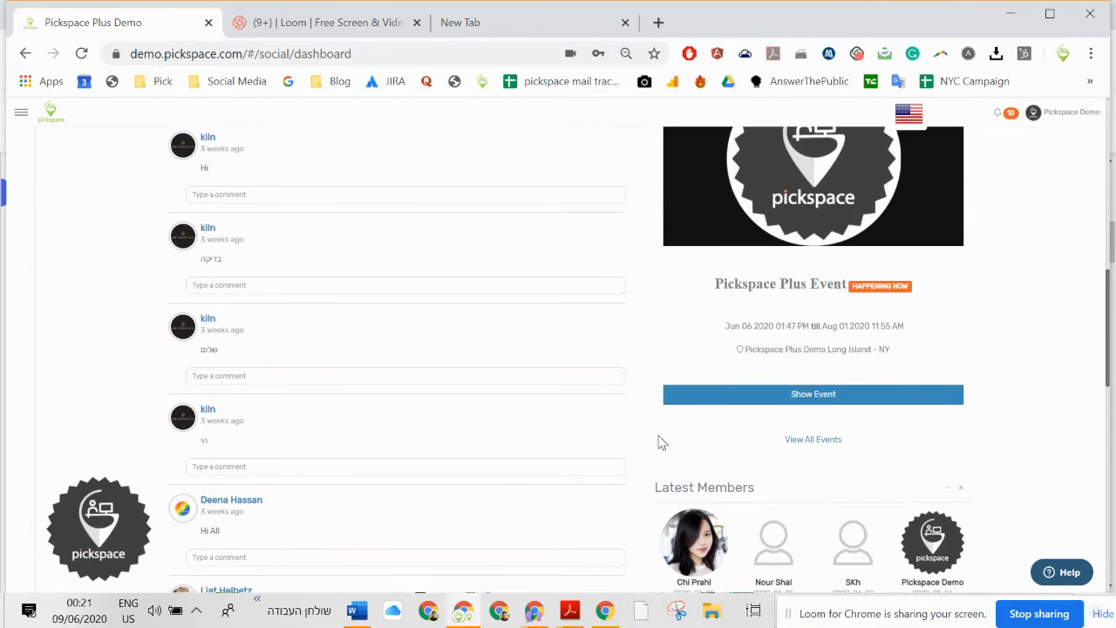
scroll("down", 3)
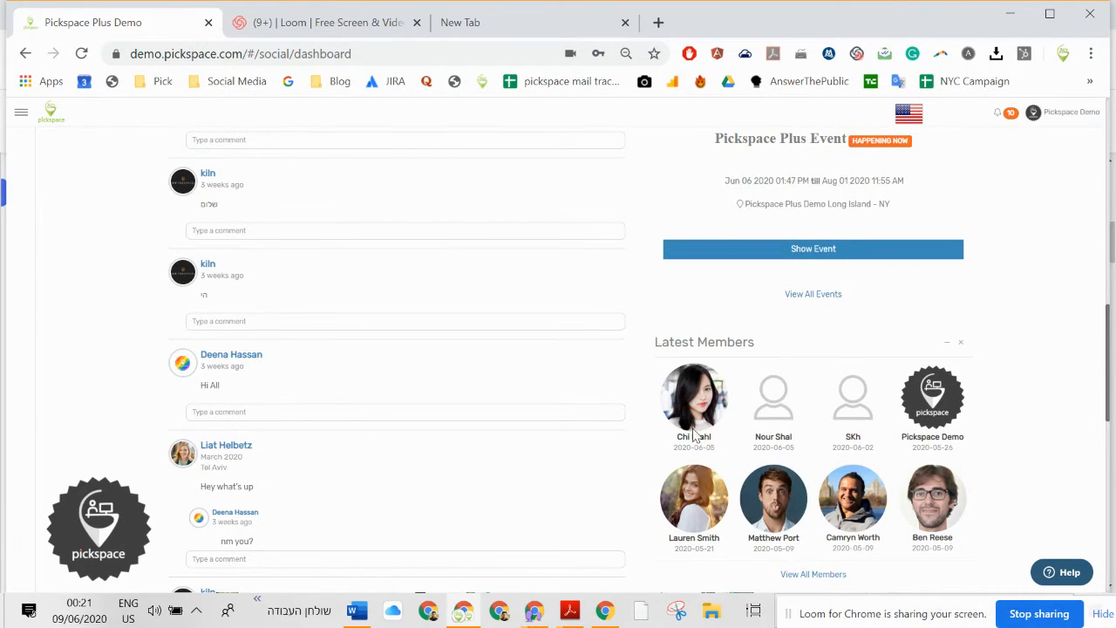
scroll("down", 3)
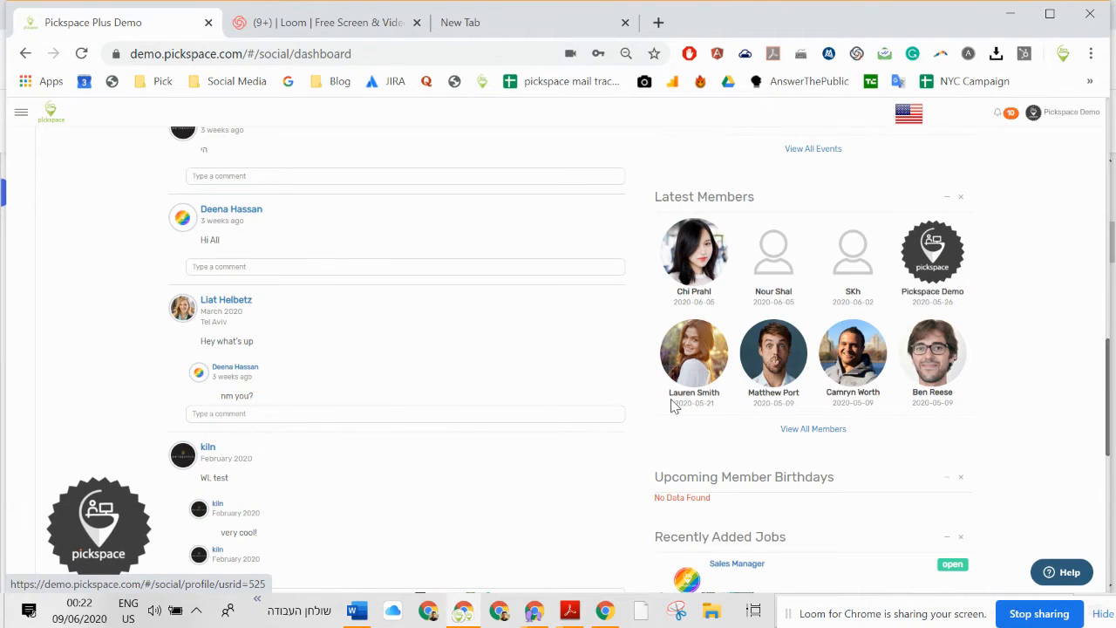
scroll("down", 3)
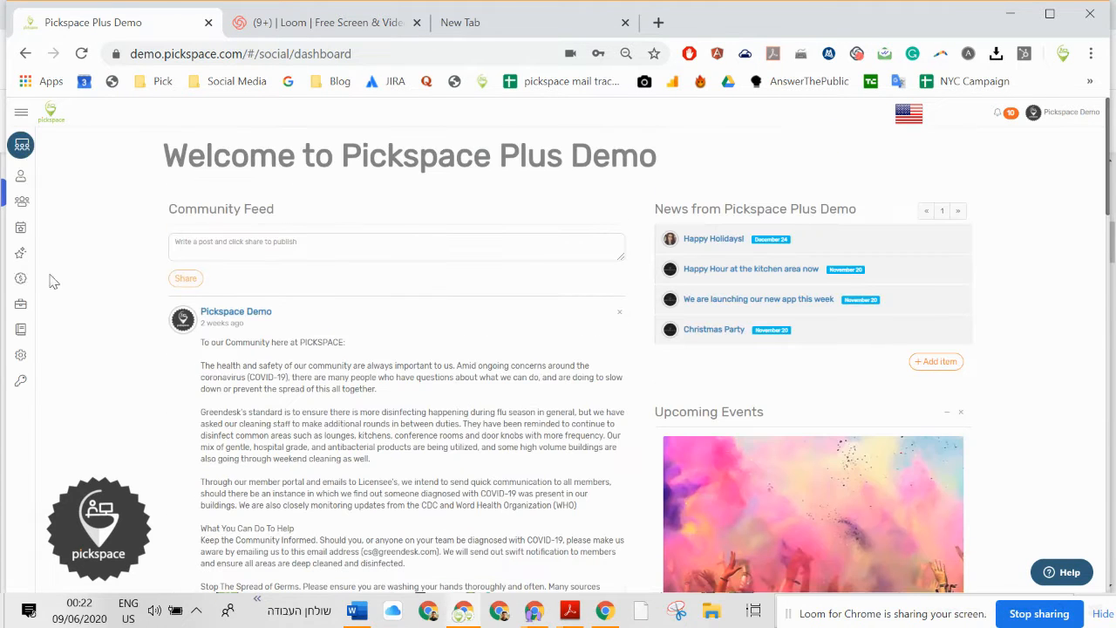
mouse_move(20, 220)
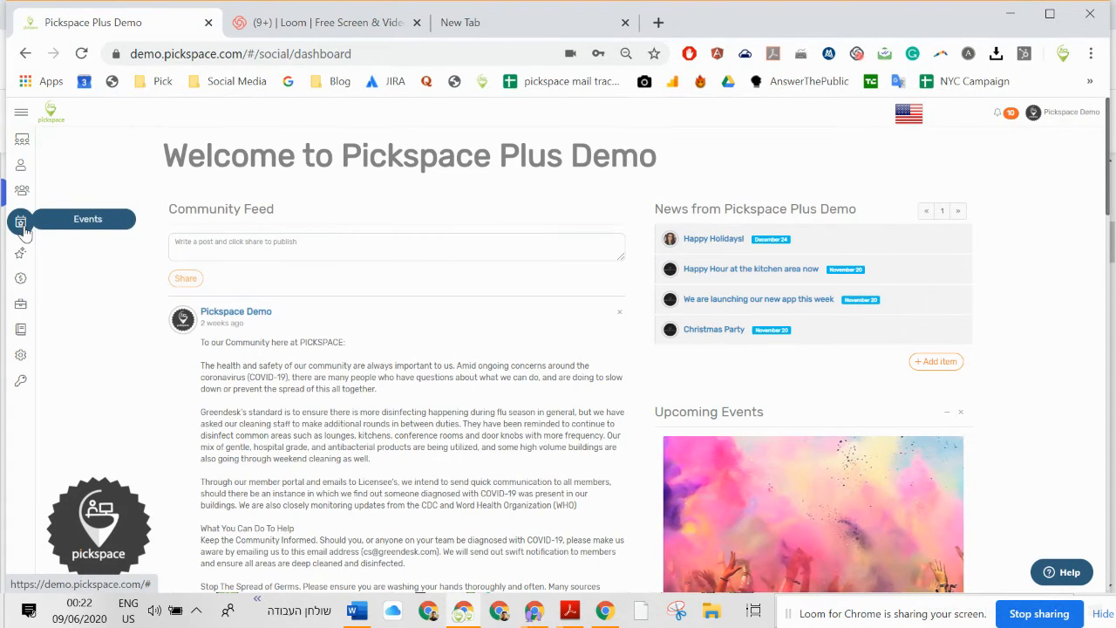
Step: Visit the upcoming Events page, then head to the Members directory
left_click(21, 220)
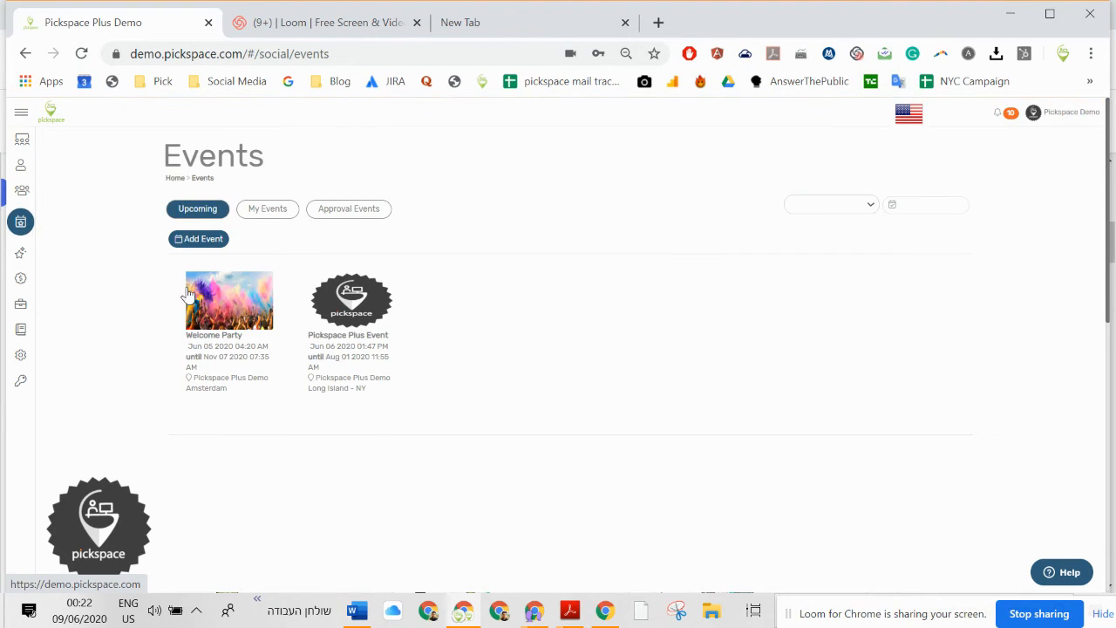
left_click(21, 191)
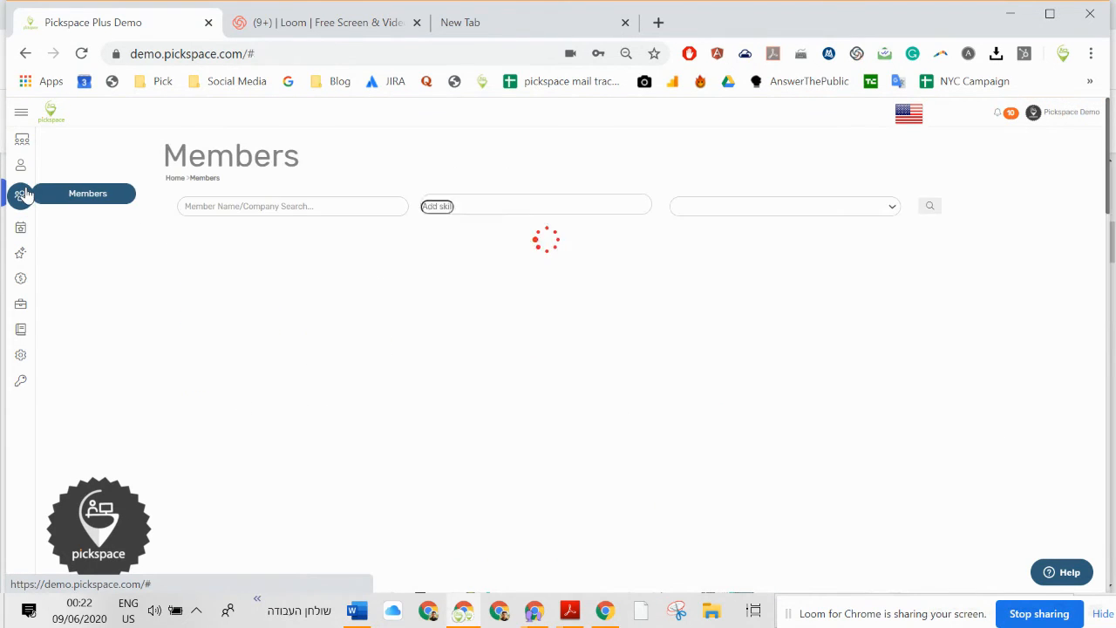
left_click(21, 192)
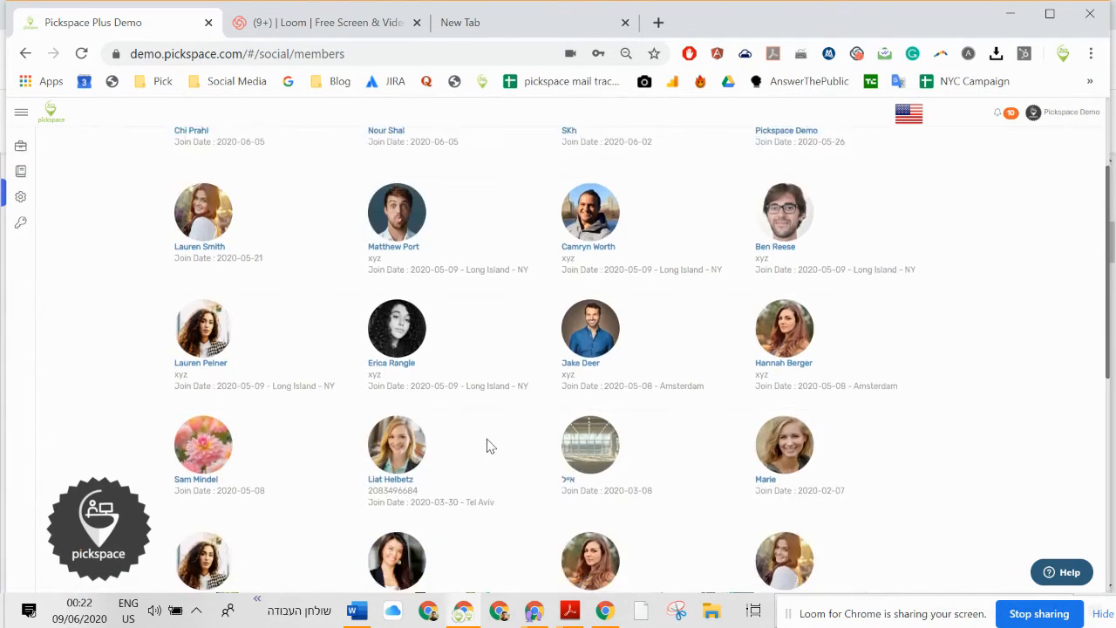
scroll("down", 3)
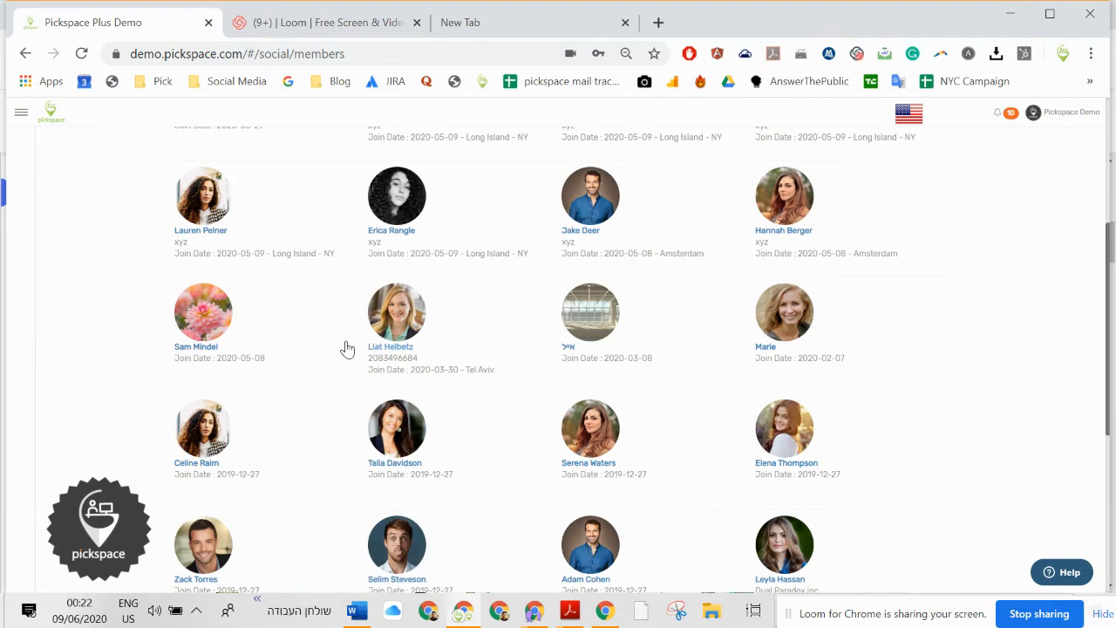
mouse_move(321, 352)
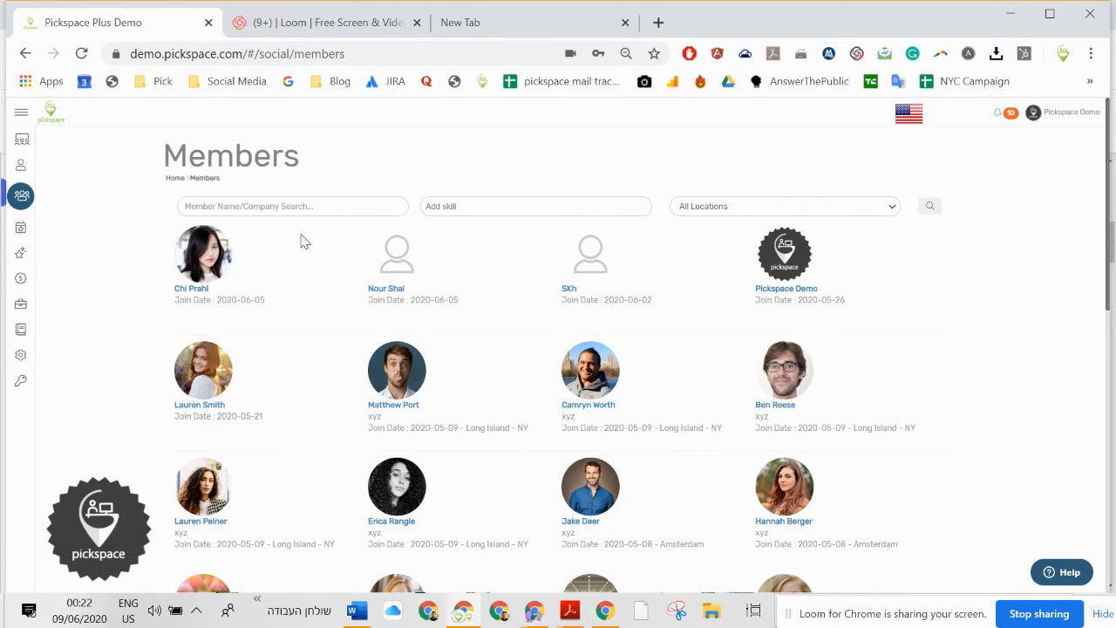
type("liat")
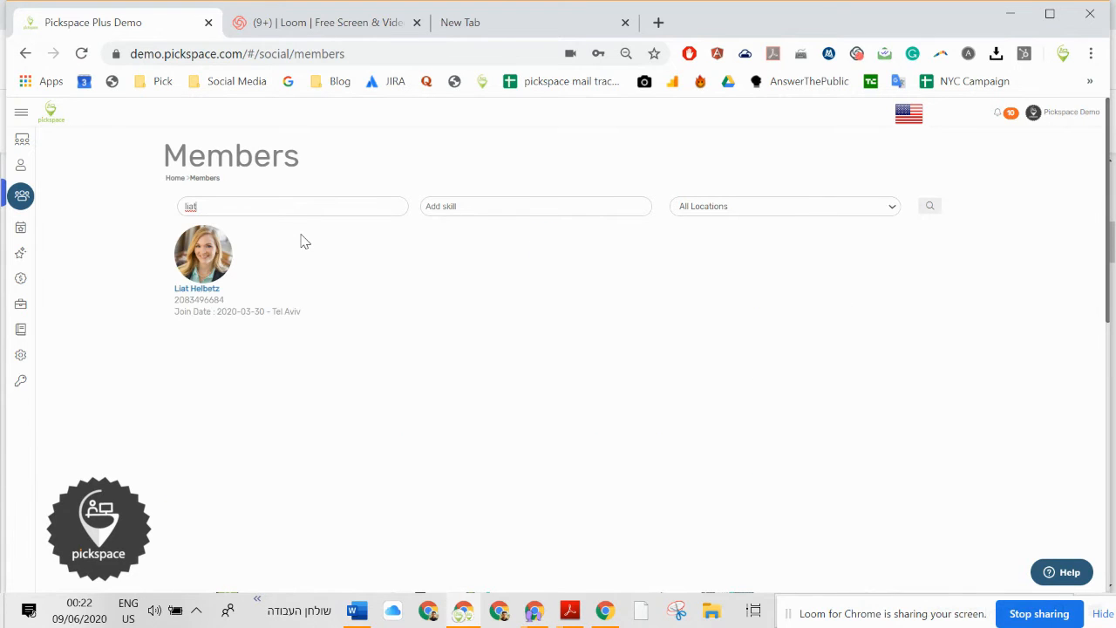
mouse_move(21, 227)
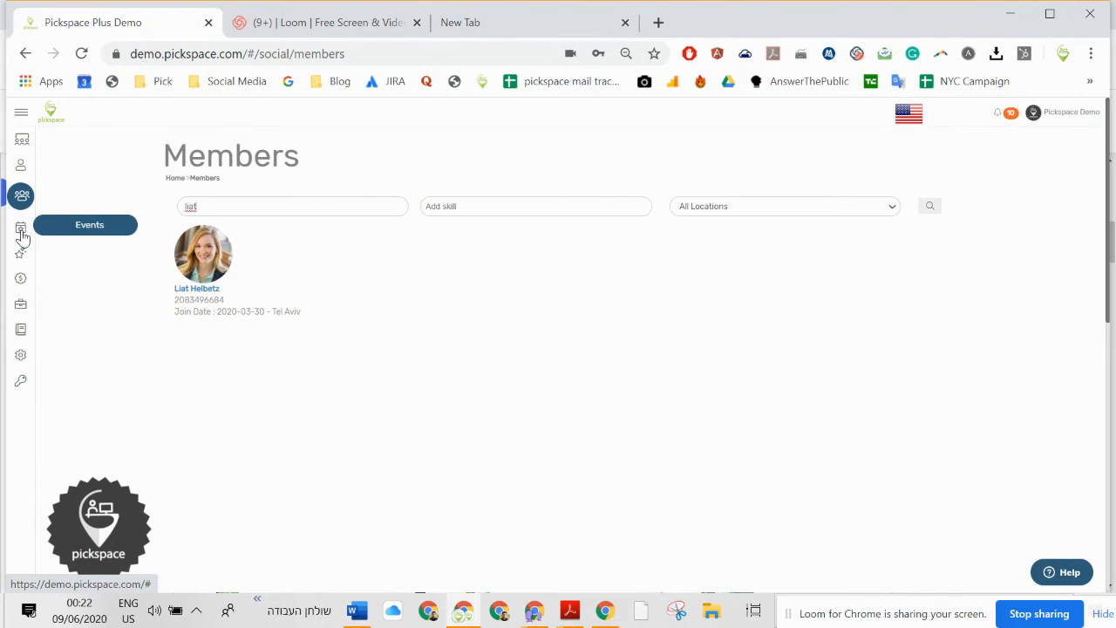
Step: Visit the Events, Offers & Perks and For Sale listings pages from the sidebar
left_click(21, 227)
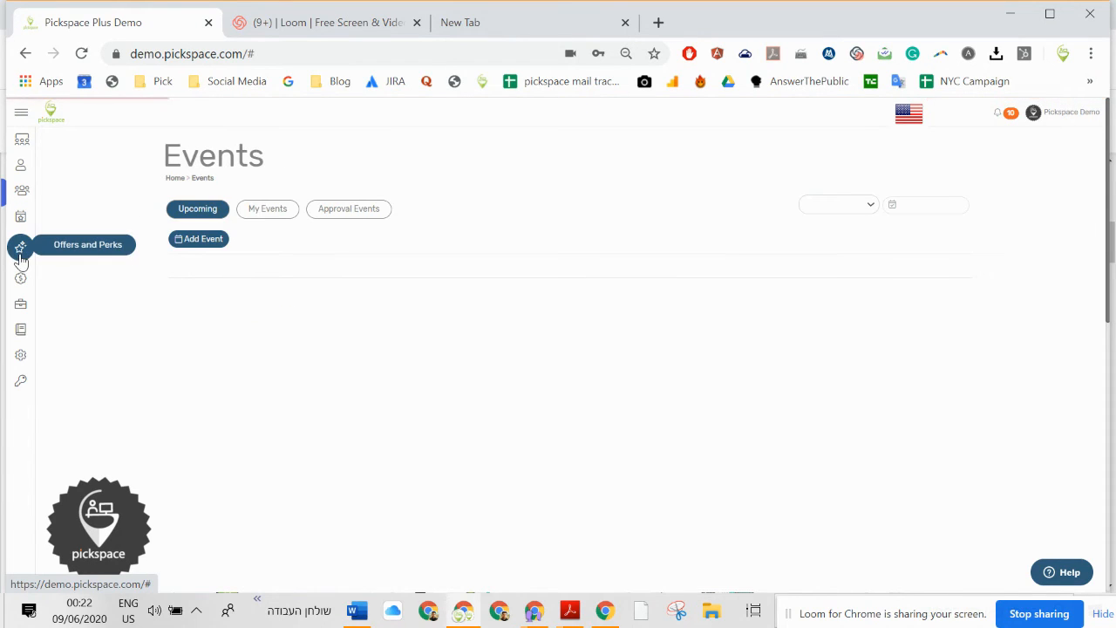
left_click(21, 247)
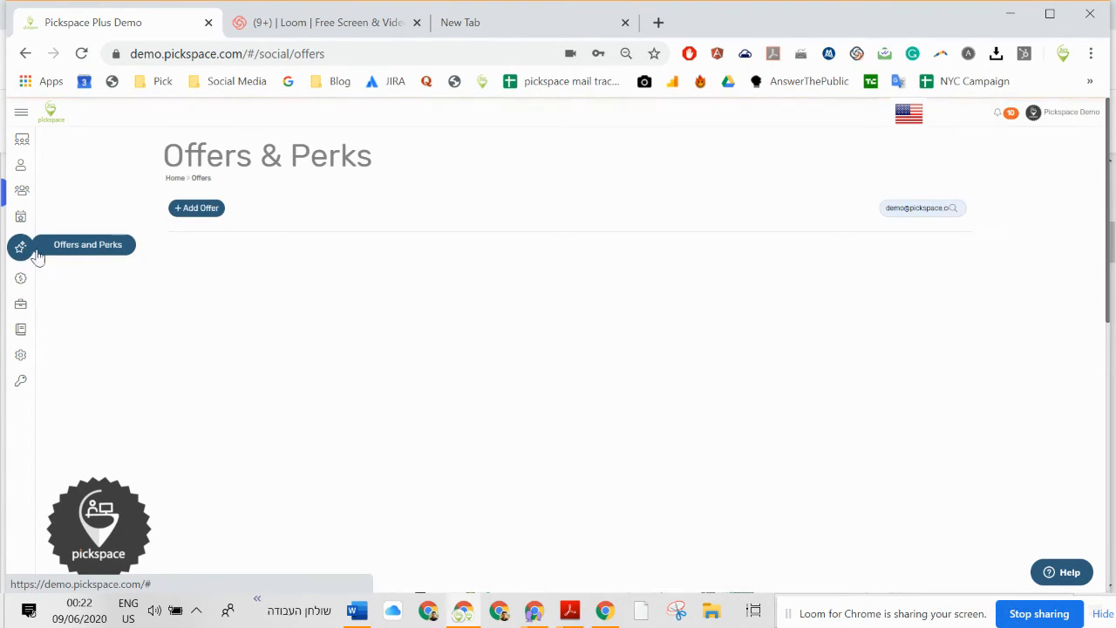
left_click(916, 208)
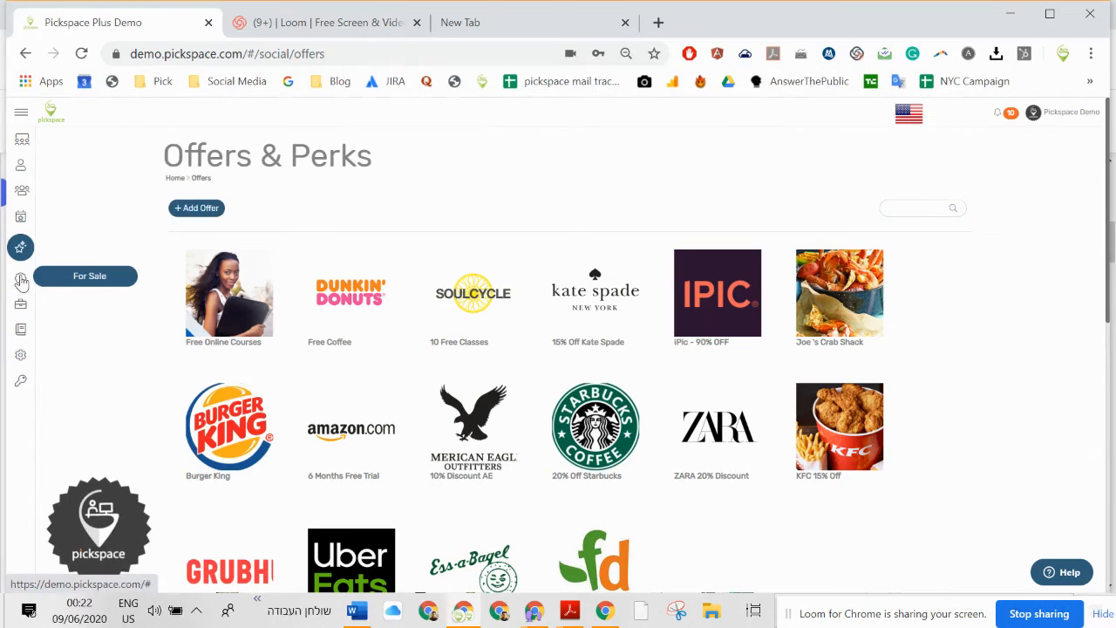
left_click(21, 272)
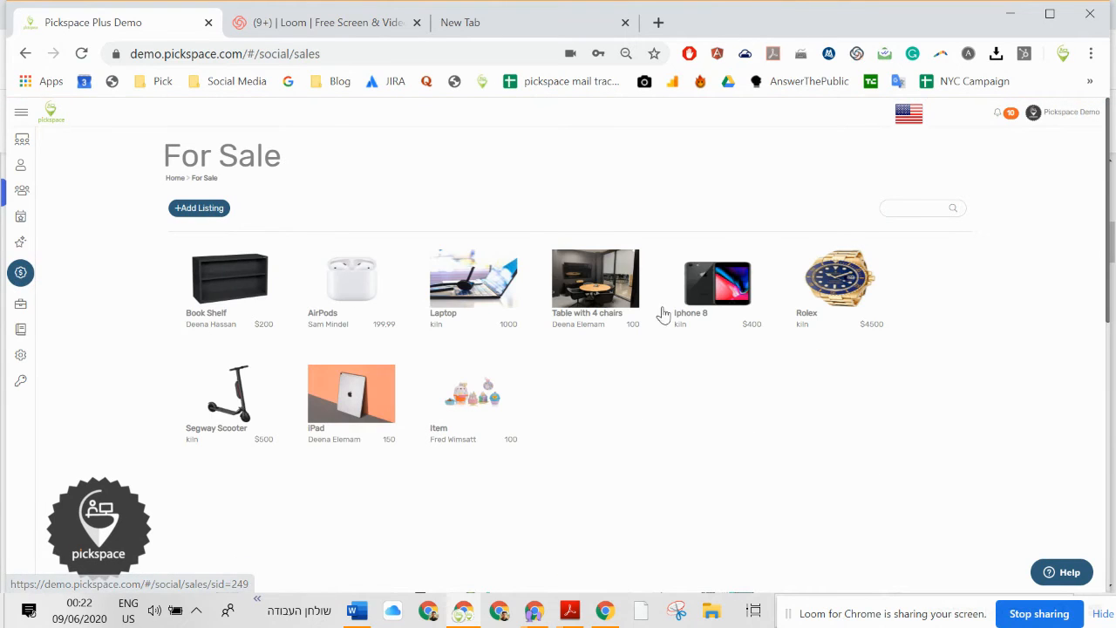
mouse_move(21, 303)
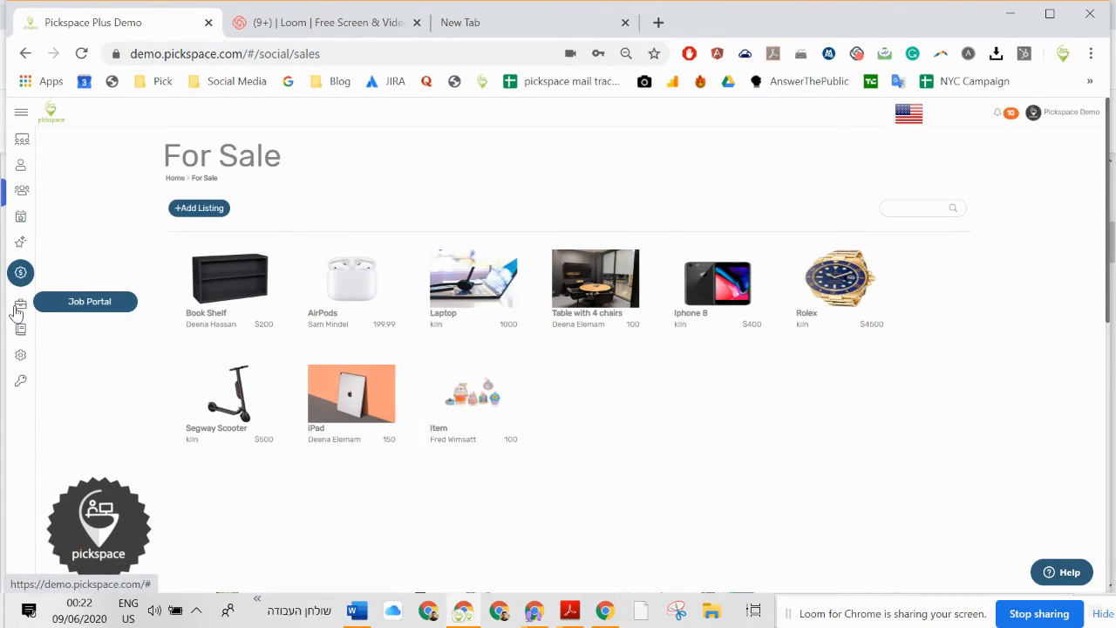
Step: Show the Job Portal listing company job openings, then head toward Locations
left_click(20, 298)
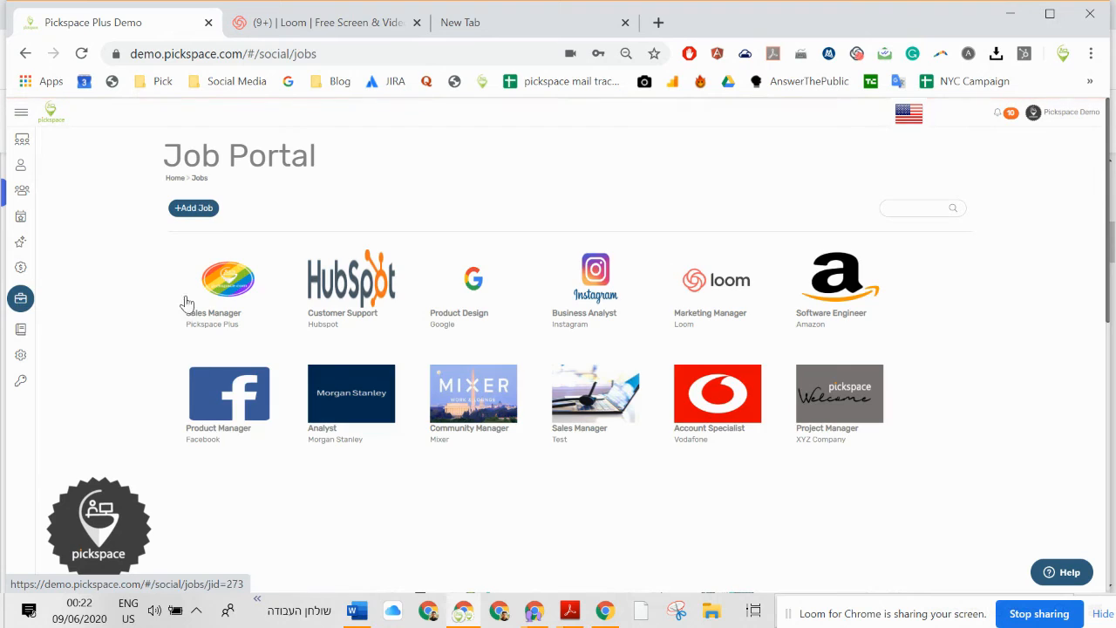
mouse_move(21, 353)
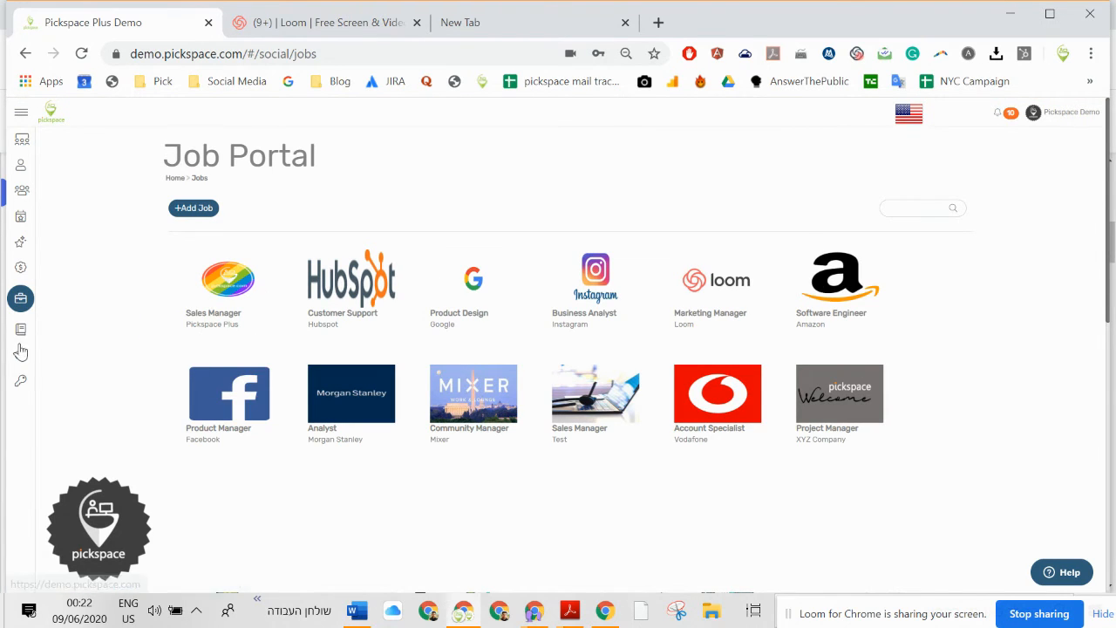
mouse_move(21, 352)
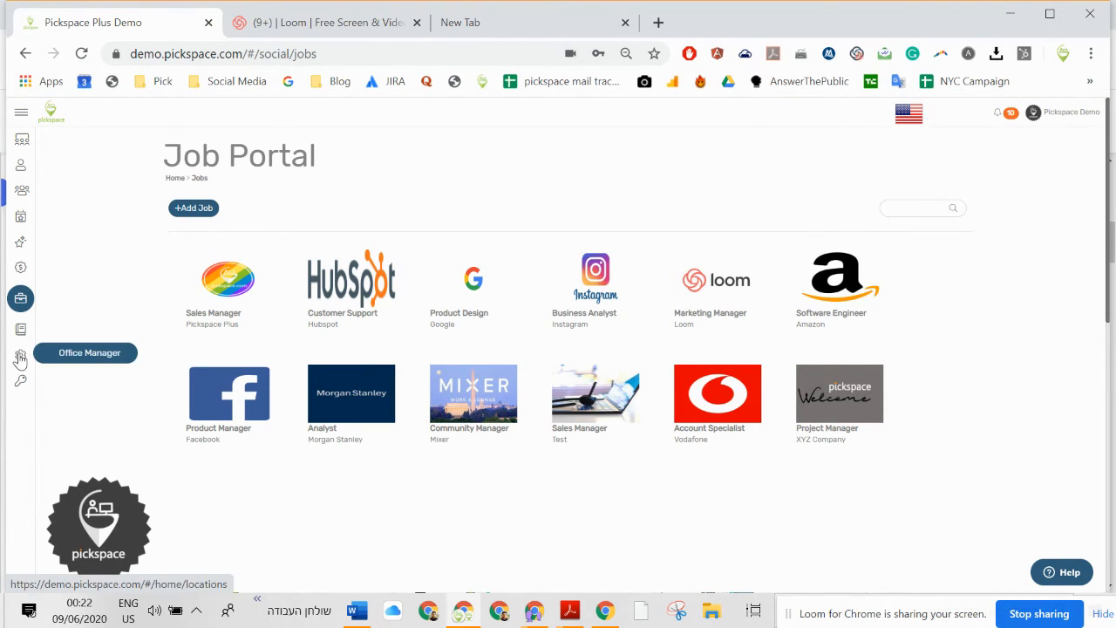
left_click(21, 357)
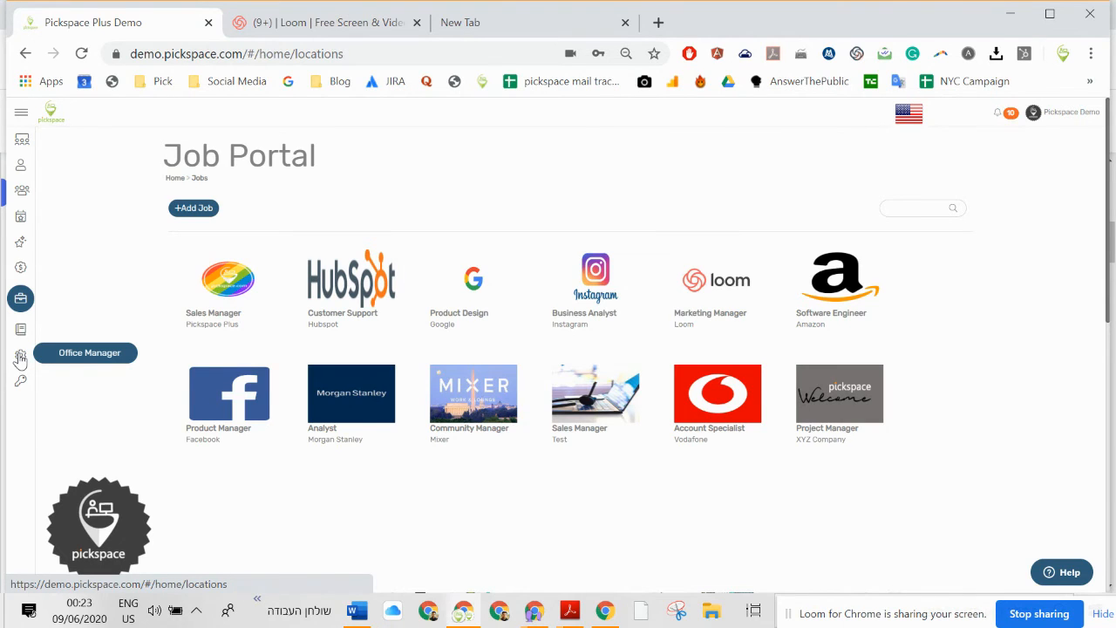
Step: From the Locations flyout, show the Tel Aviv members table and scroll its rows
left_click(20, 195)
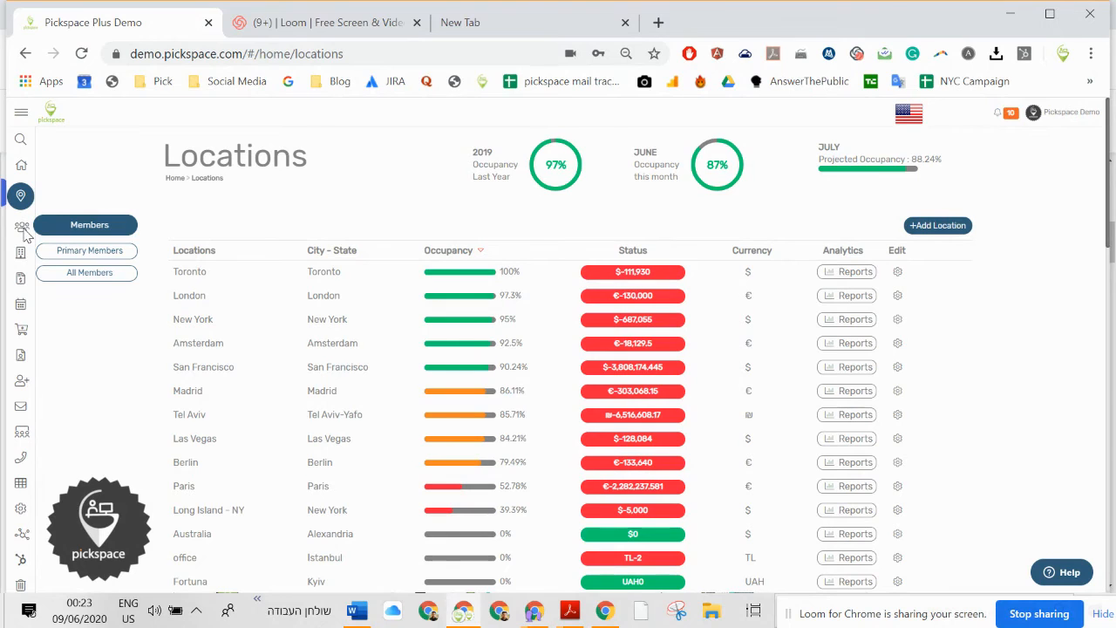
left_click(21, 221)
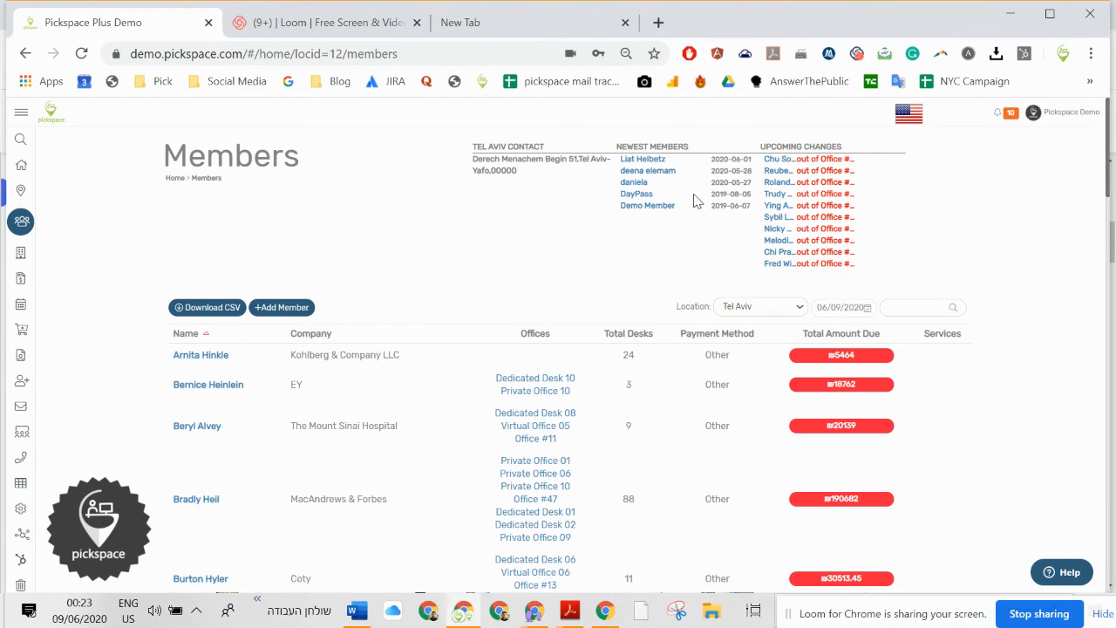
mouse_move(201, 356)
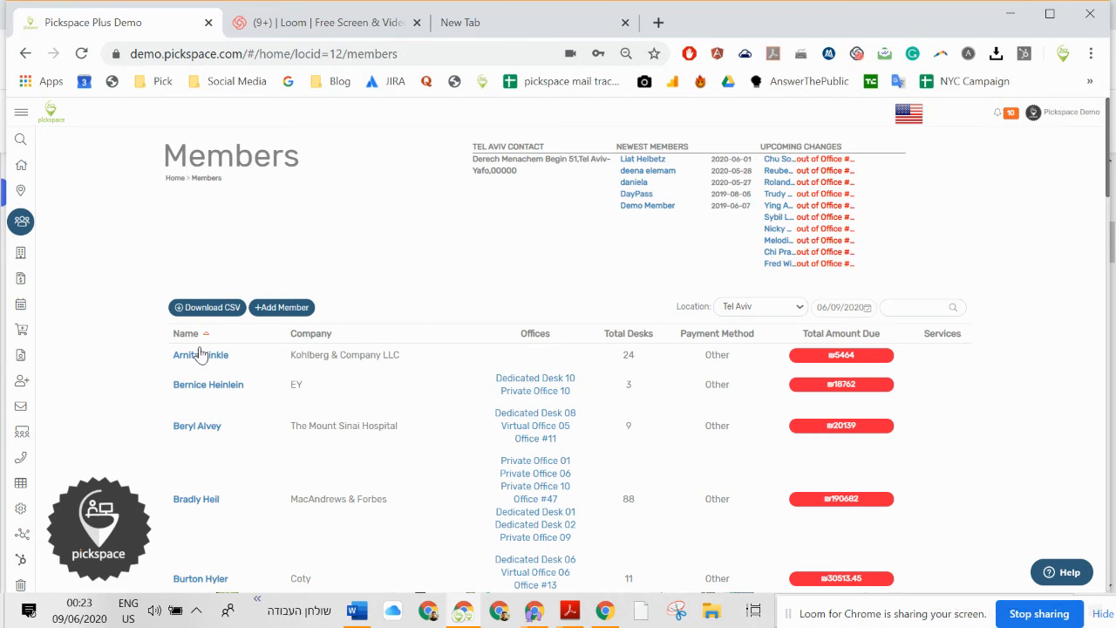
scroll("down", 3)
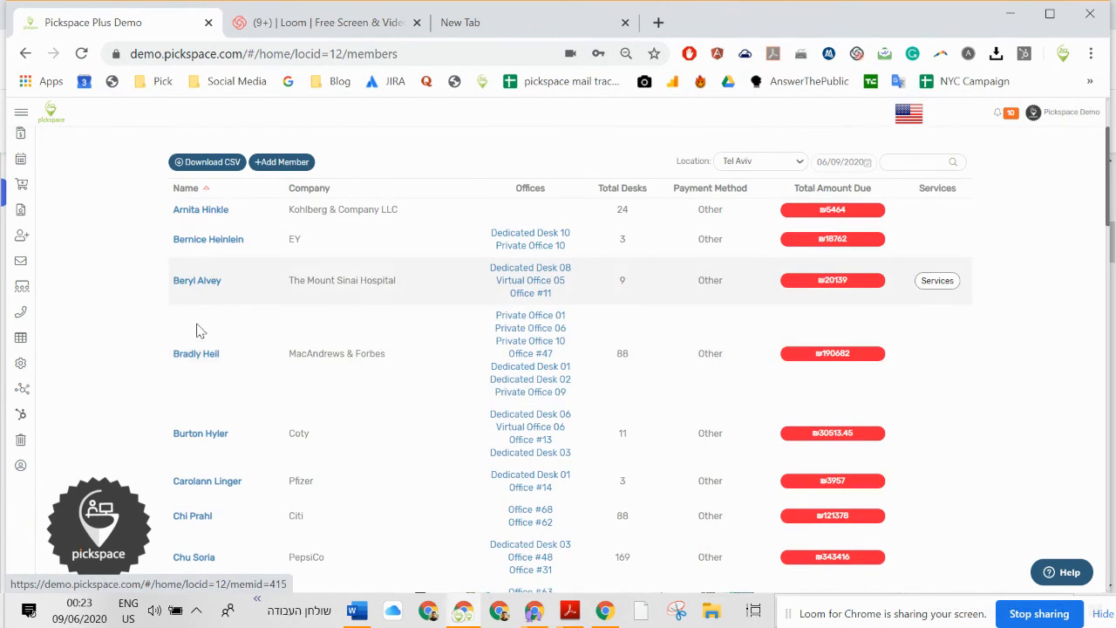
scroll("down", 3)
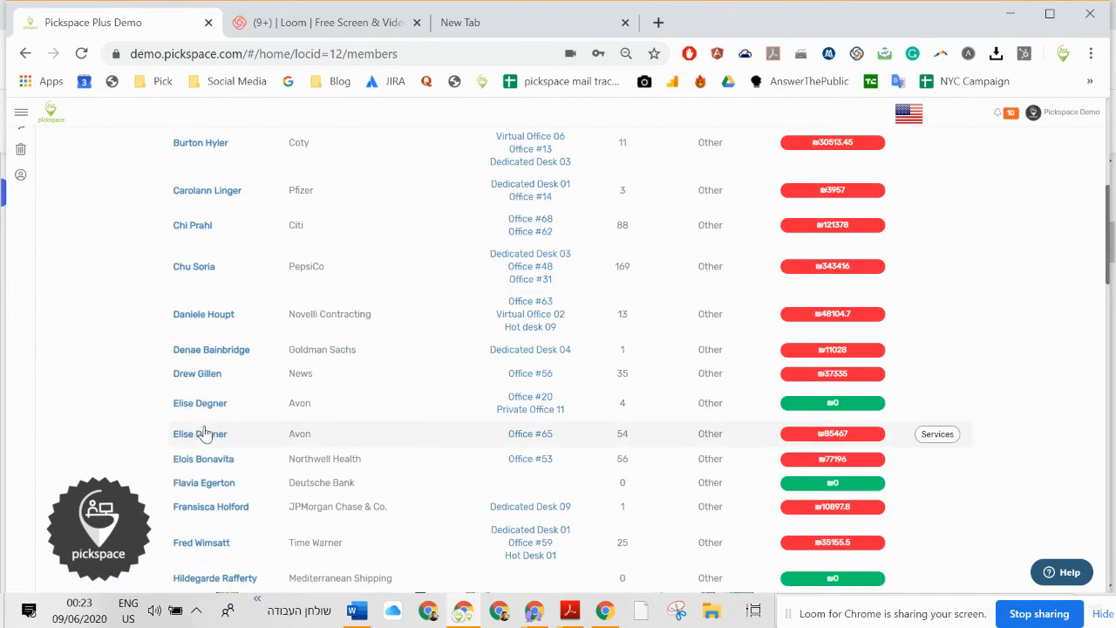
left_click(199, 433)
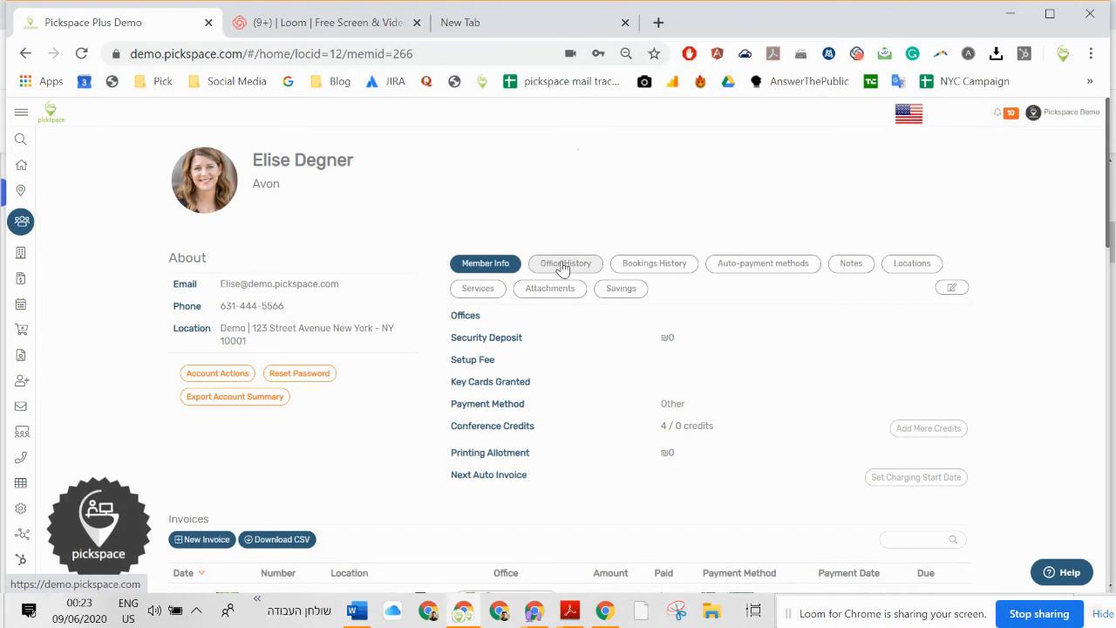
left_click(654, 262)
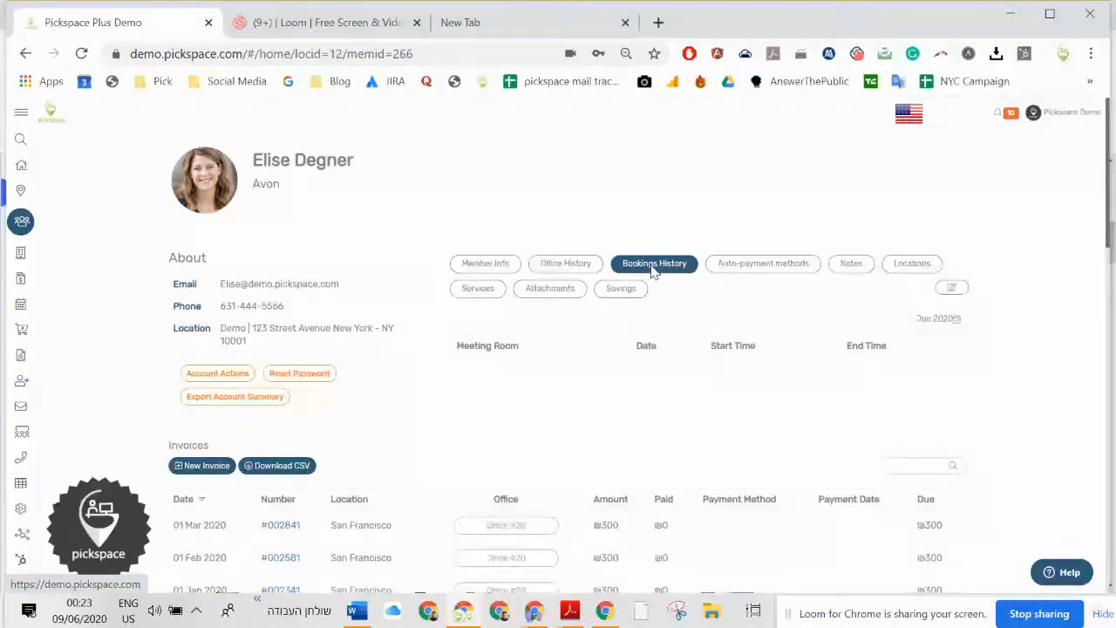
left_click(762, 262)
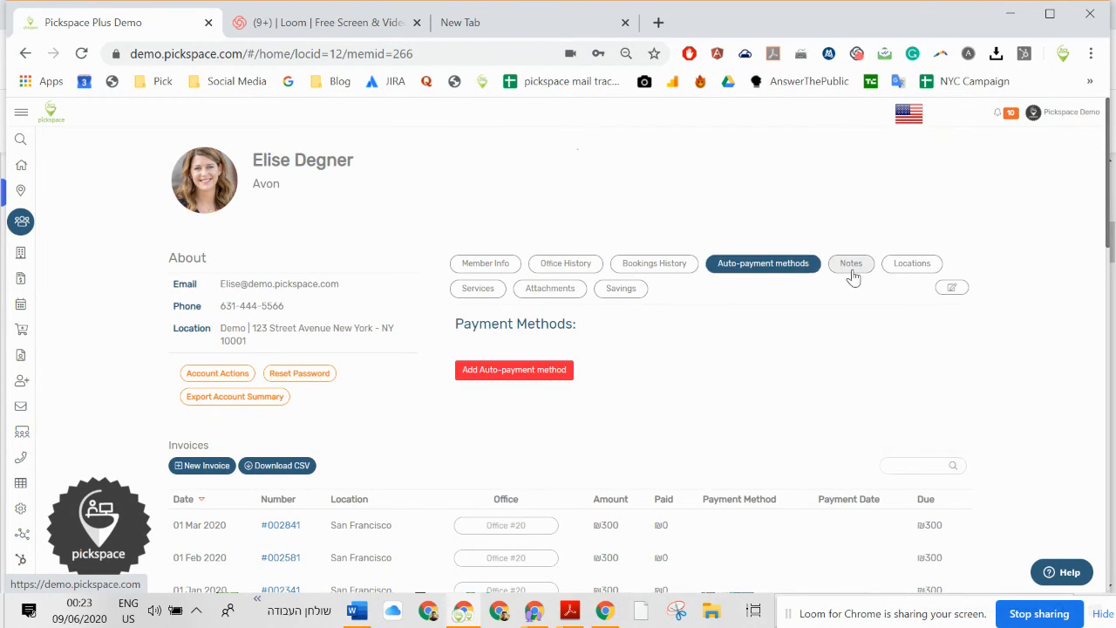
left_click(911, 264)
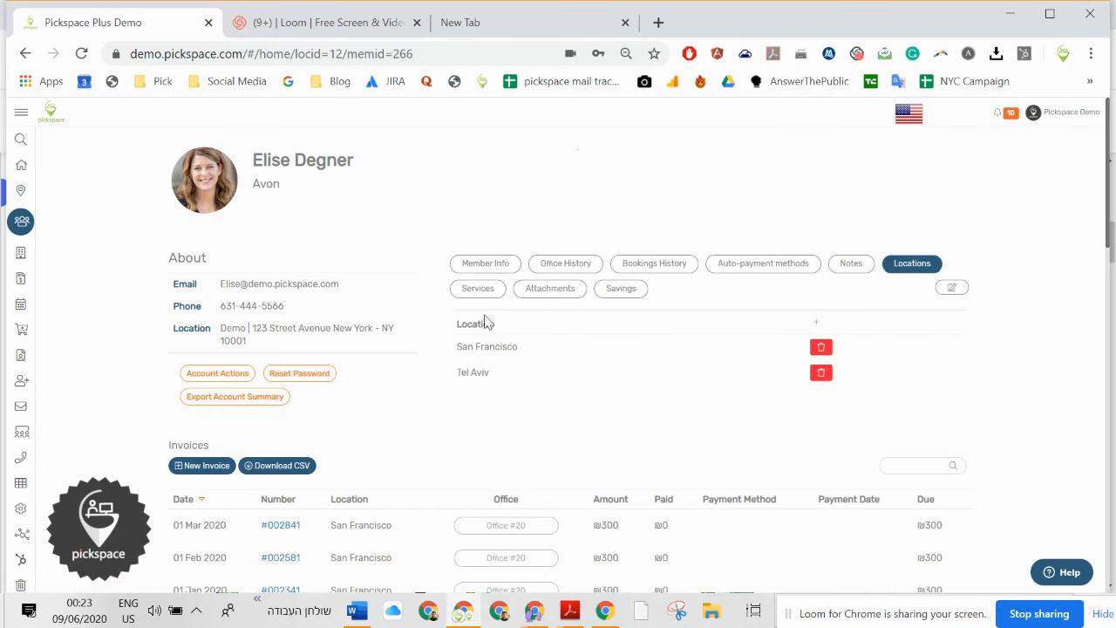
Step: Review her active services and savings, check Account Actions, then return to the dashboard
left_click(478, 287)
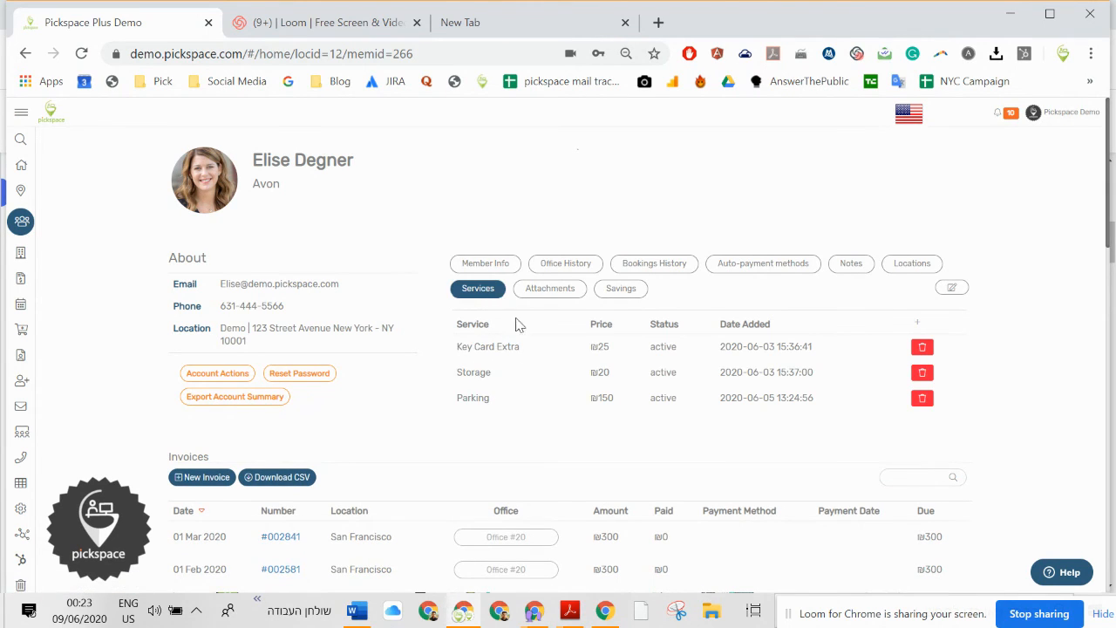
left_click(621, 287)
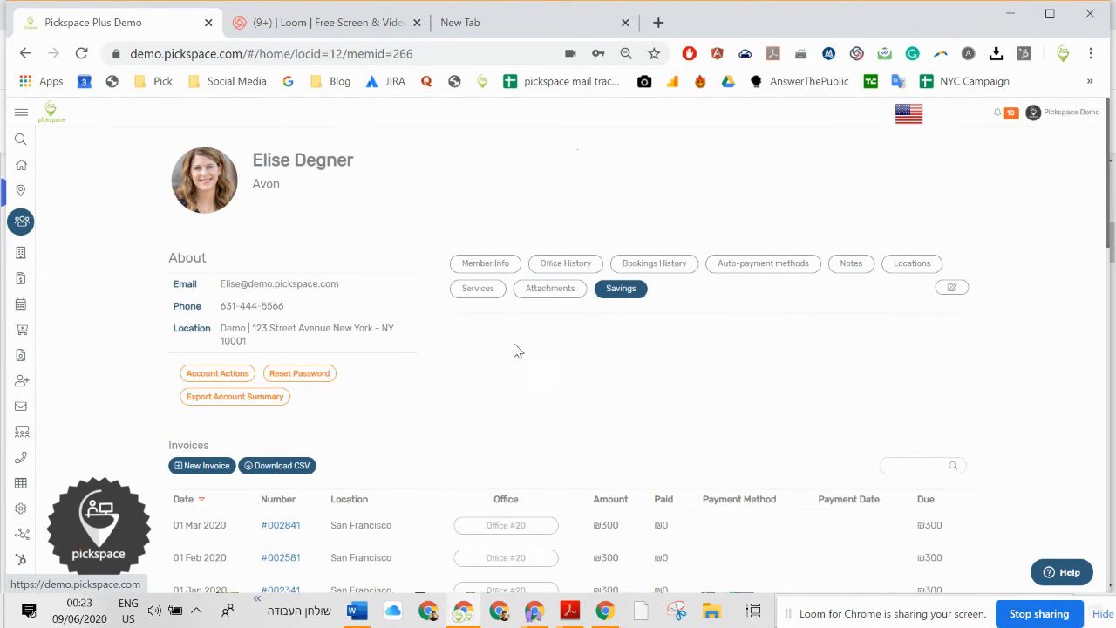
scroll("down", 3)
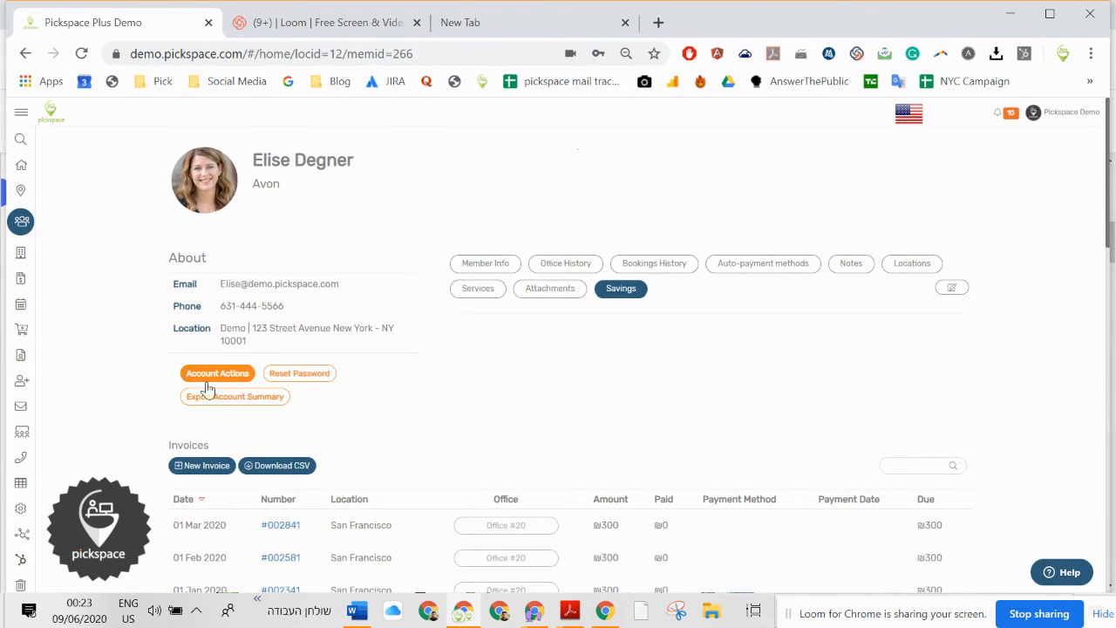
left_click(217, 374)
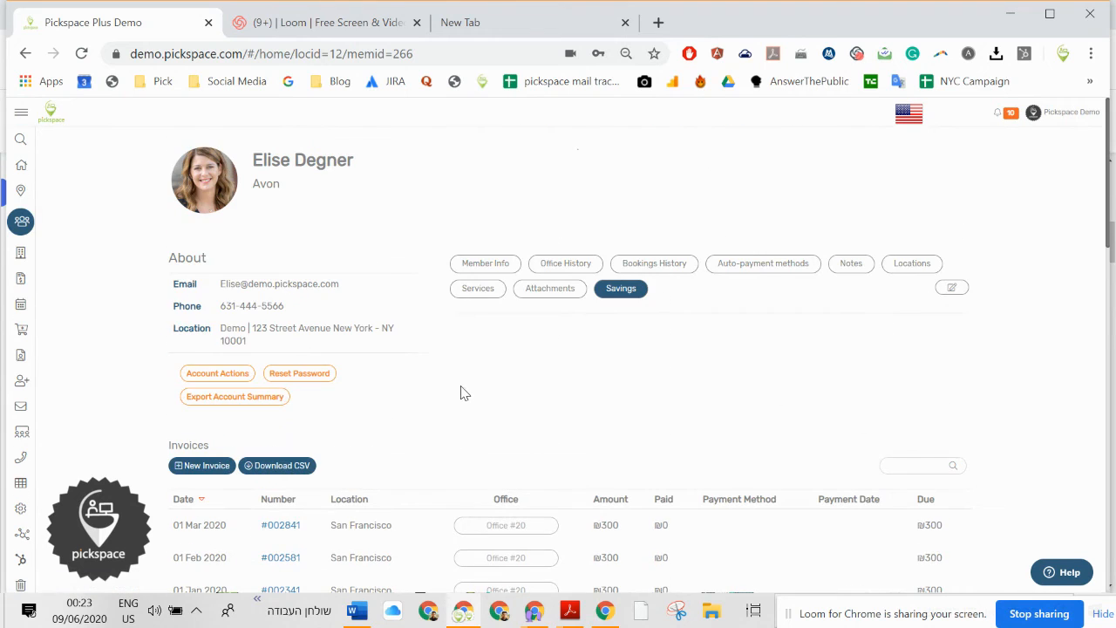
left_click(21, 163)
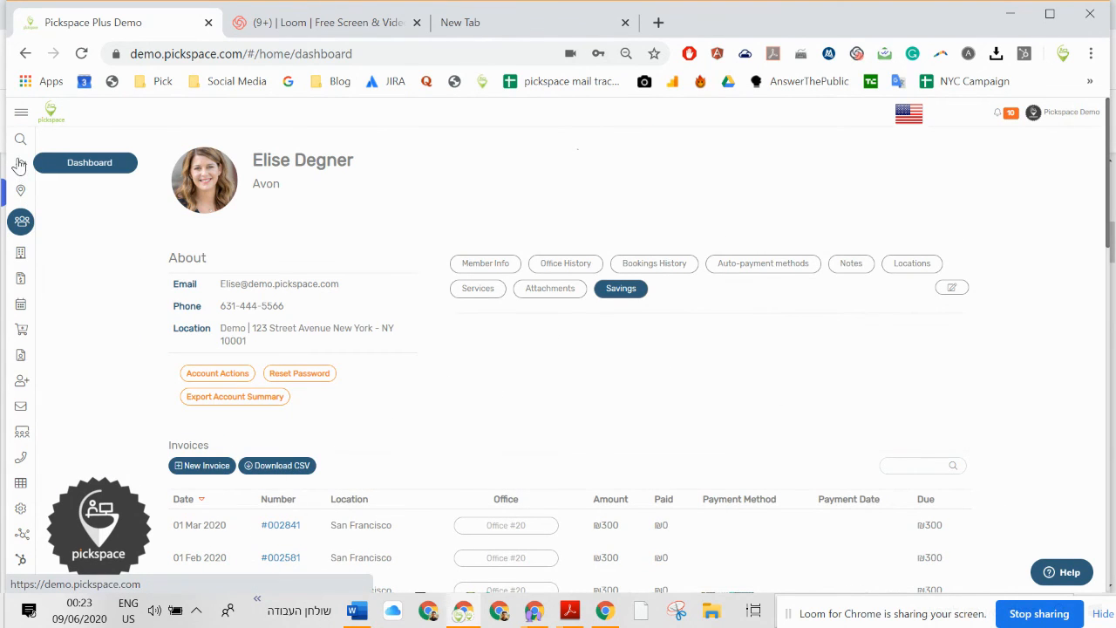
Step: Expand Occupancy By Desks into the per-location report, from Tel Aviv 86% to Long Island 39%
left_click(20, 171)
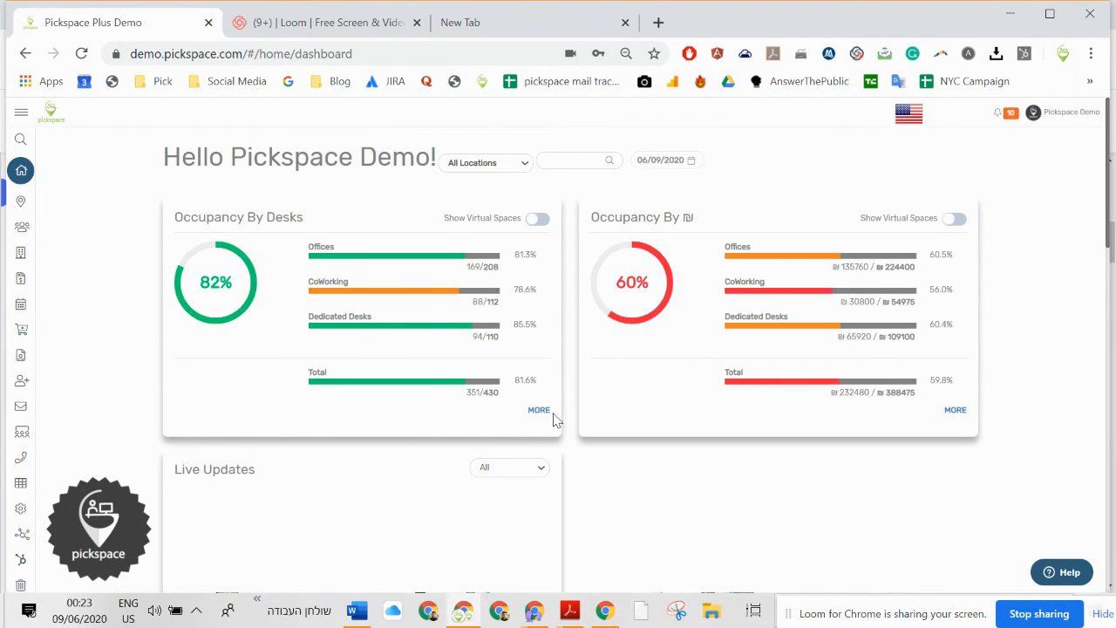
left_click(537, 410)
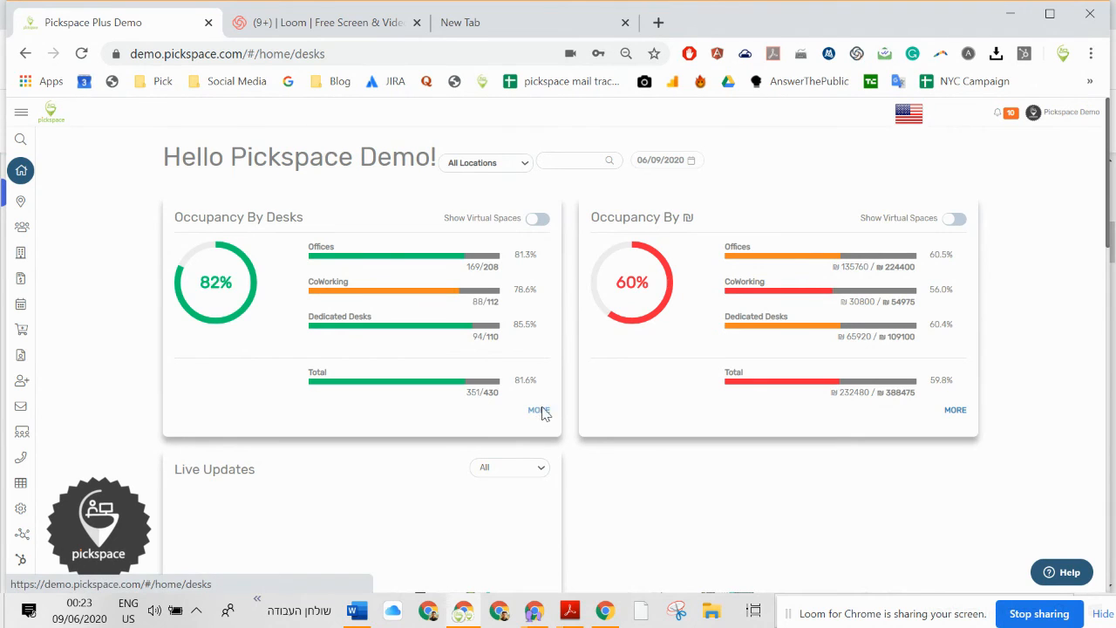
left_click(537, 410)
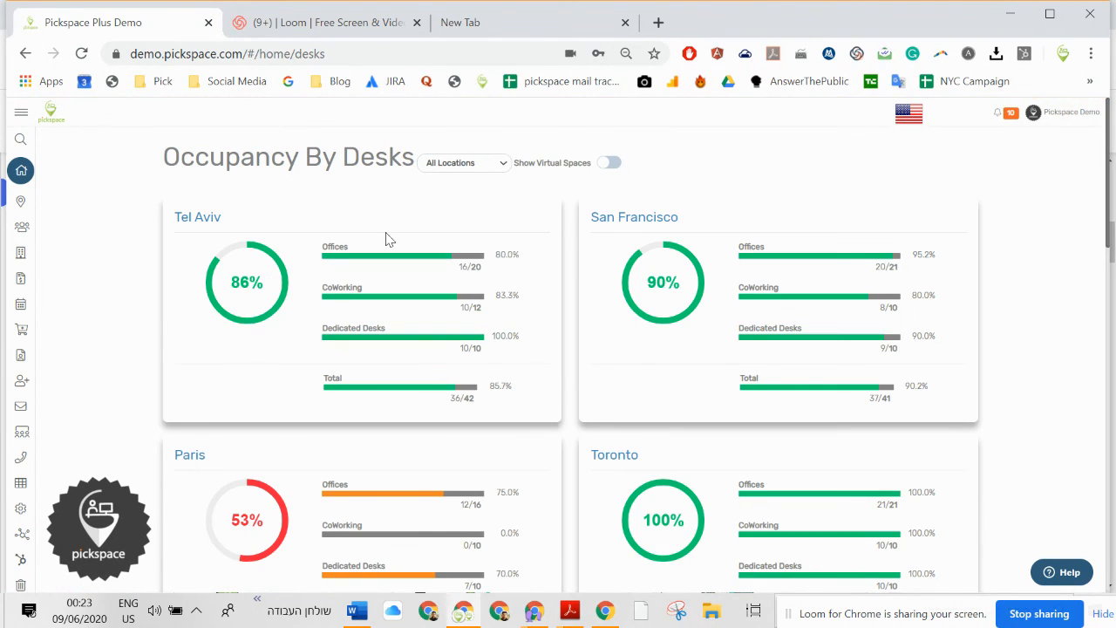
mouse_move(567, 432)
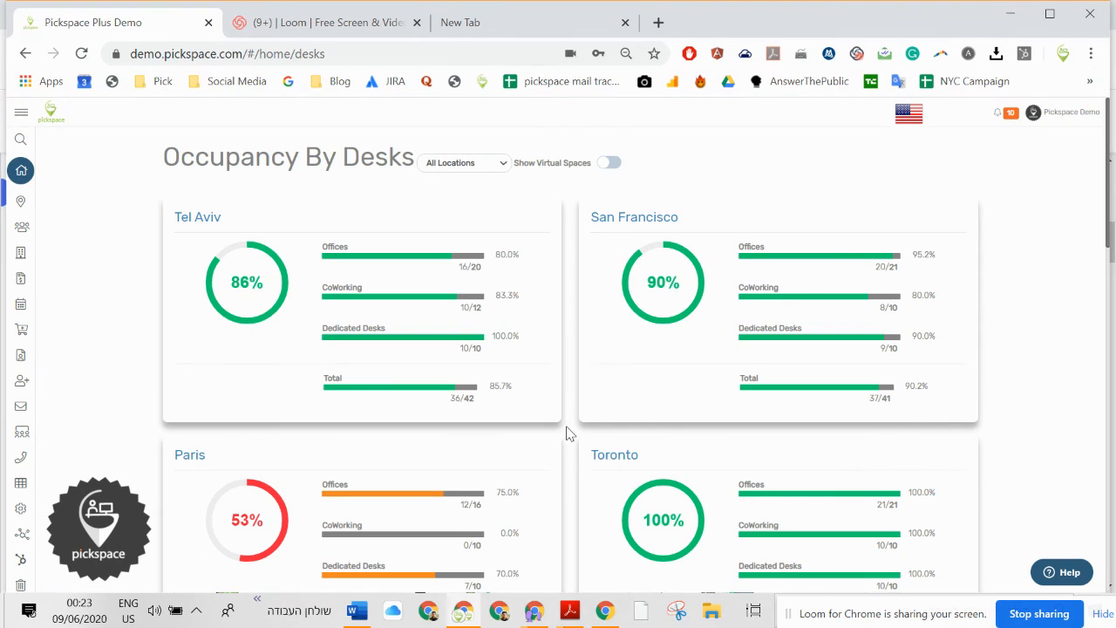
scroll("down", 3)
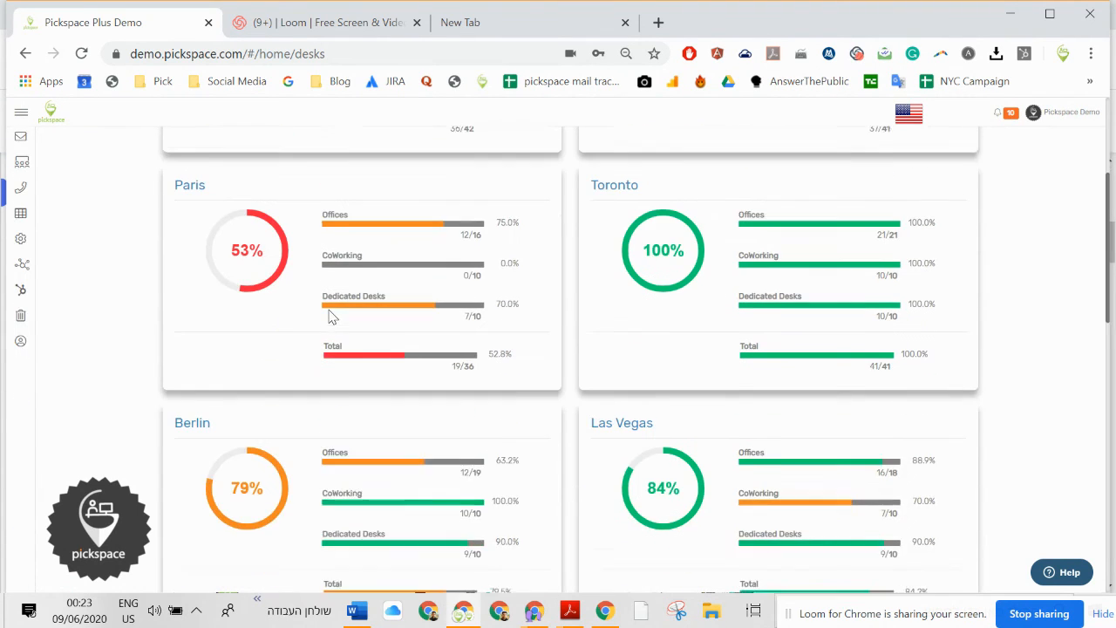
scroll("down", 3)
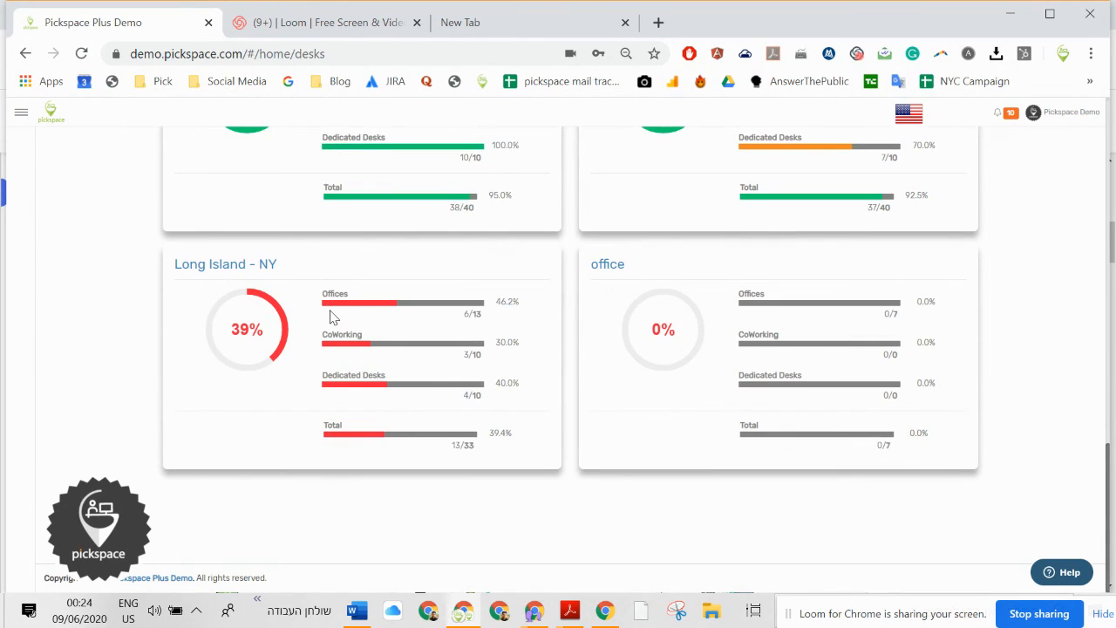
scroll("down", 3)
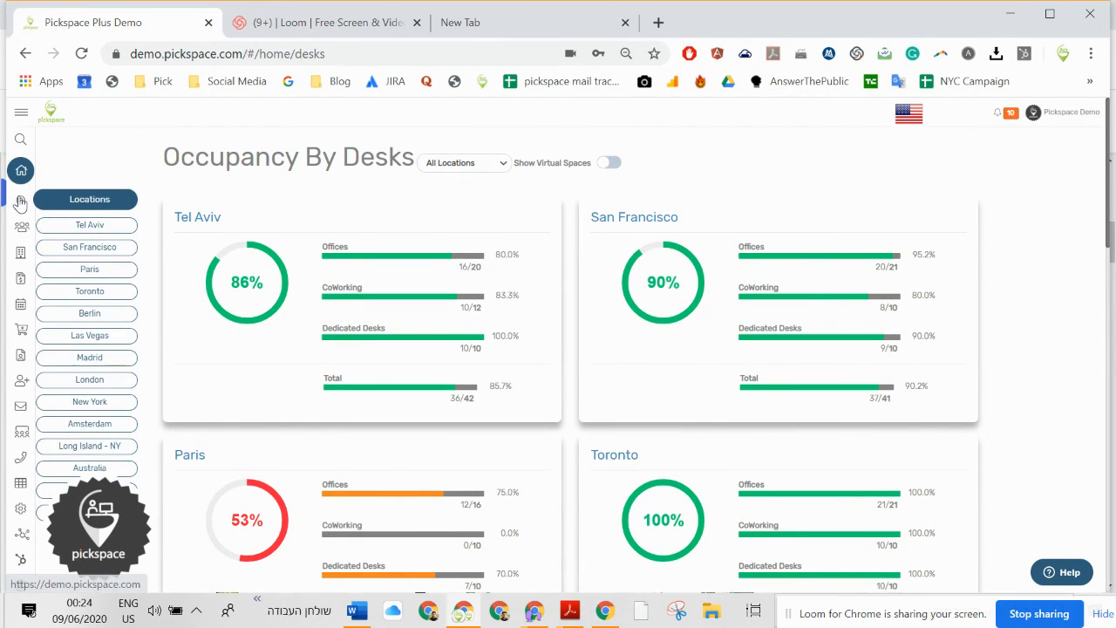
Step: Show the Locations list with each site's occupancy, status and currency
left_click(20, 196)
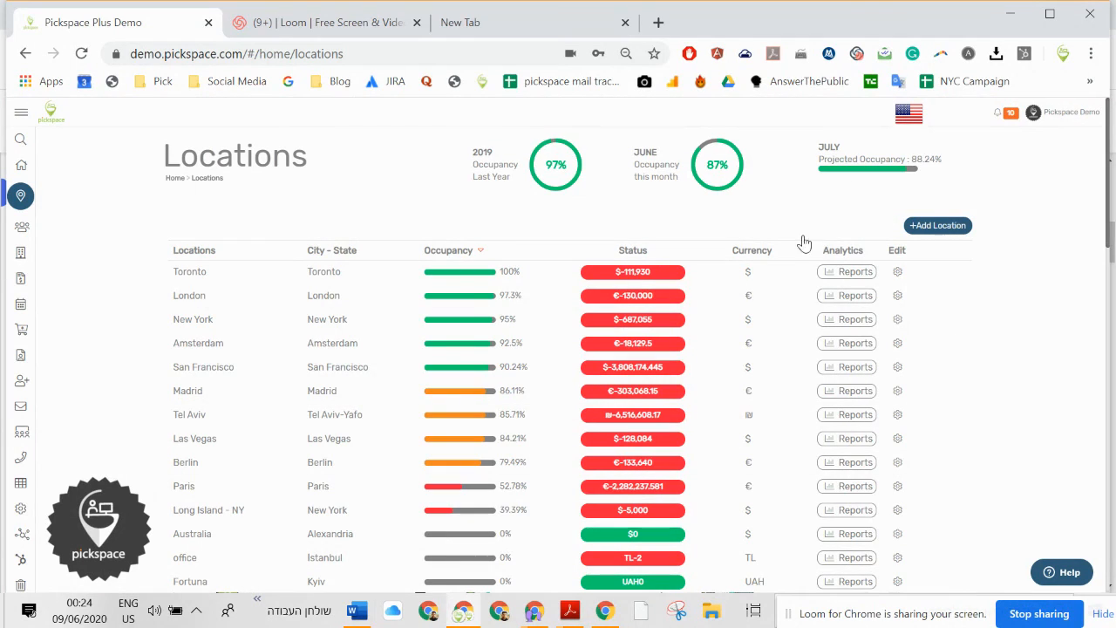
mouse_move(363, 565)
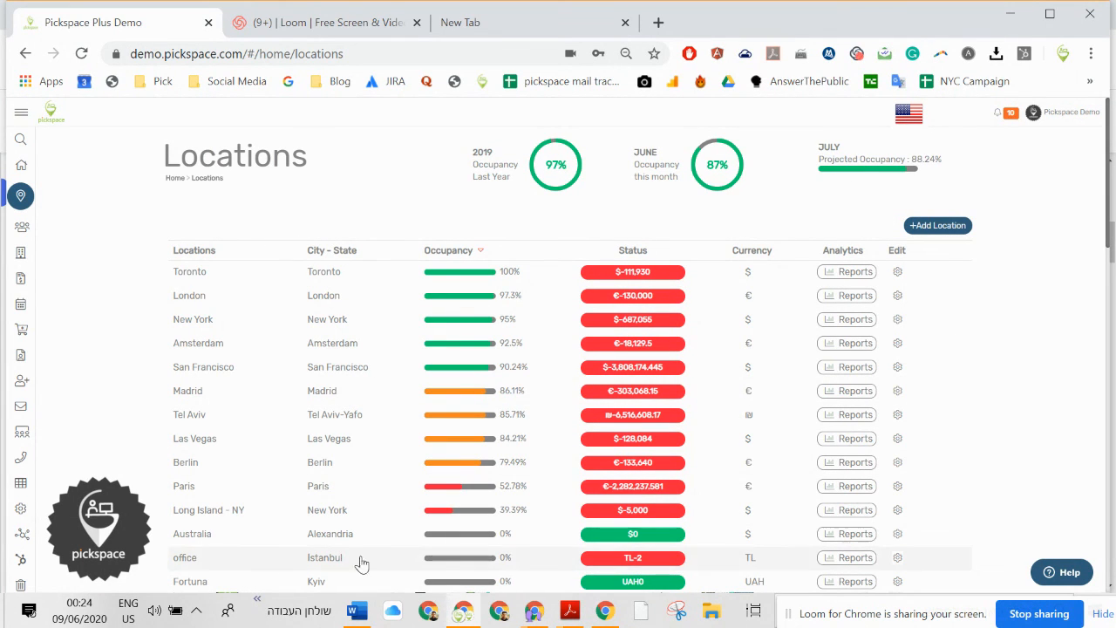